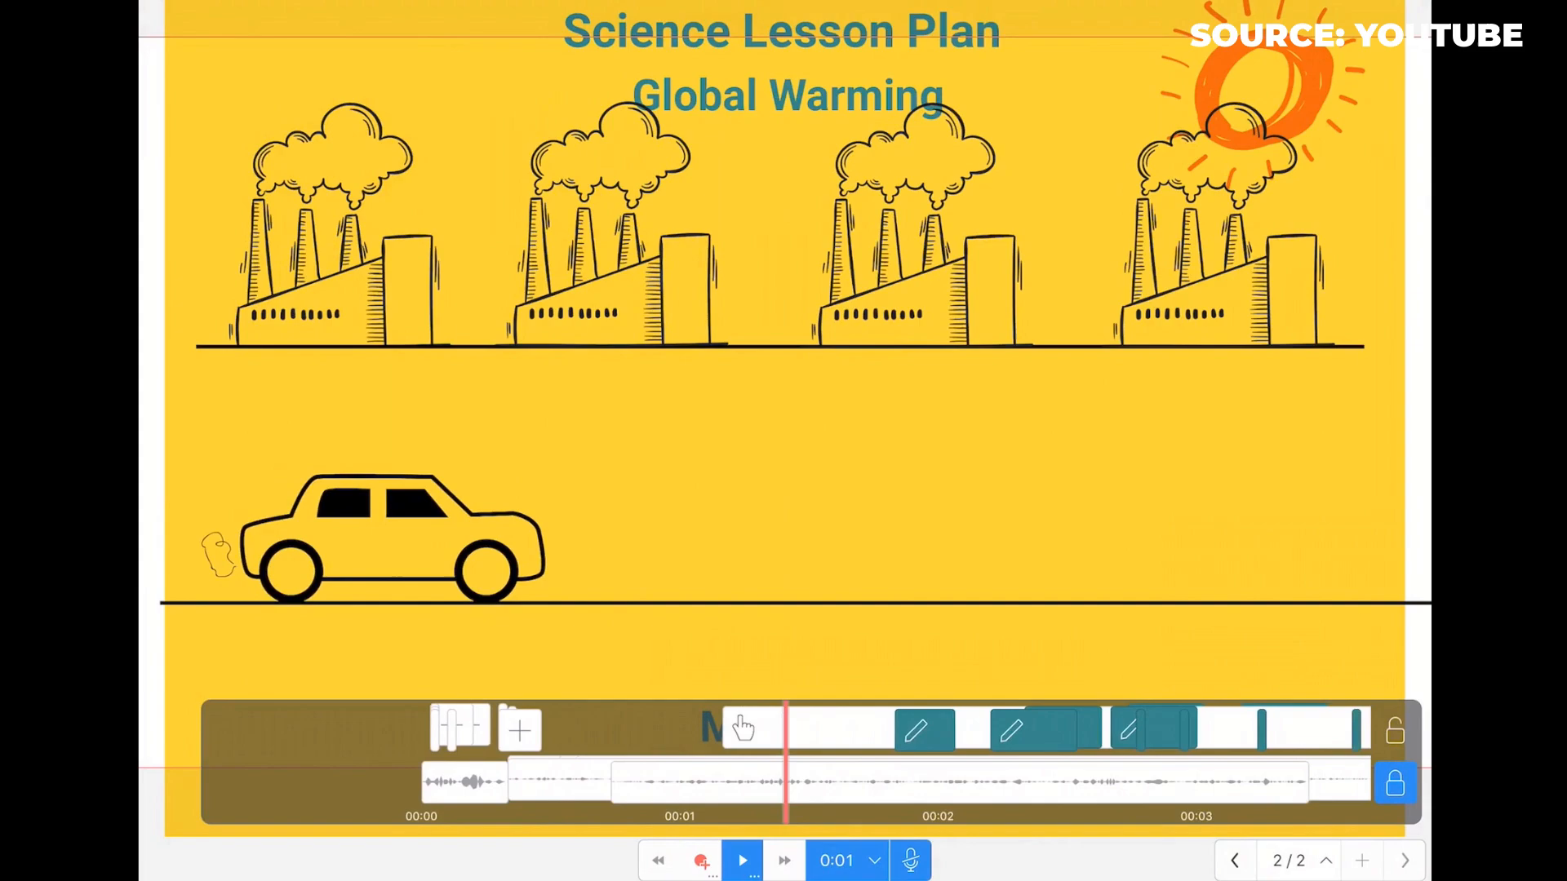
Close the Science Lesson Plan project and return to the My Drive projects list
{"action": "left_click", "coordinate": [741, 860]}
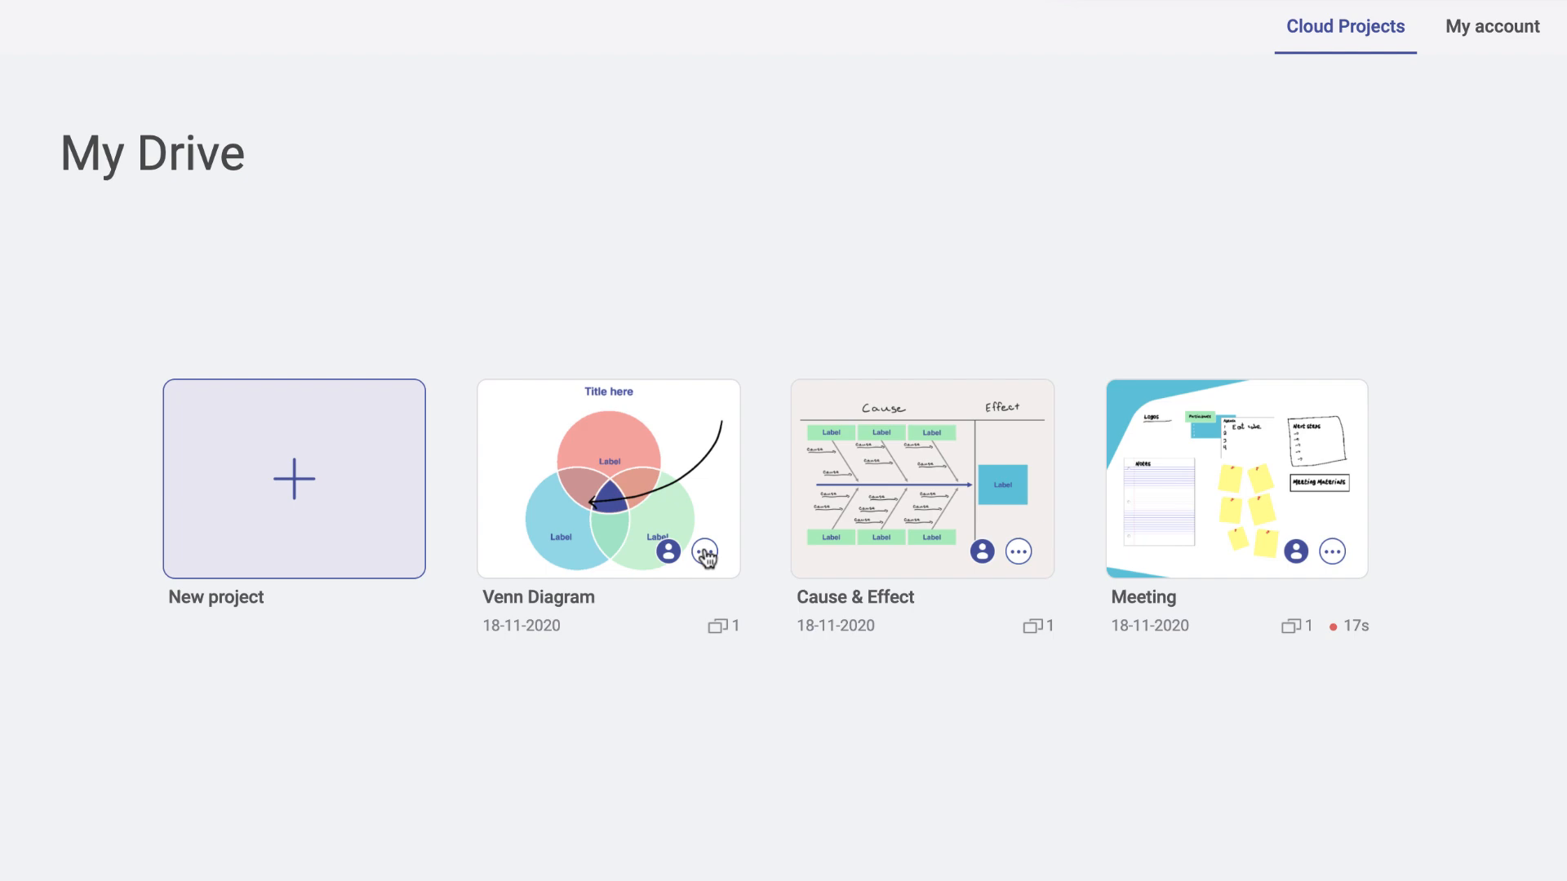
{"action": "mouse_move", "coordinate": [1374, 490]}
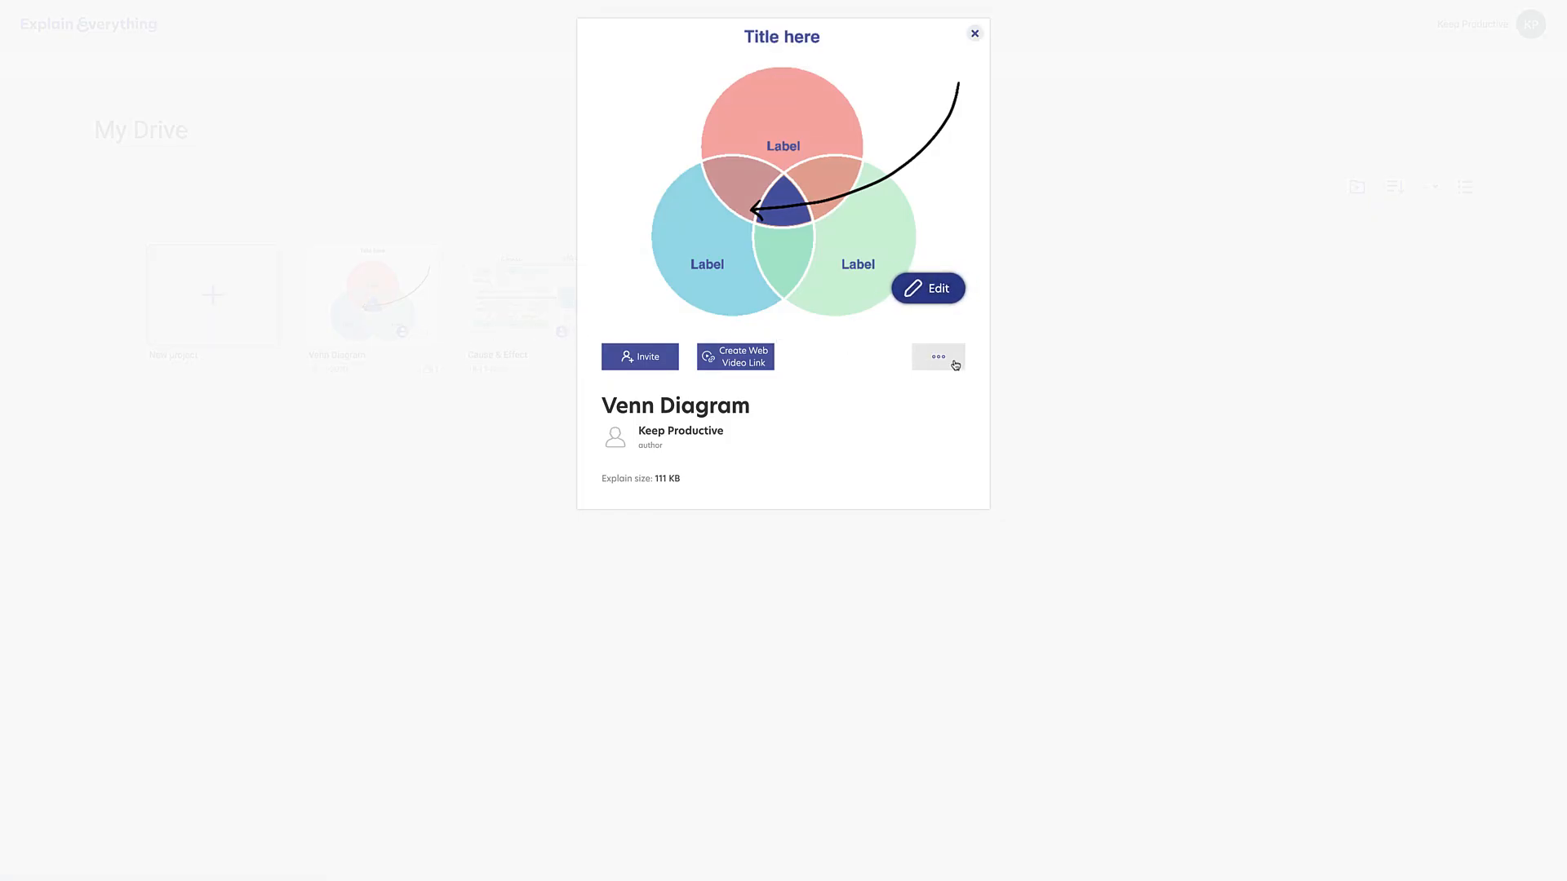
Delete the Venn Diagram project from My Drive via its more-actions menu
{"action": "left_click", "coordinate": [973, 33]}
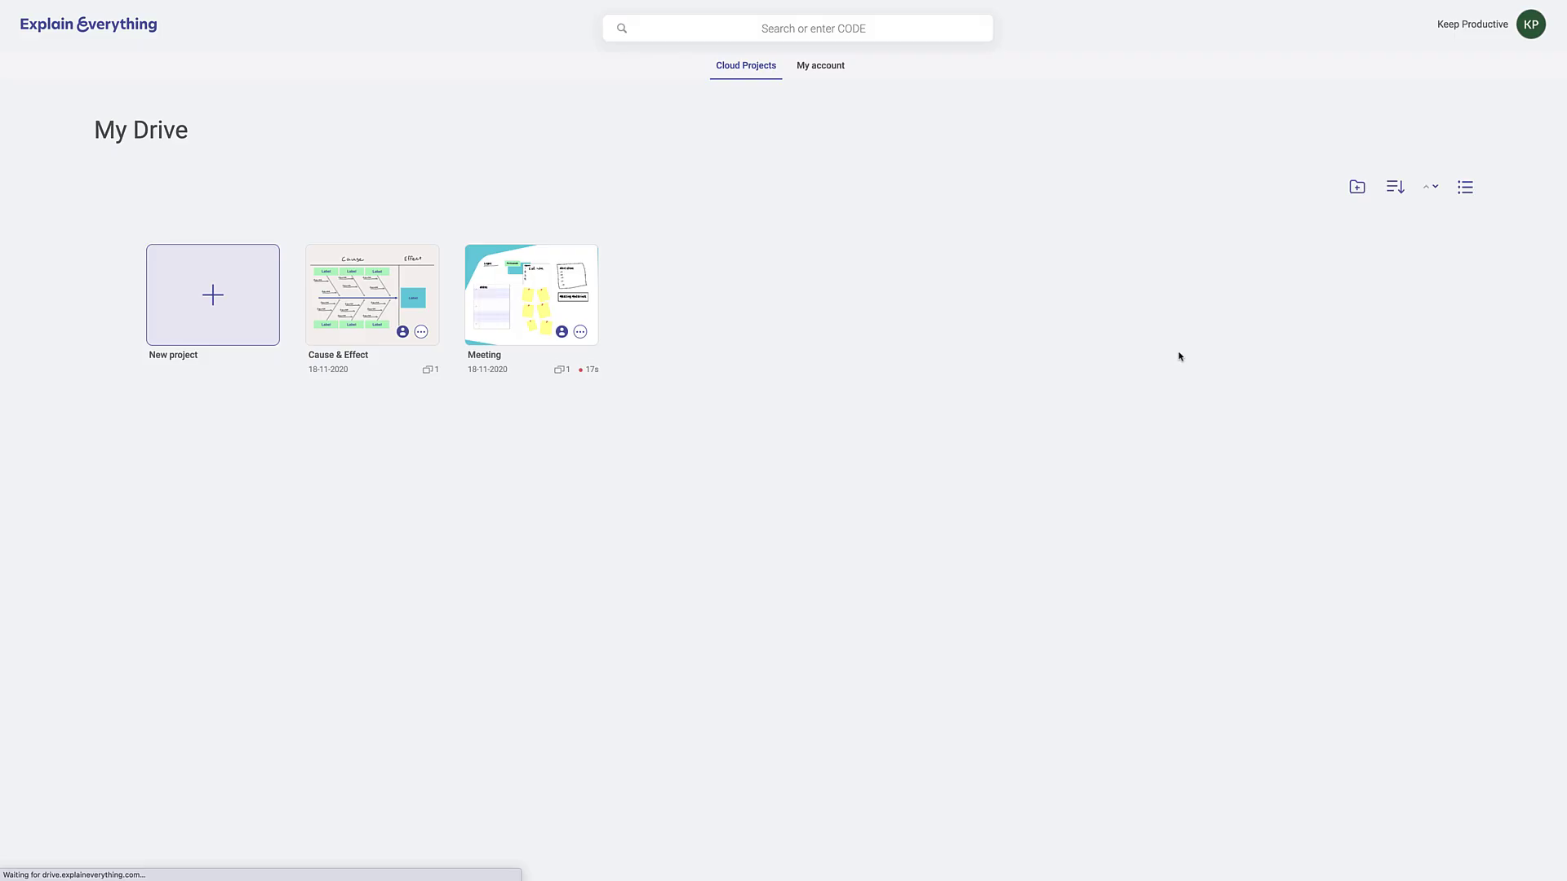
{"action": "mouse_move", "coordinate": [714, 405]}
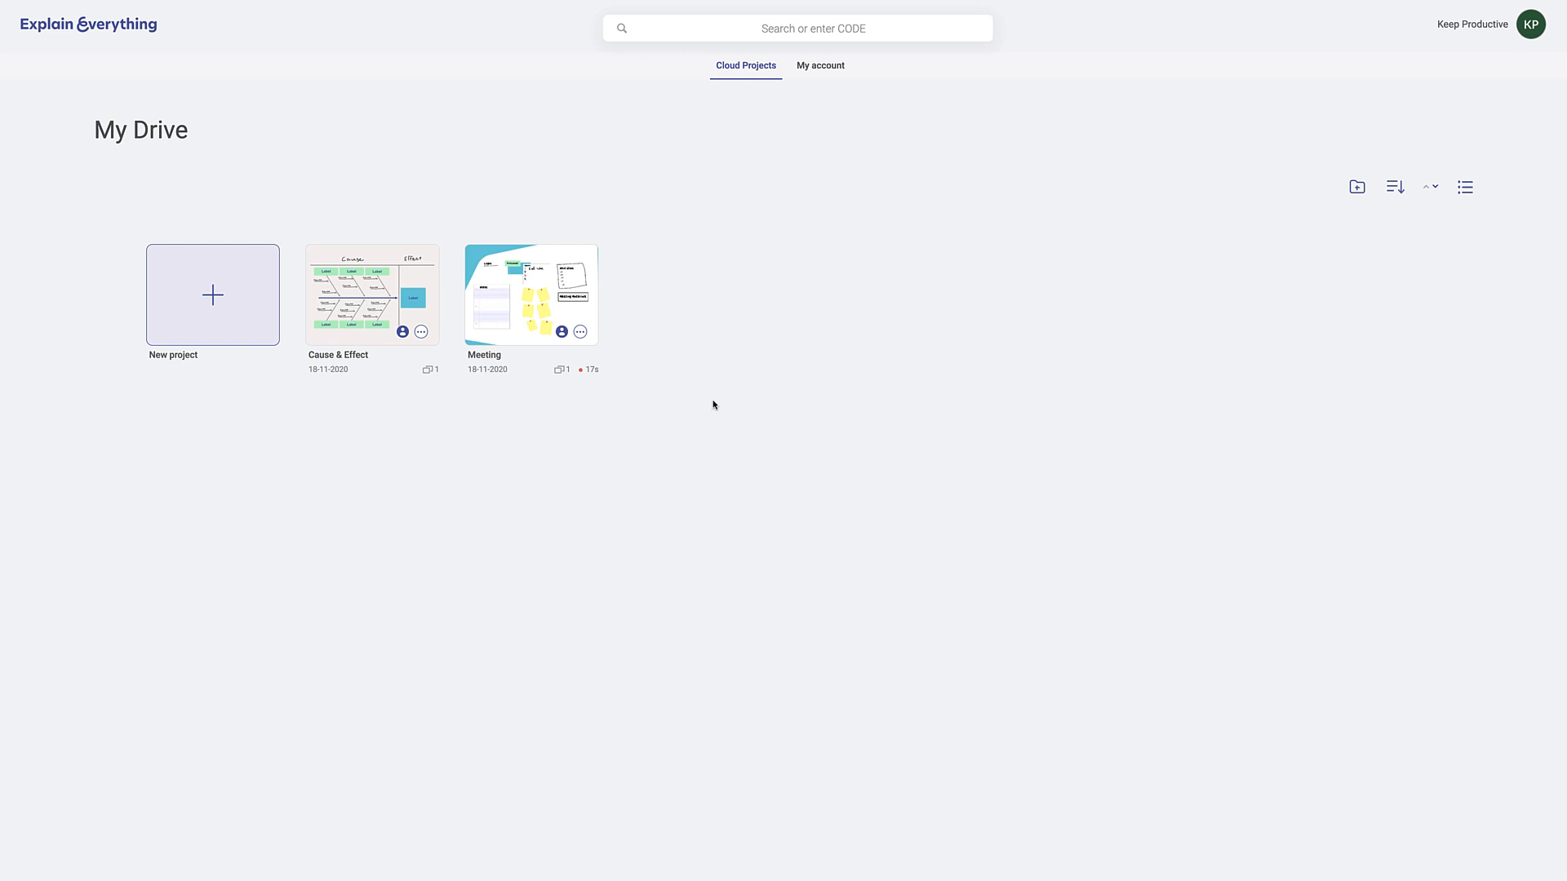
{"action": "mouse_move", "coordinate": [241, 305]}
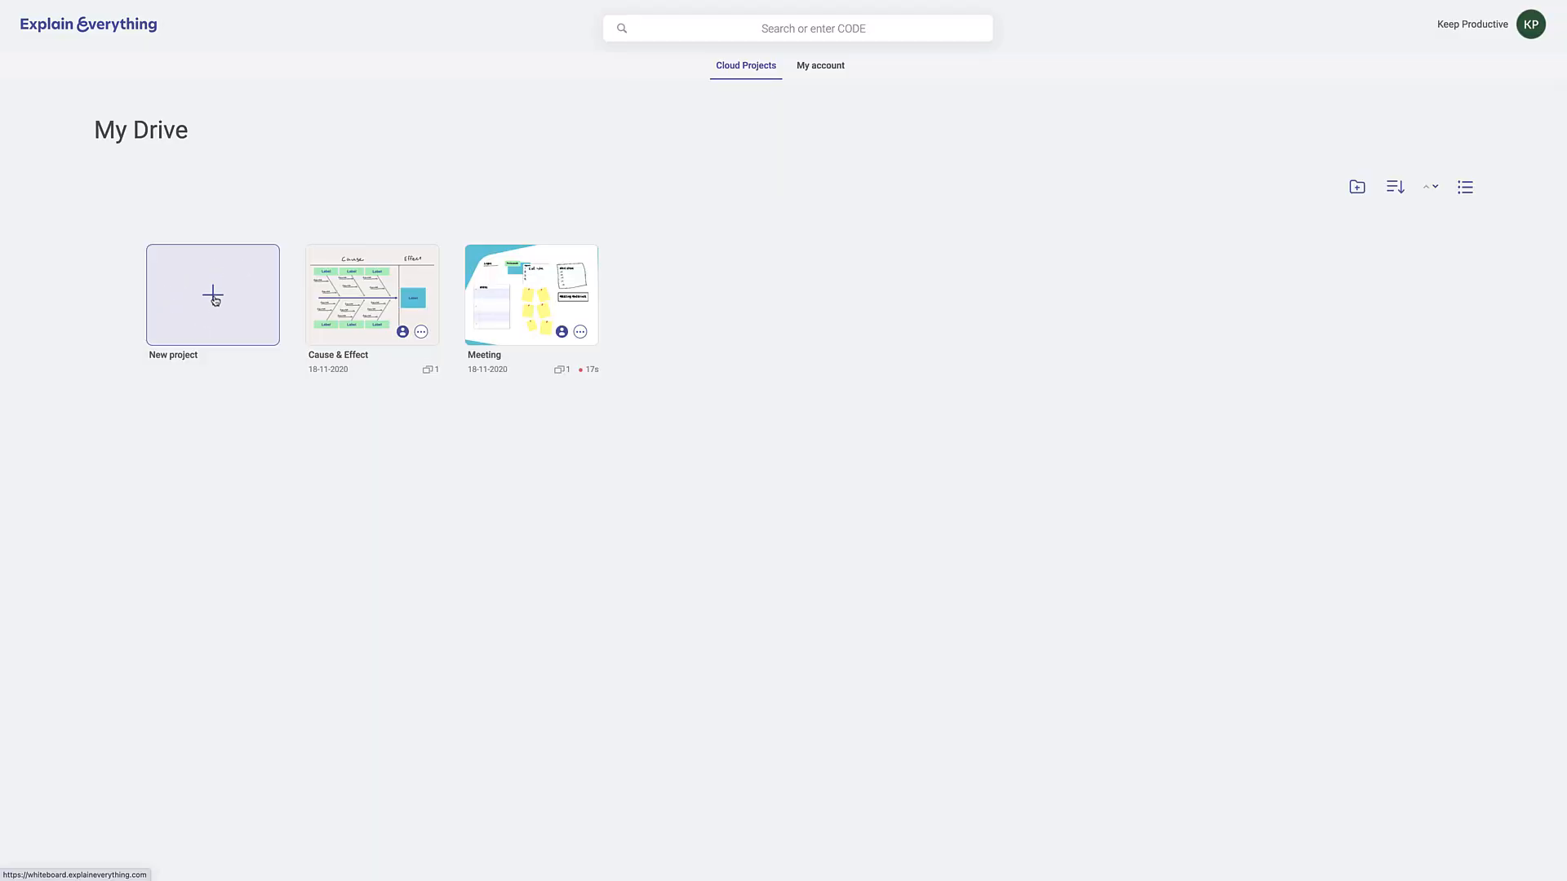
Start a new project from the My Drive New project tile
{"action": "left_click", "coordinate": [212, 294]}
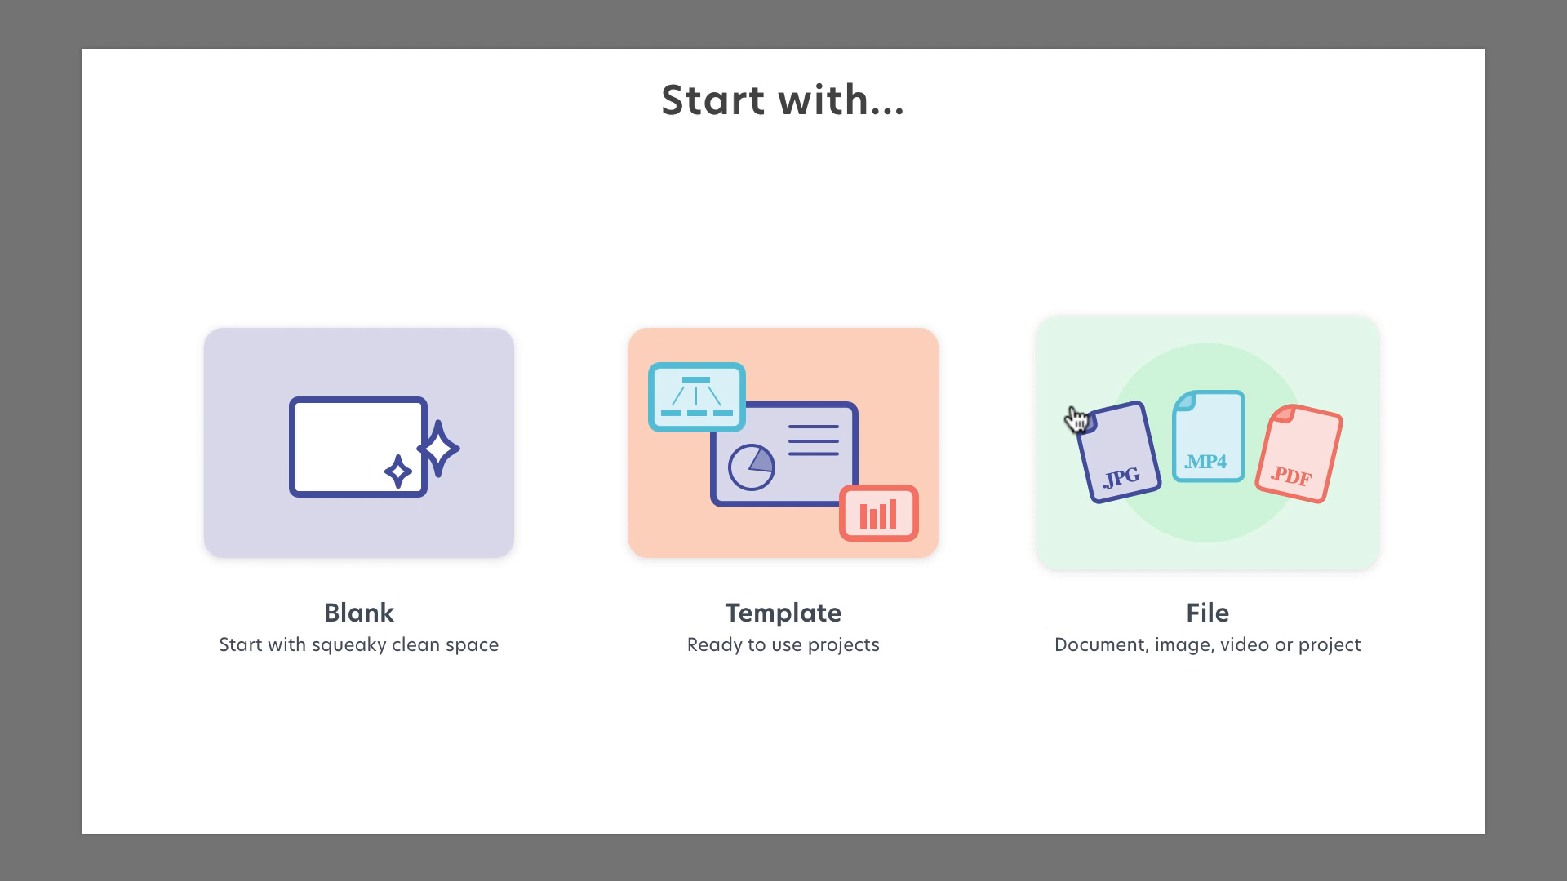
{"action": "mouse_move", "coordinate": [1208, 424]}
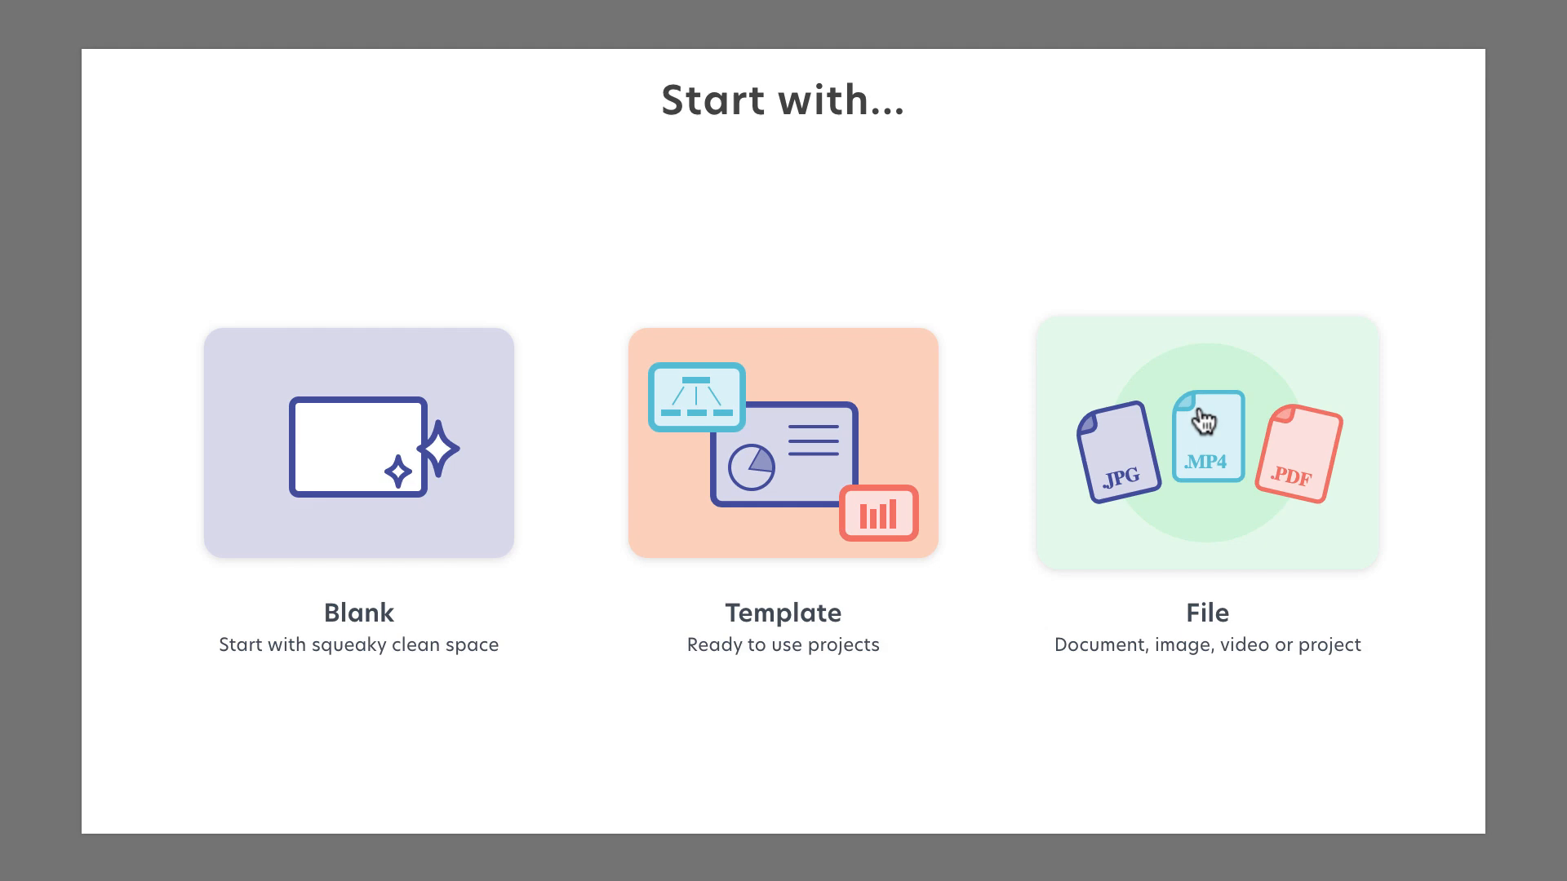
{"action": "mouse_move", "coordinate": [1192, 439]}
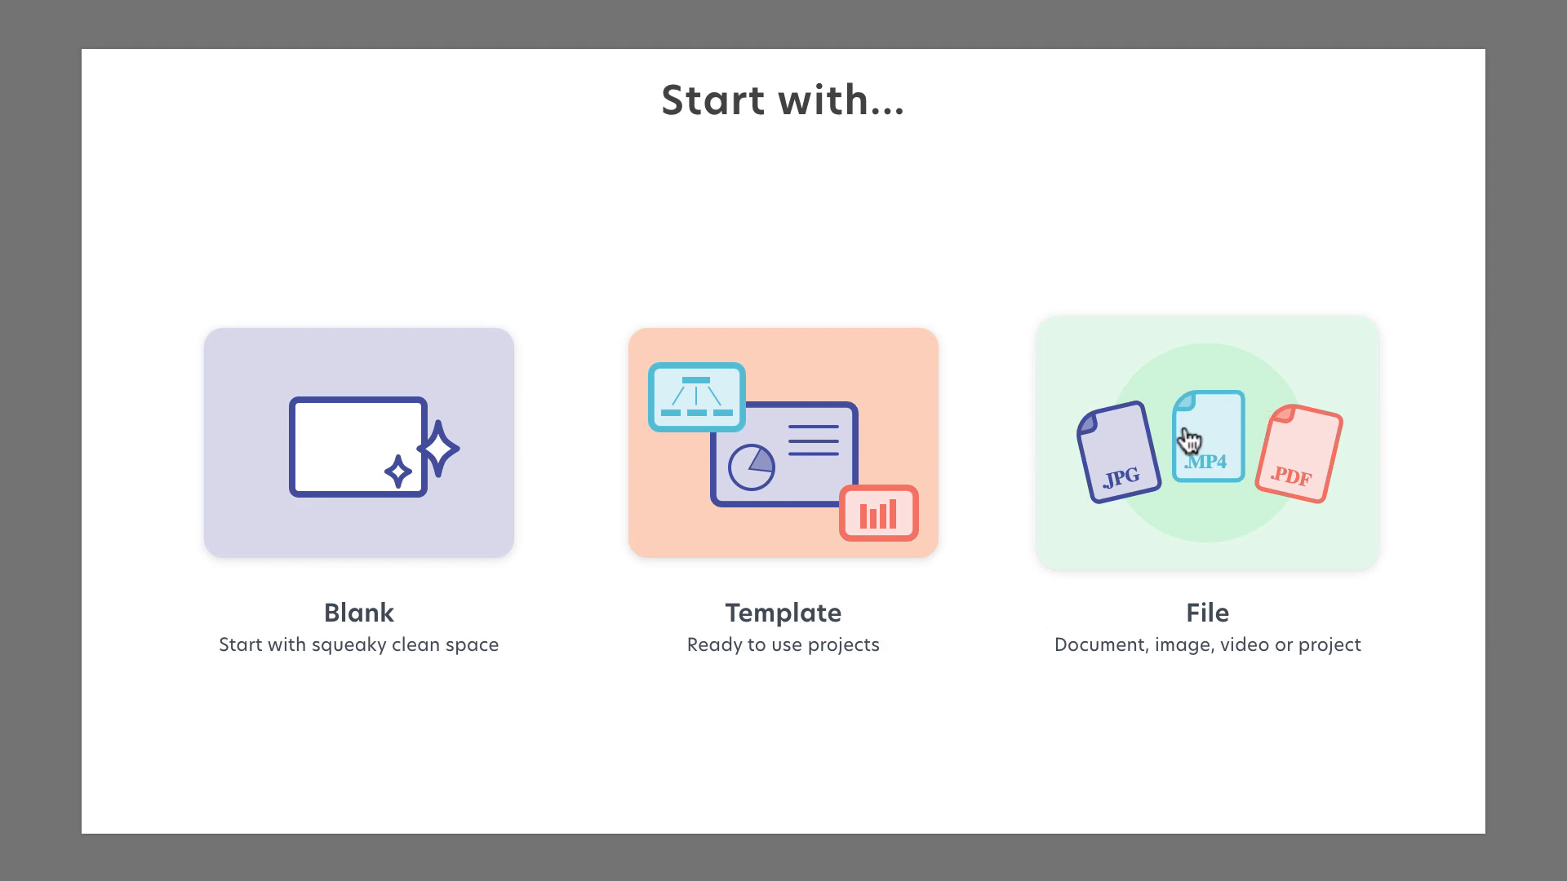
{"action": "mouse_move", "coordinate": [1177, 511]}
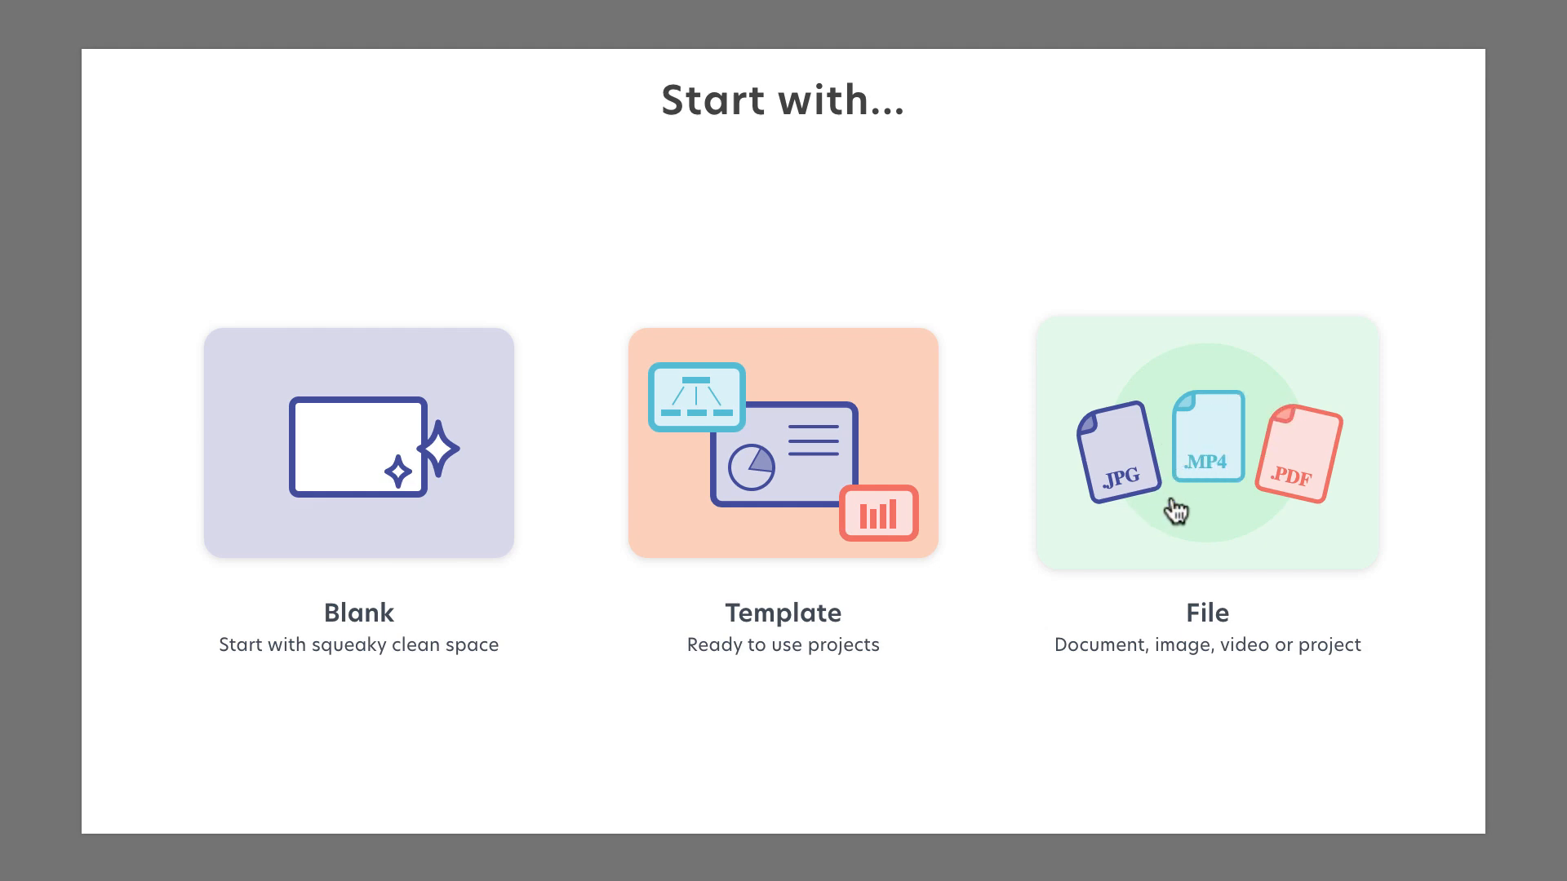
{"action": "mouse_move", "coordinate": [744, 444]}
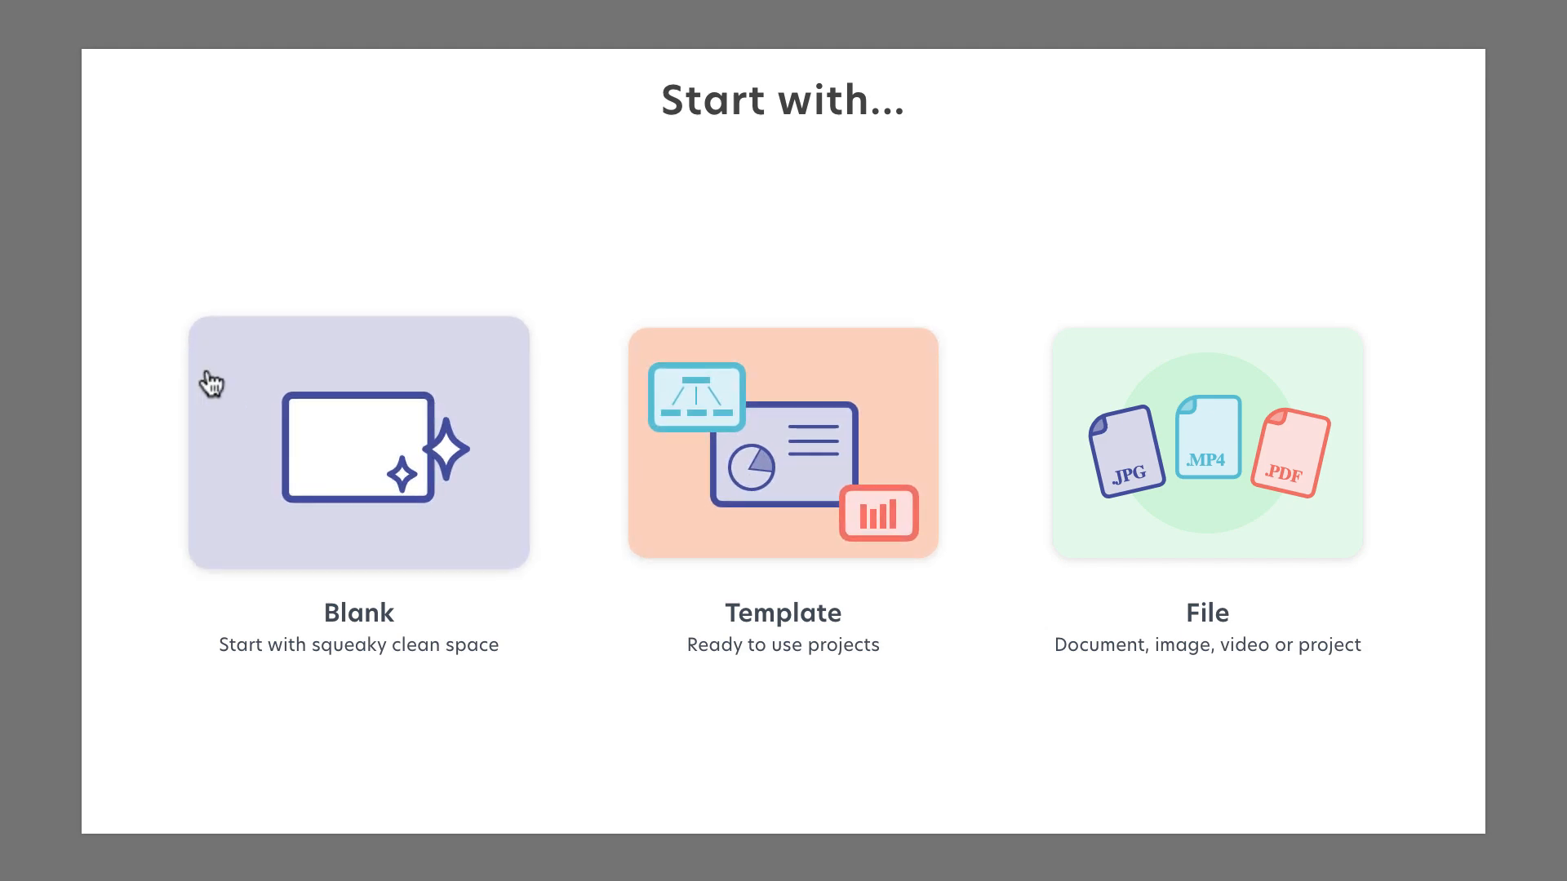
{"action": "mouse_move", "coordinate": [689, 563]}
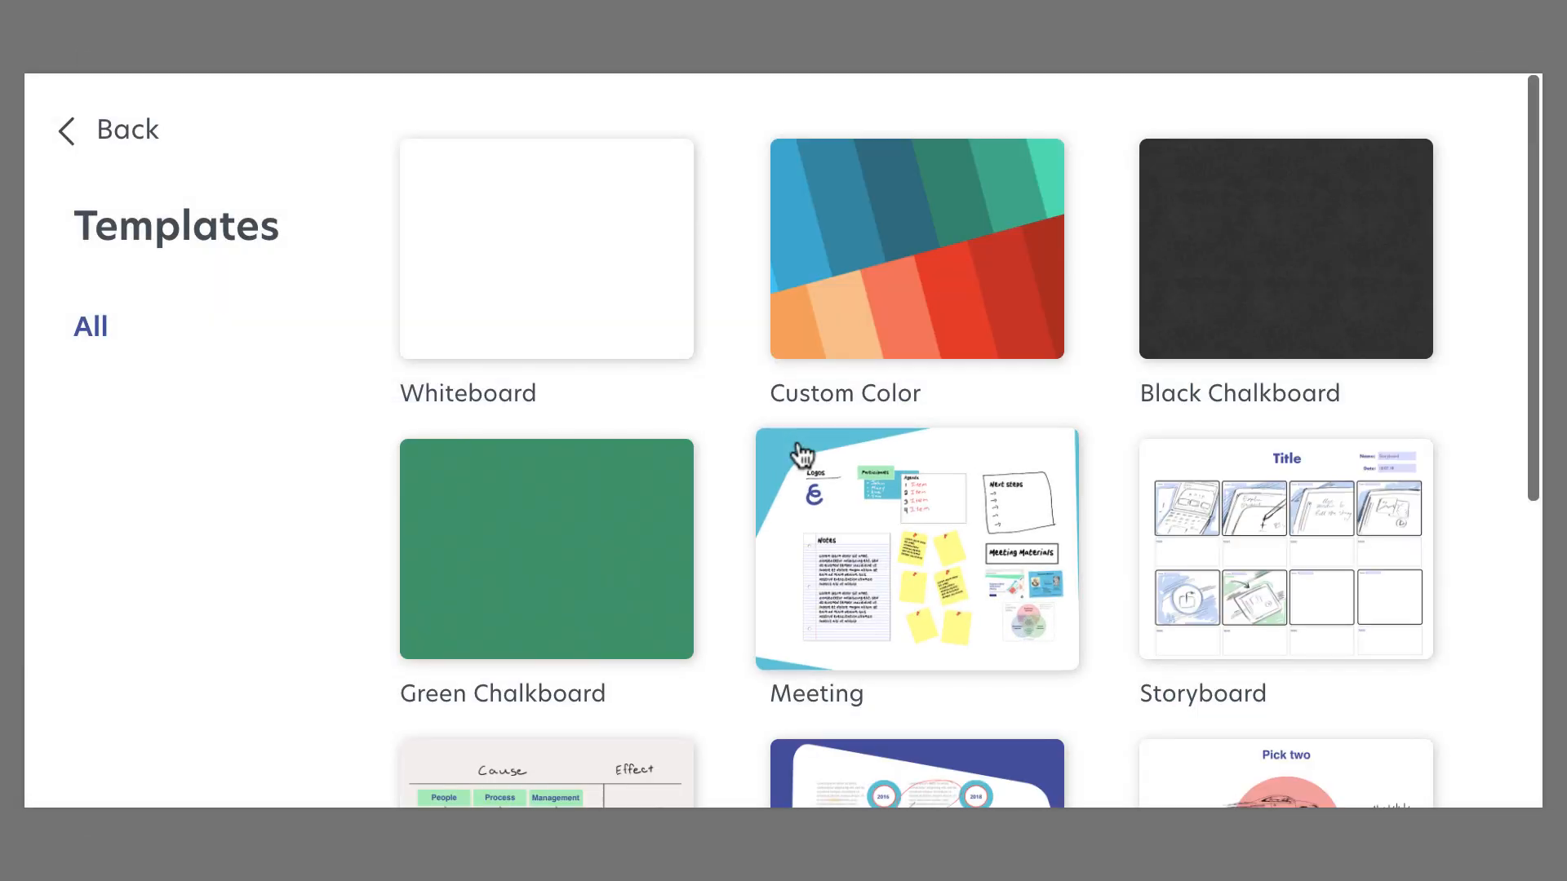
Browse the template gallery, scrolling through Whiteboard, Meeting, Storyboard, Timeline and Venn Diagram options
{"action": "scroll", "scroll_direction": "down", "scroll_amount": 3}
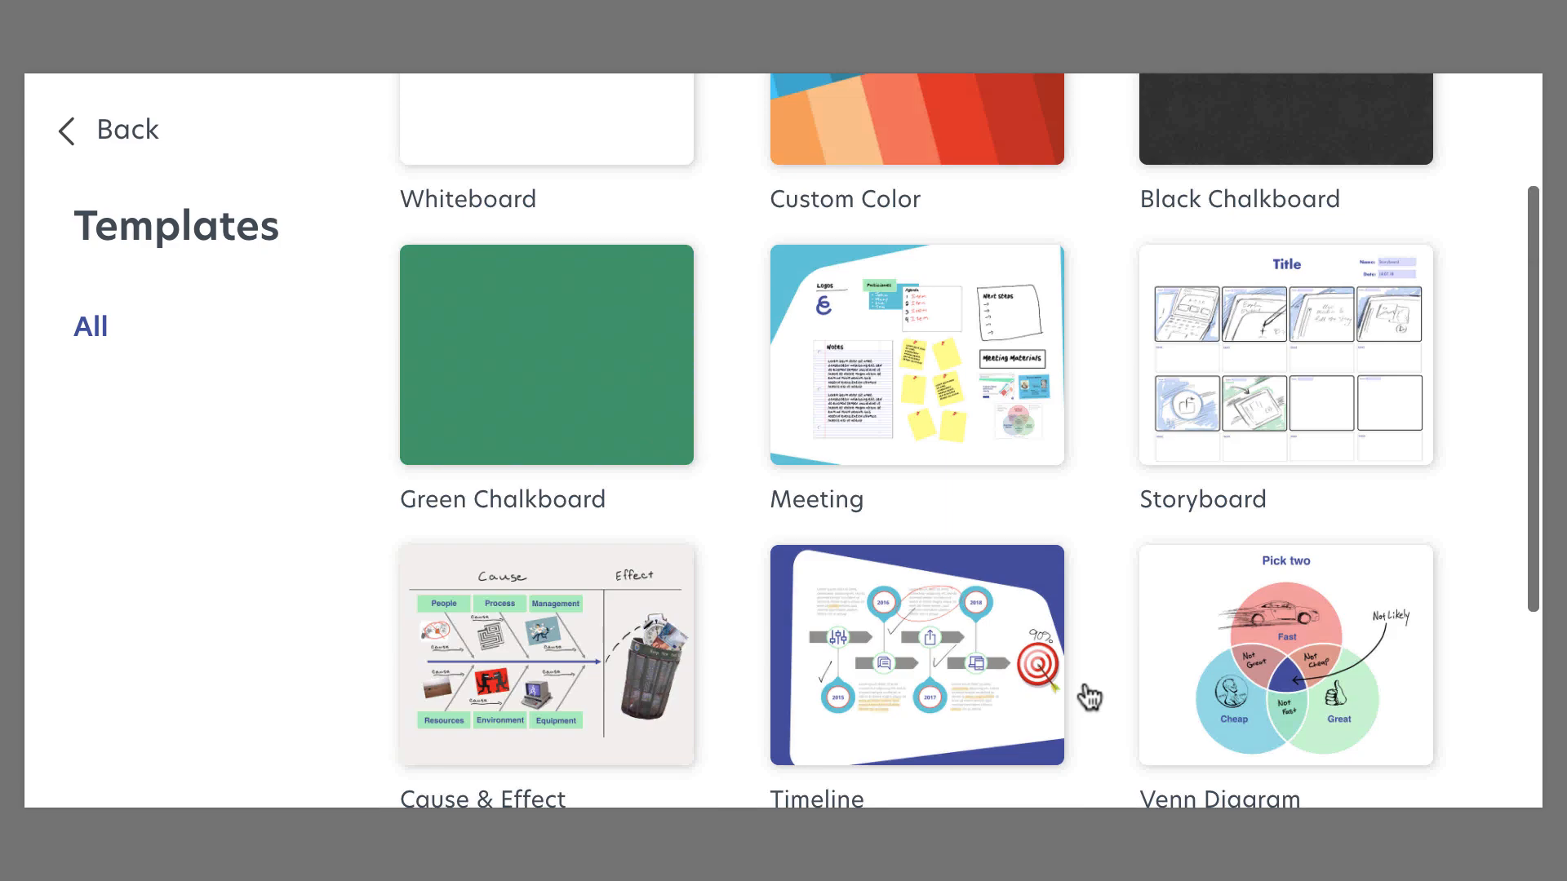
{"action": "scroll", "scroll_direction": "up", "scroll_amount": 3}
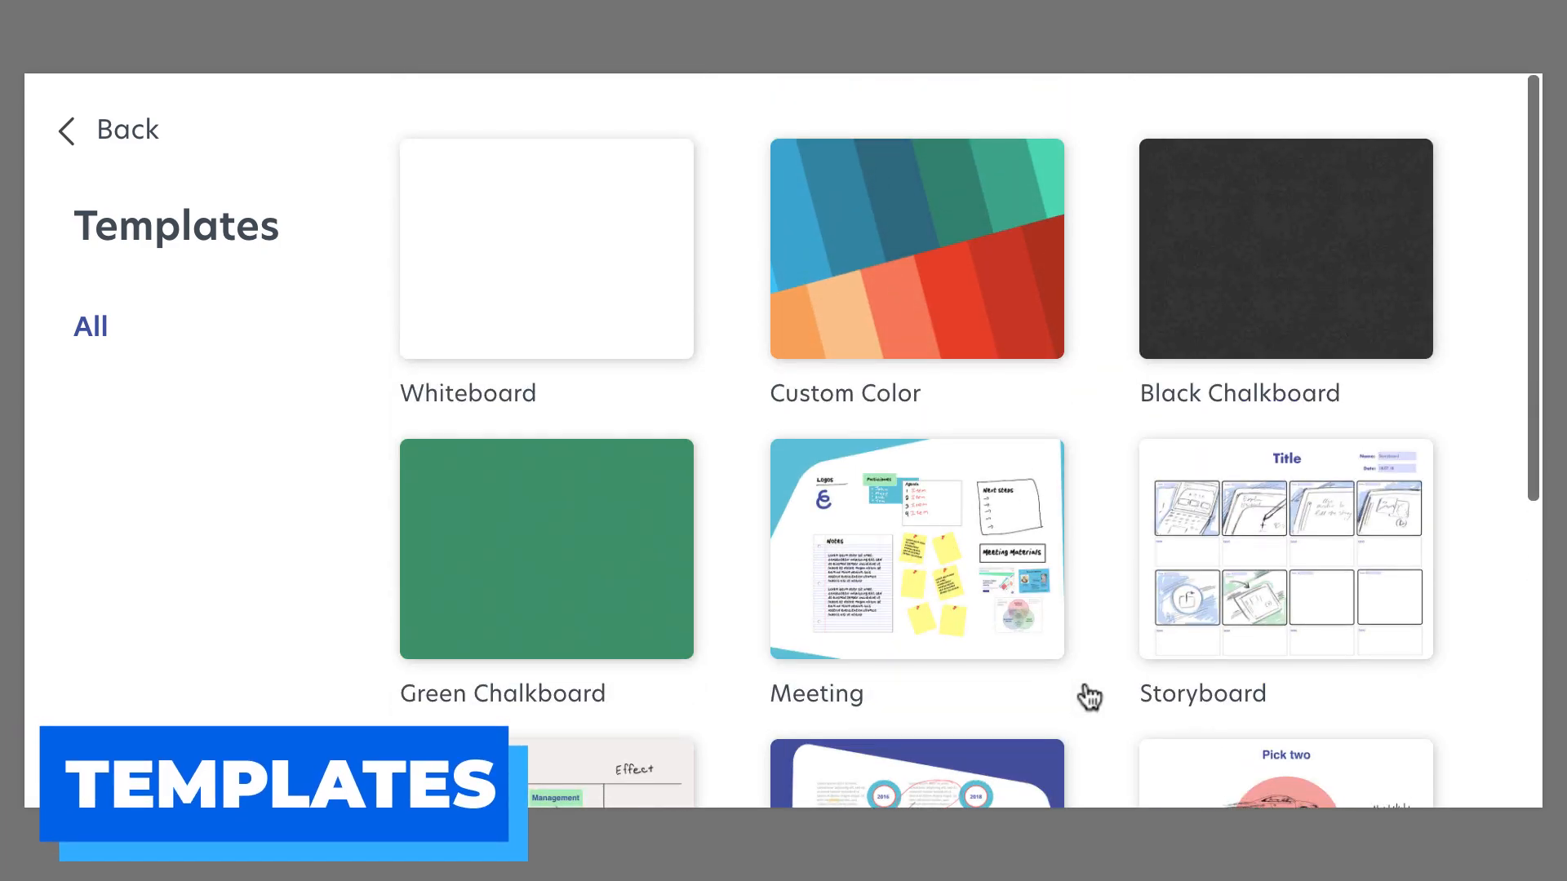
{"action": "scroll", "scroll_direction": "down", "scroll_amount": 3}
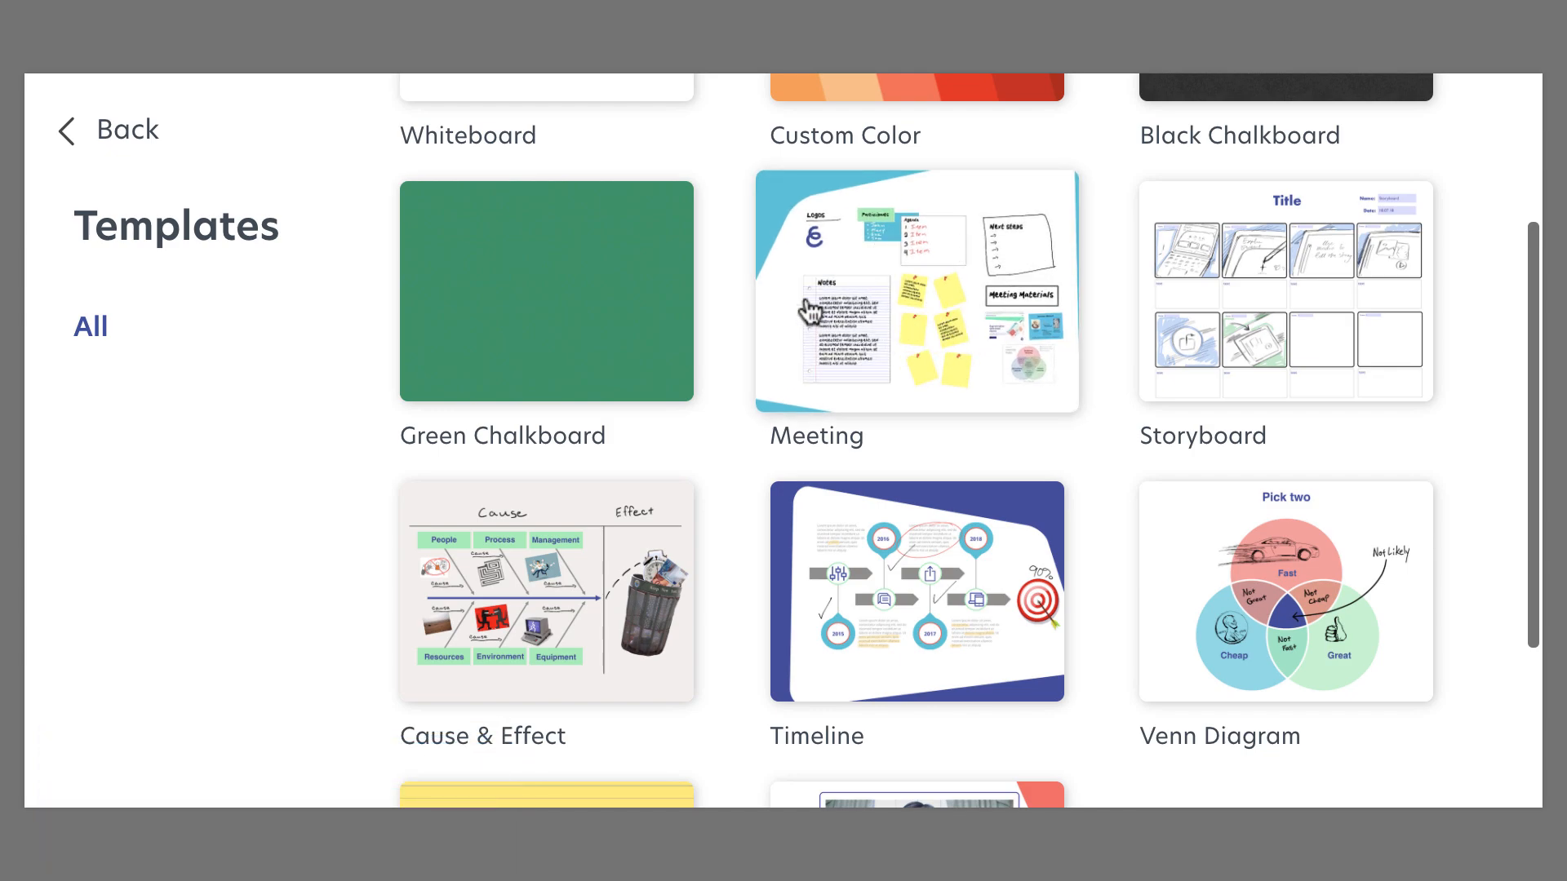
{"action": "mouse_move", "coordinate": [849, 470]}
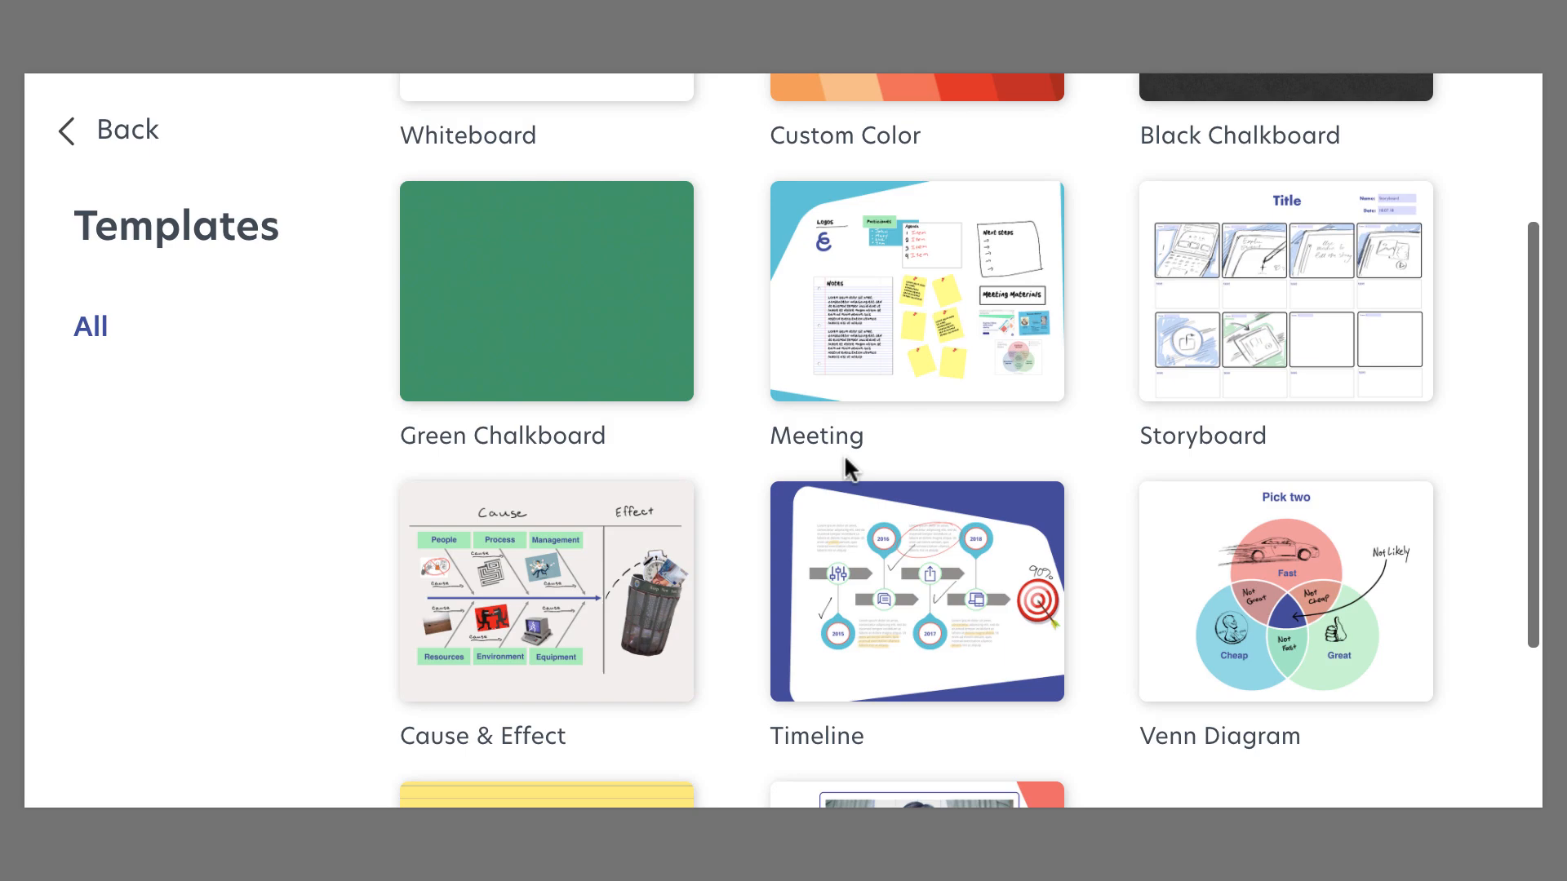
{"action": "scroll", "scroll_direction": "down", "scroll_amount": 3}
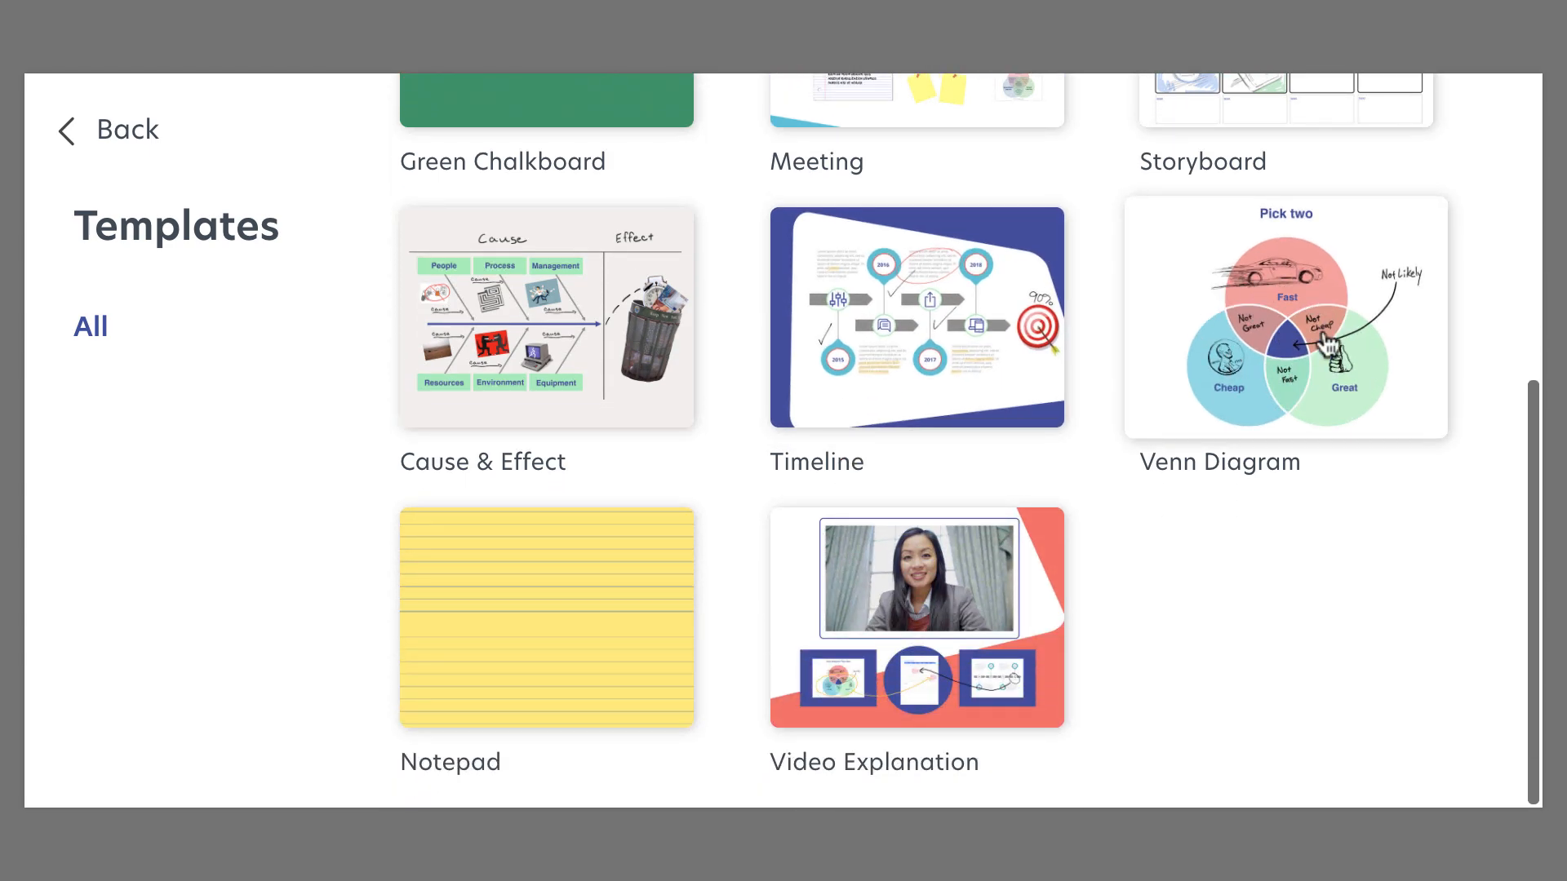
{"action": "mouse_move", "coordinate": [906, 375]}
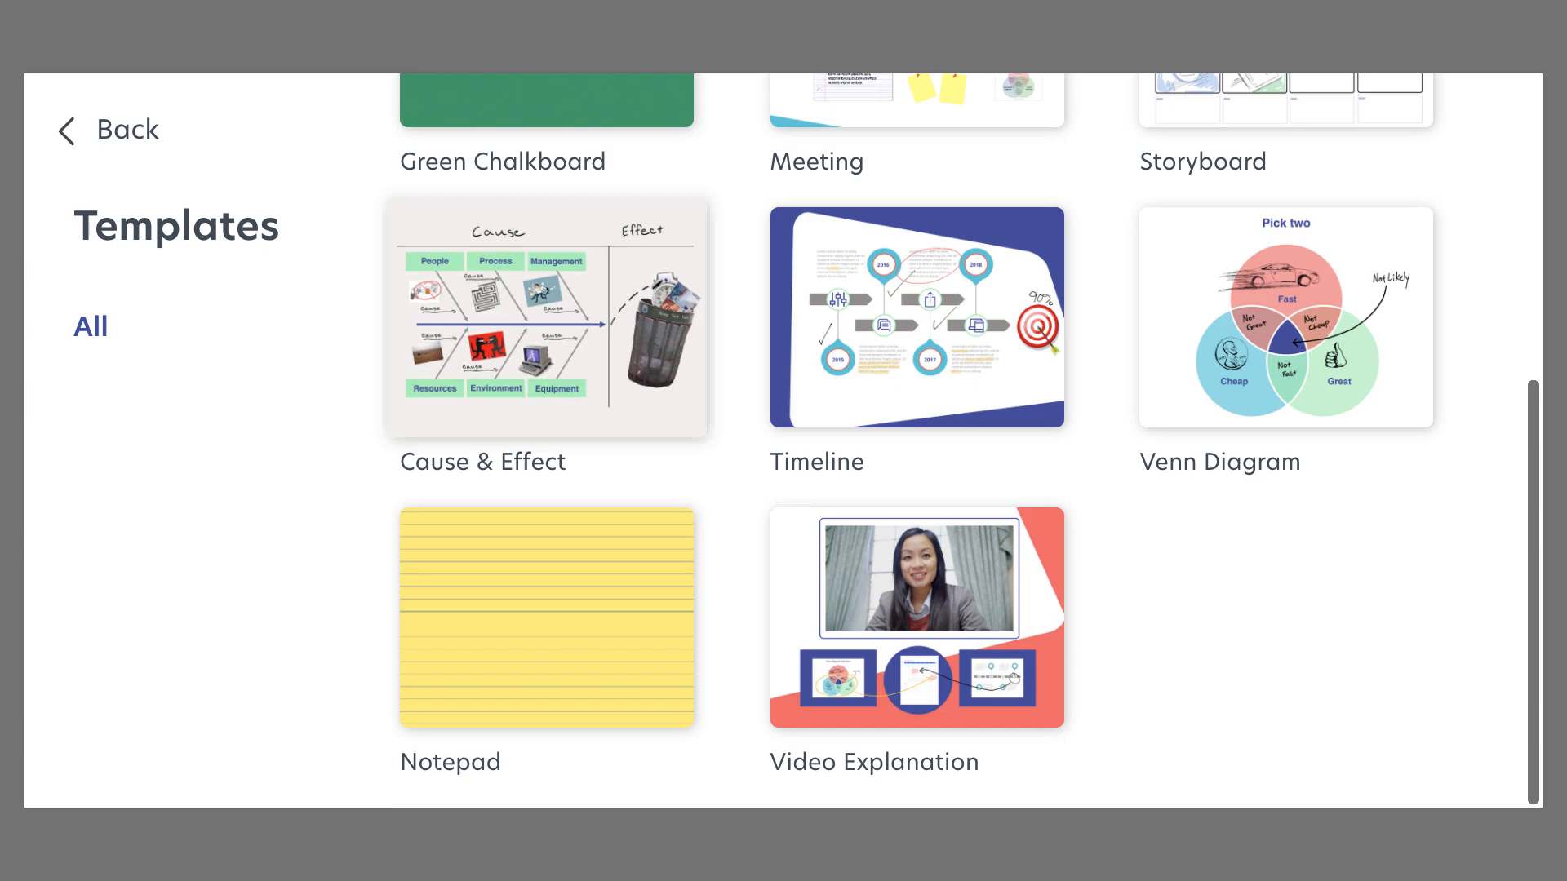
{"action": "scroll", "scroll_direction": "up", "scroll_amount": 3}
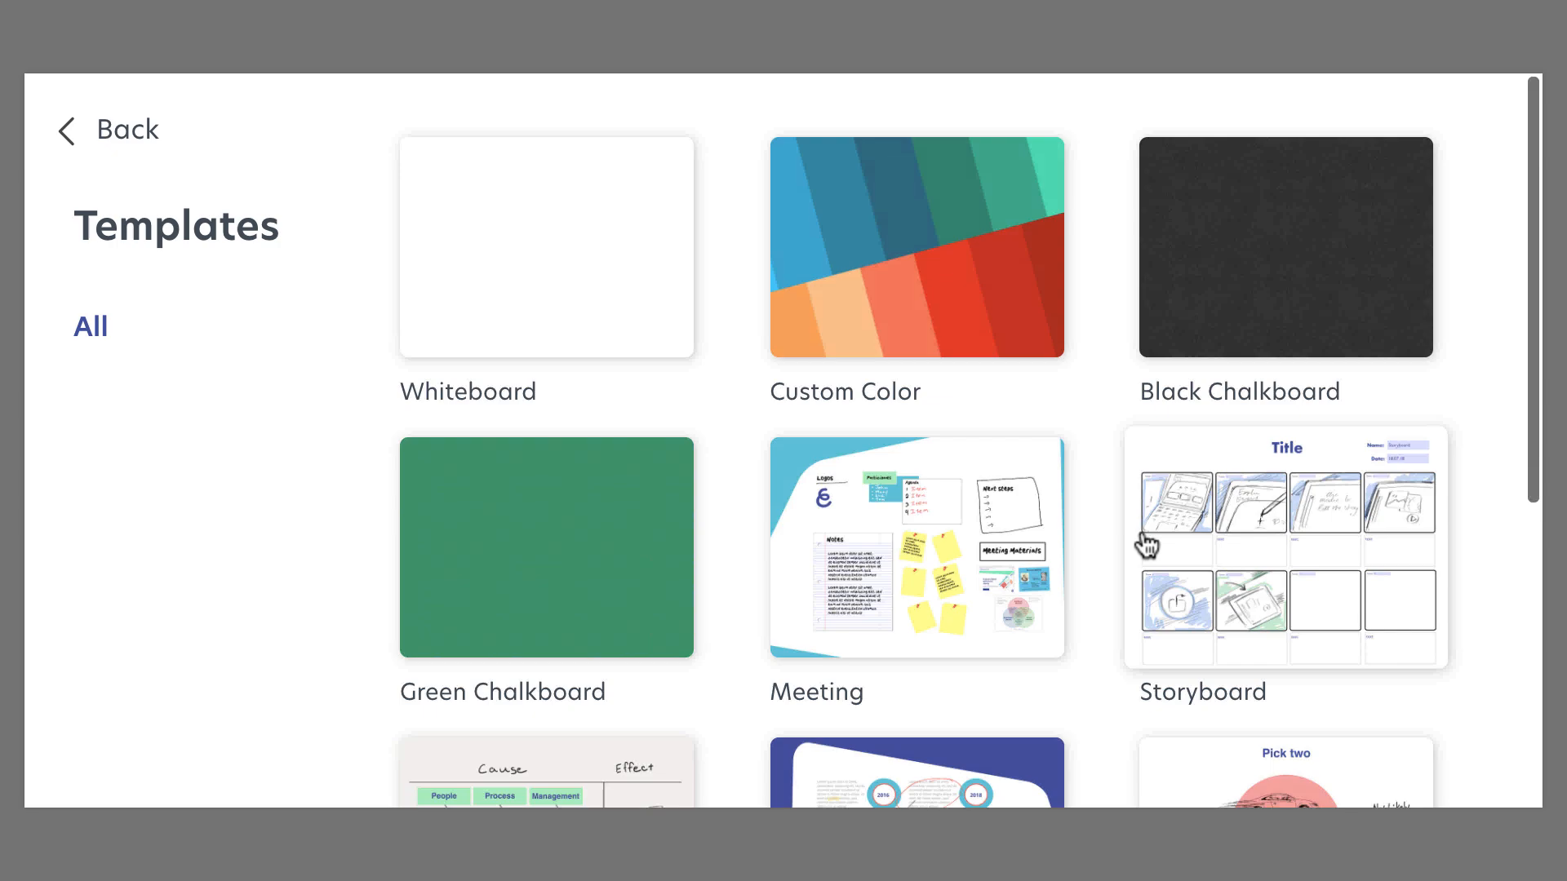
{"action": "scroll", "scroll_direction": "down", "scroll_amount": 3}
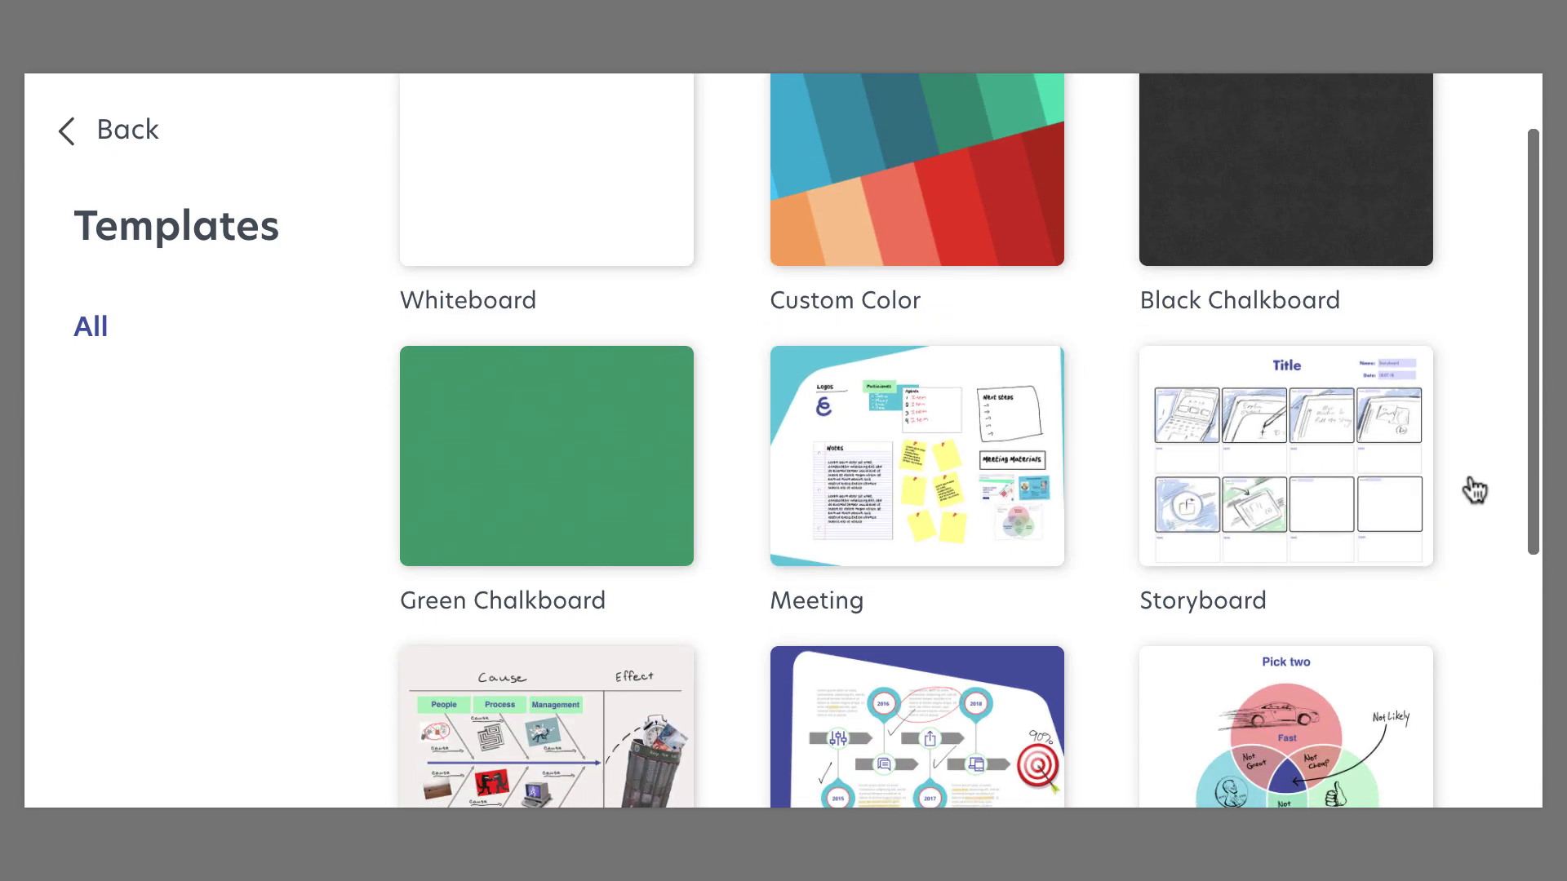
{"action": "scroll", "scroll_direction": "up", "scroll_amount": 3}
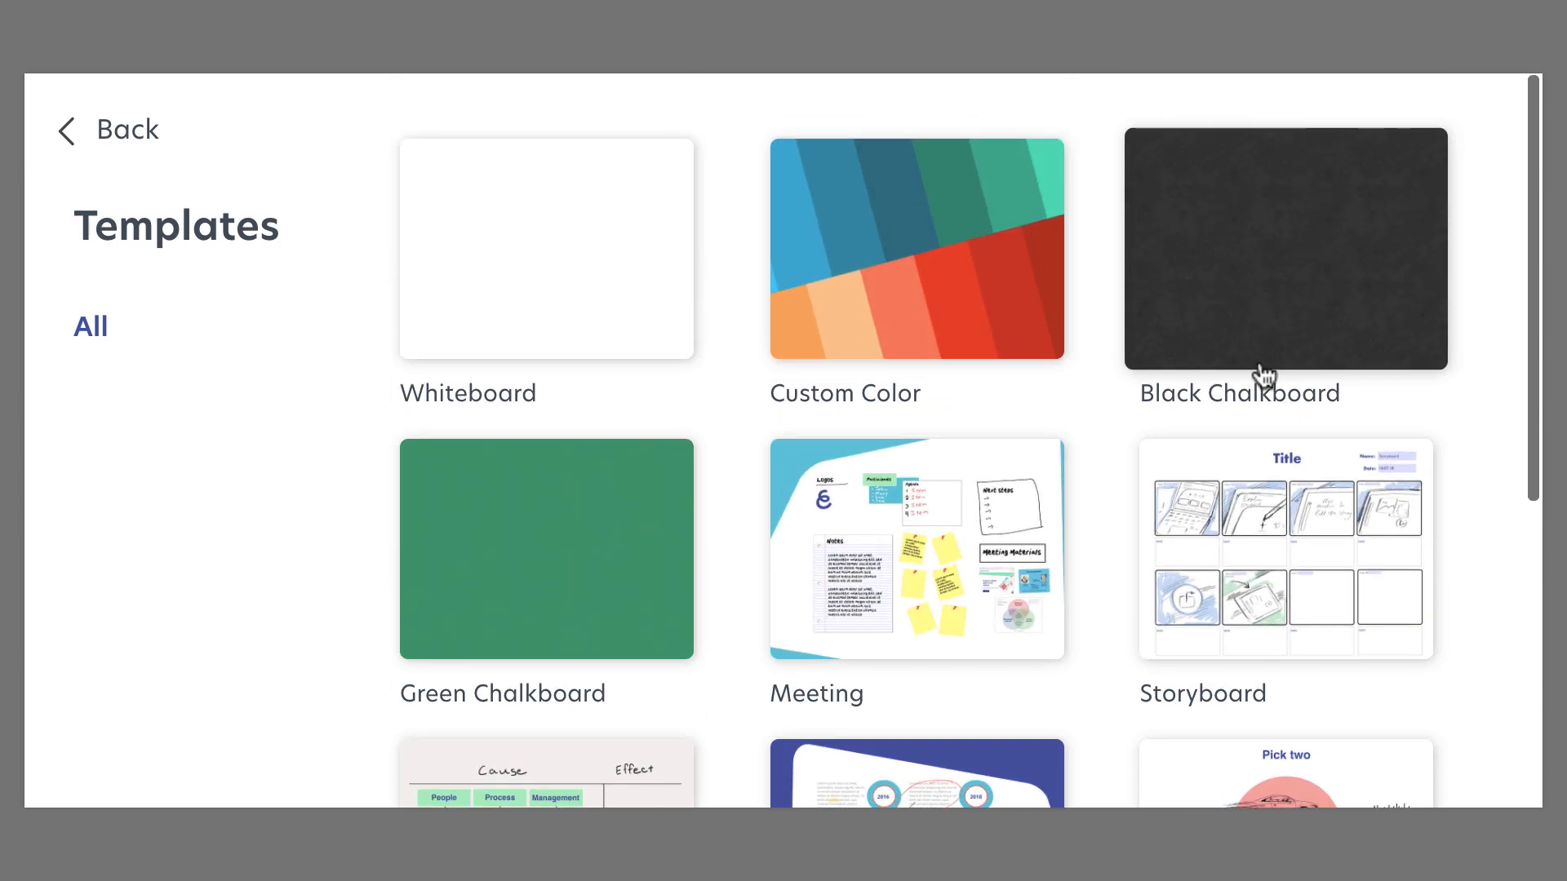
{"action": "scroll", "scroll_direction": "down", "scroll_amount": 3}
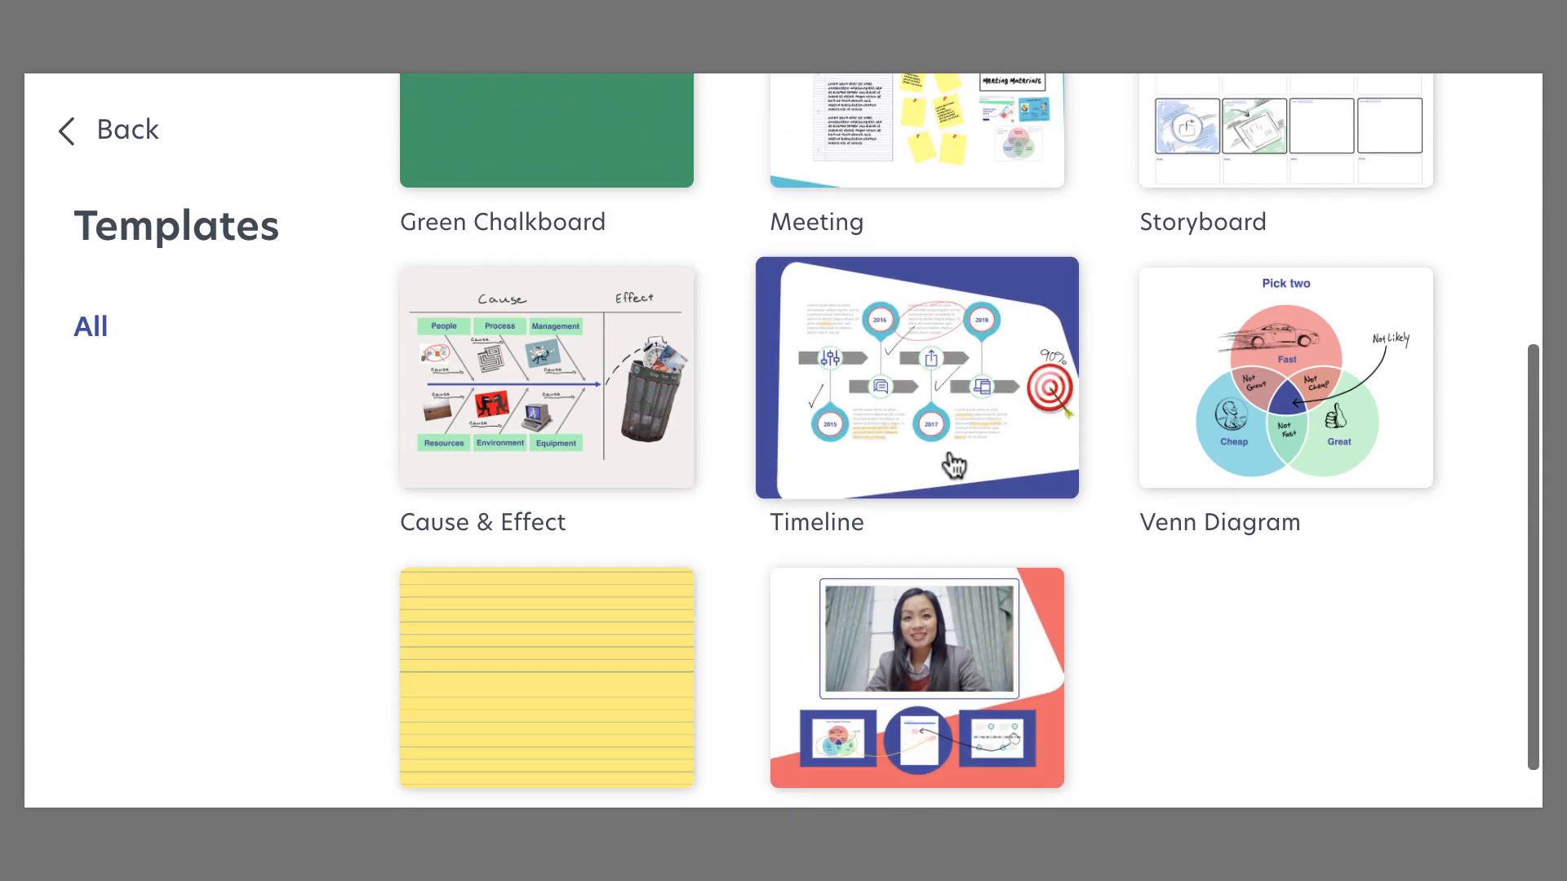
Create a board from the Meeting template, join with microphone on and show session participants
{"action": "left_click", "coordinate": [916, 377]}
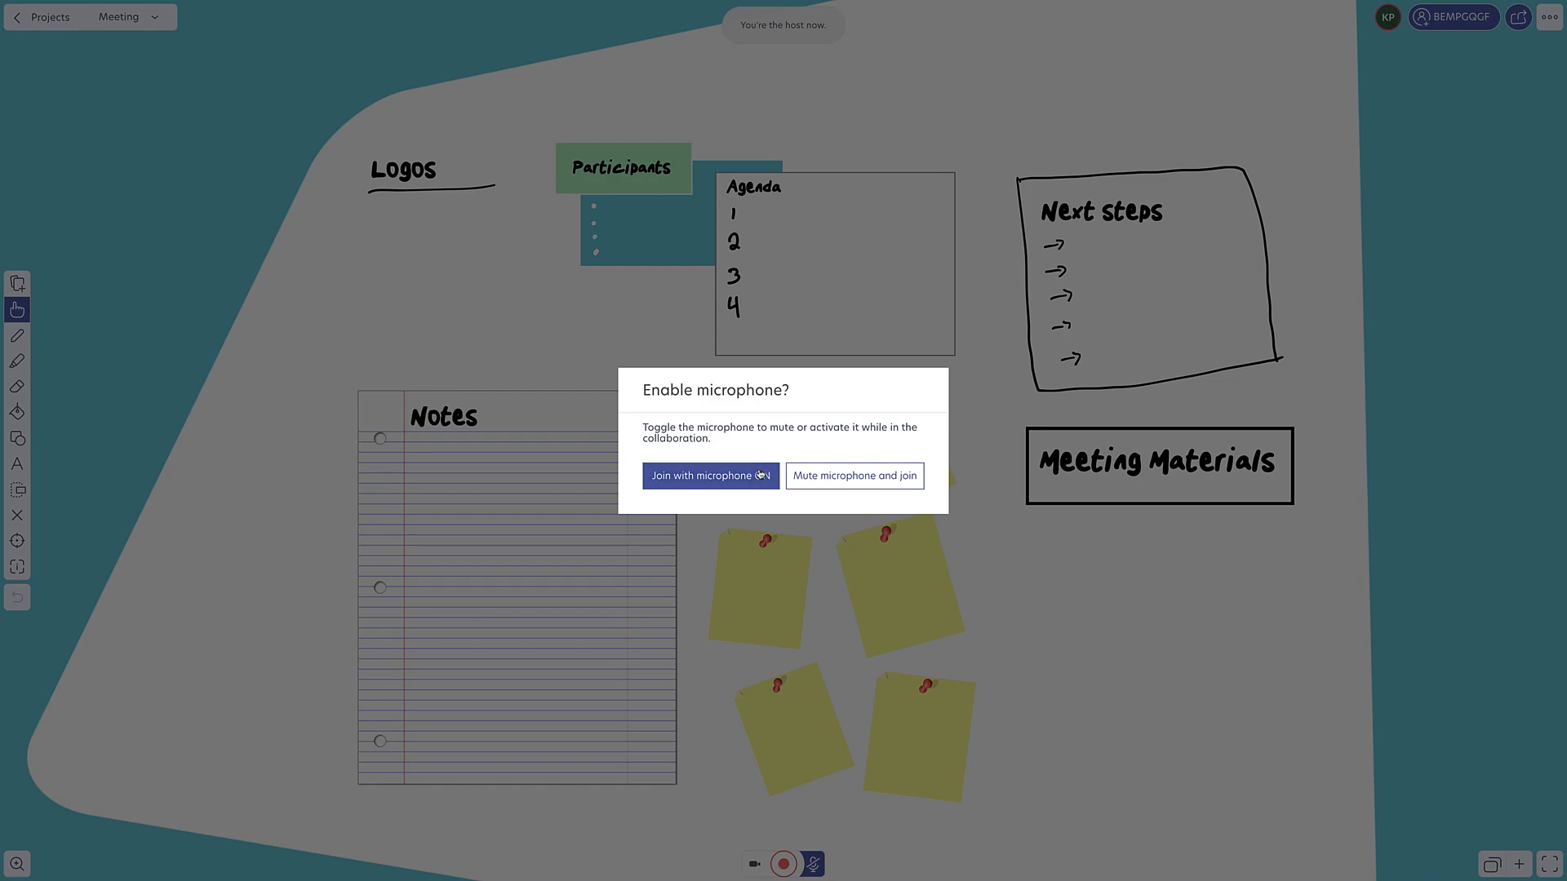
{"action": "left_click", "coordinate": [710, 475]}
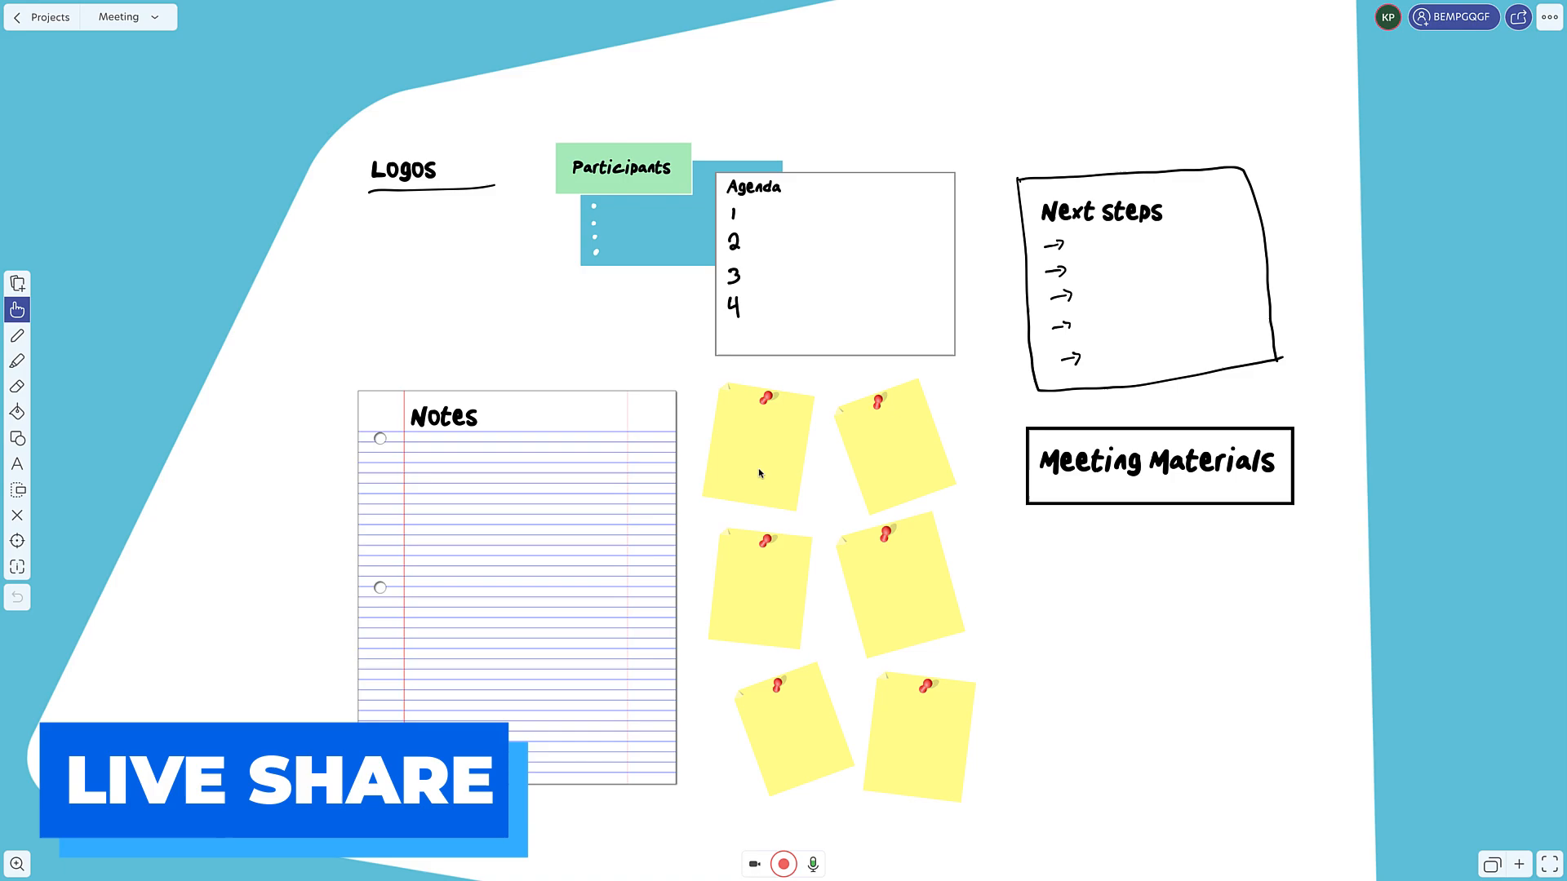
{"action": "left_click", "coordinate": [1388, 18]}
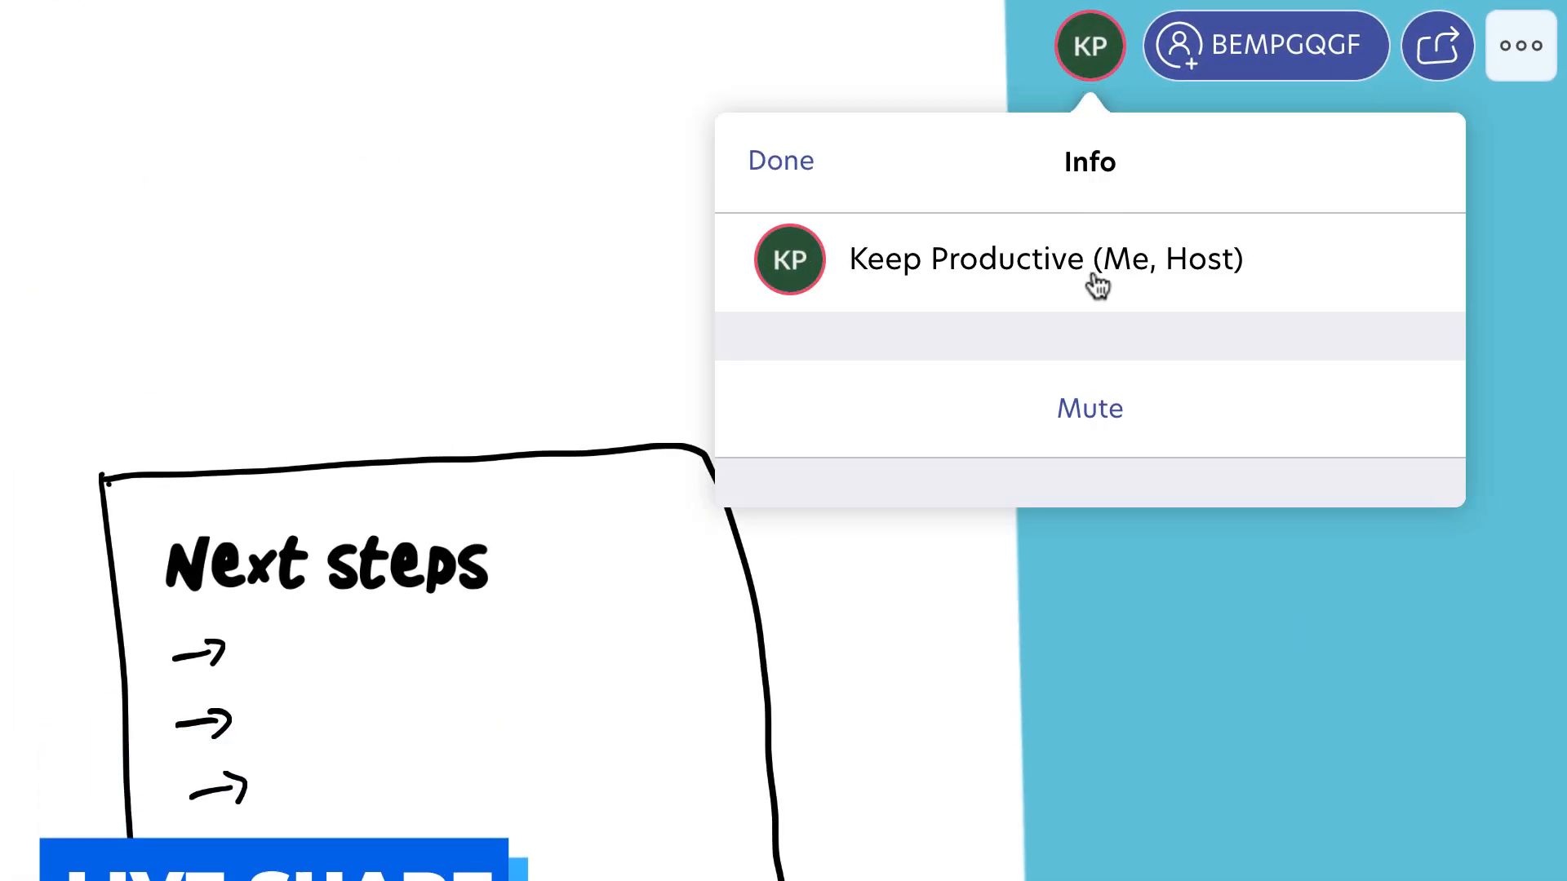
Mute the host's microphone and then unmute it again from the participant info panel
{"action": "left_click", "coordinate": [1088, 408]}
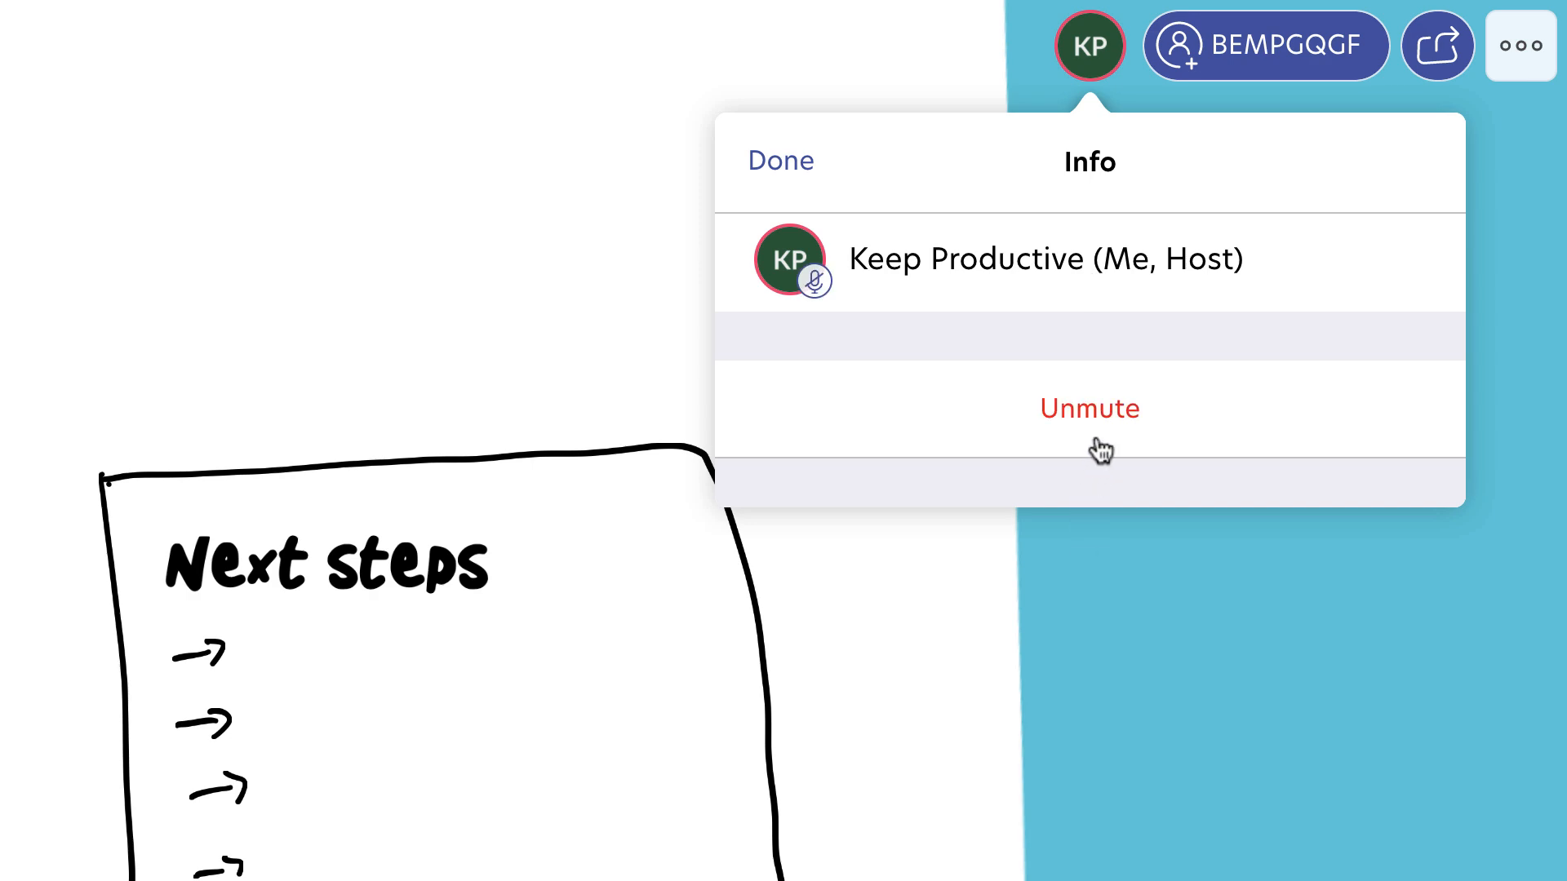
{"action": "left_click", "coordinate": [1088, 408]}
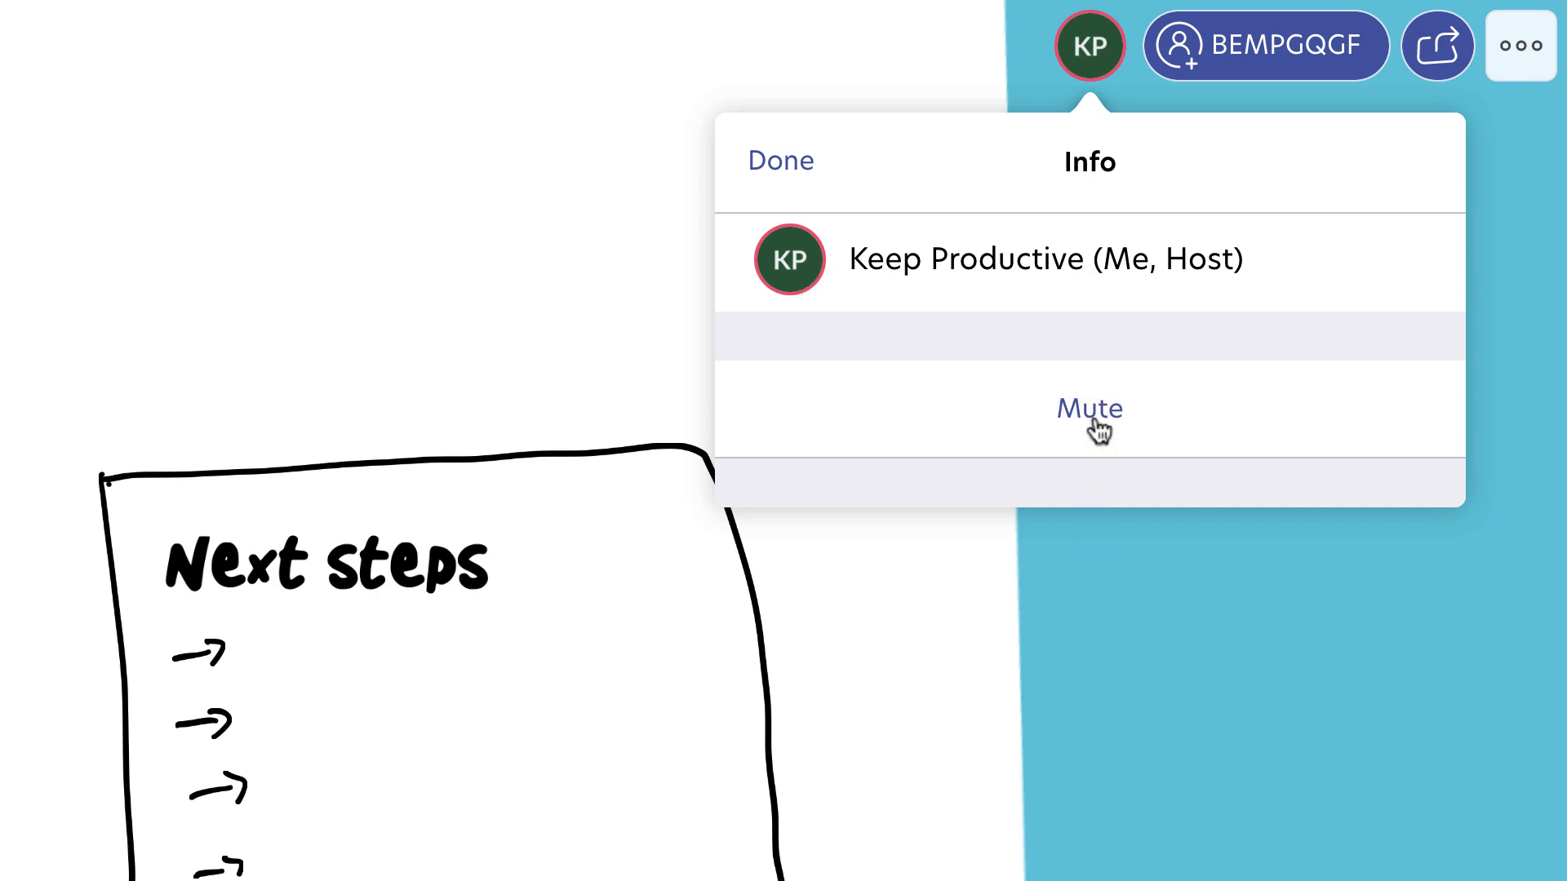
{"action": "mouse_move", "coordinate": [1261, 80]}
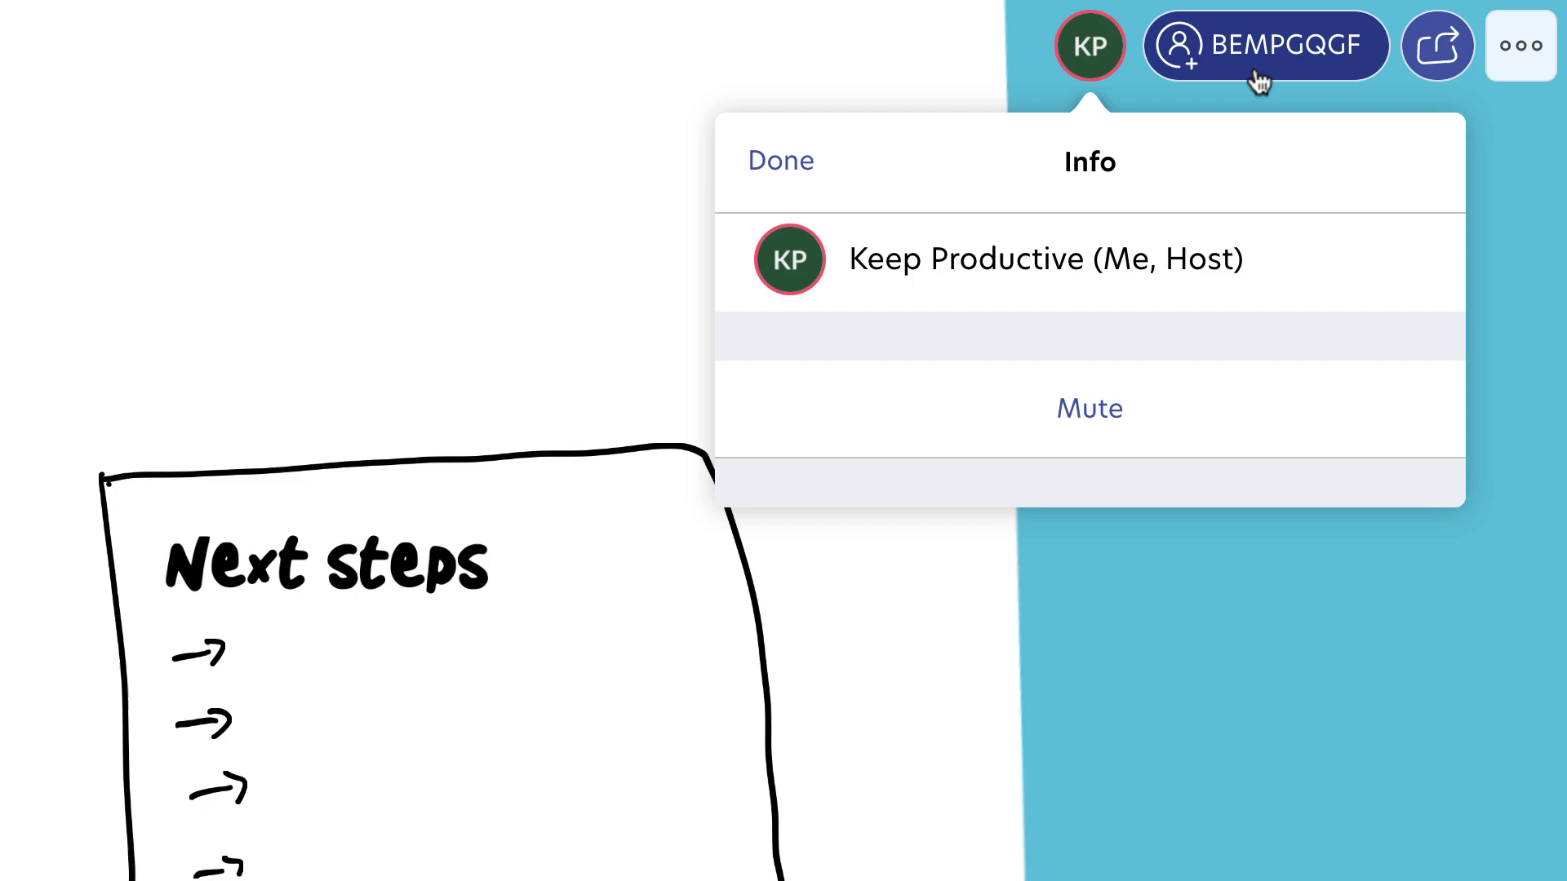
{"action": "left_click", "coordinate": [1264, 46]}
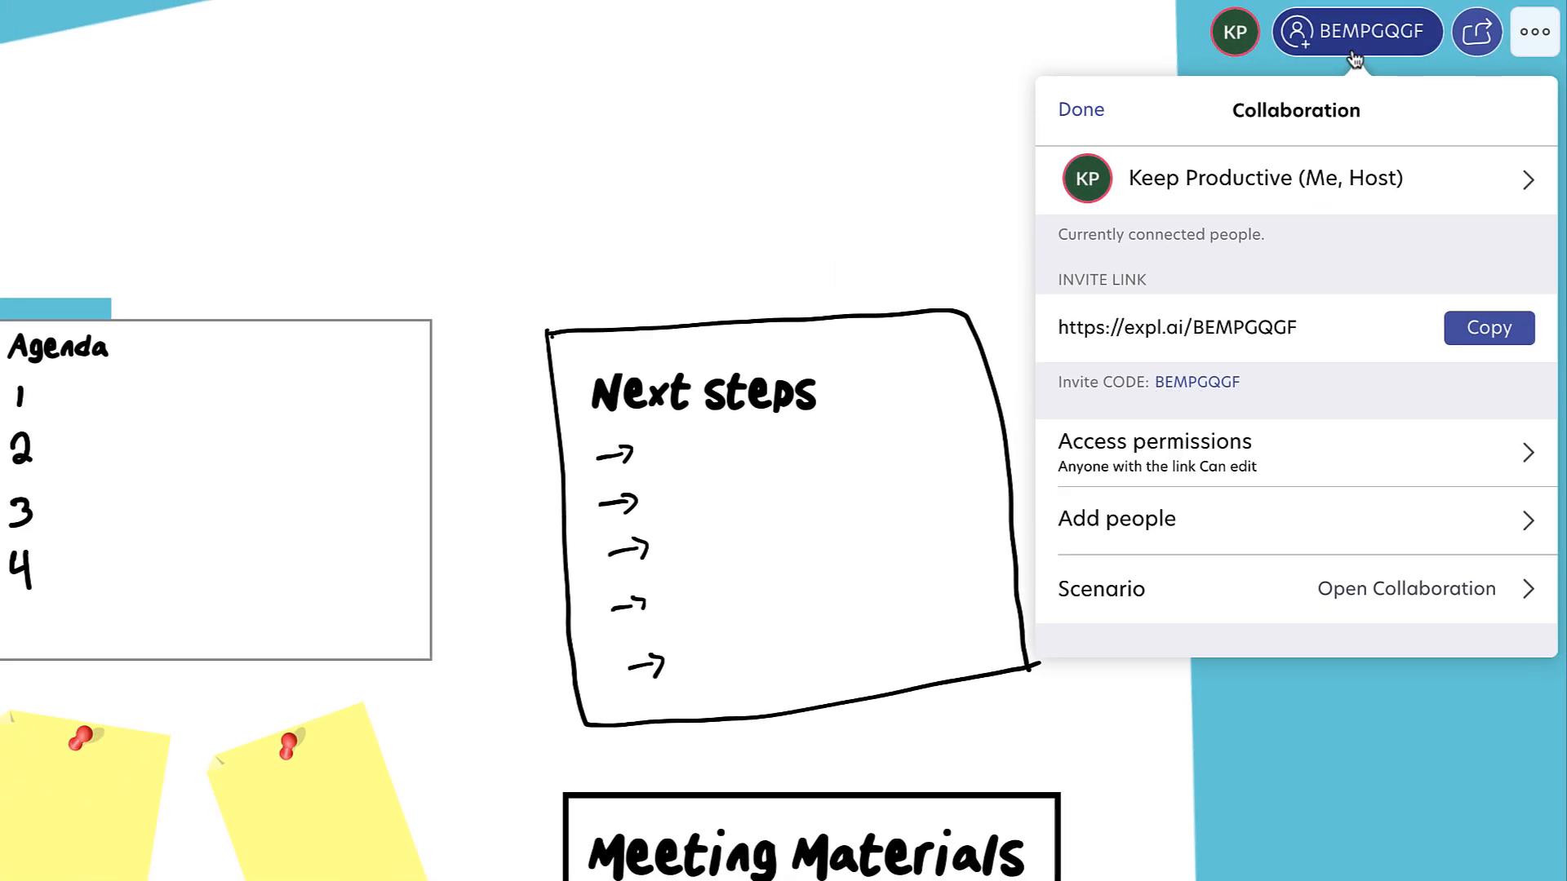
{"action": "mouse_move", "coordinate": [1319, 469]}
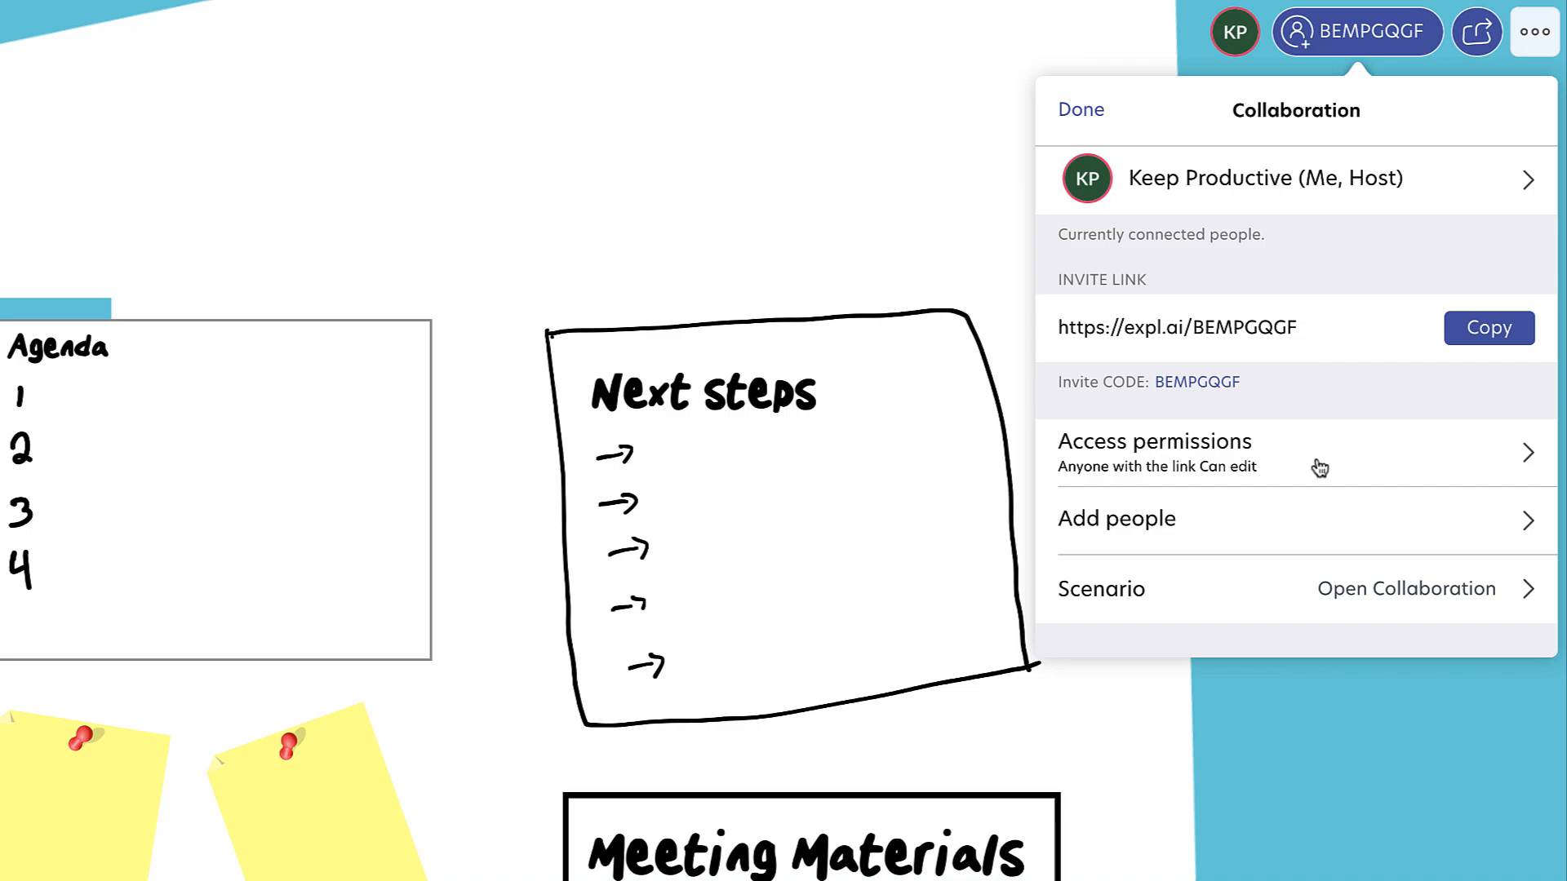
{"action": "mouse_move", "coordinate": [1223, 401]}
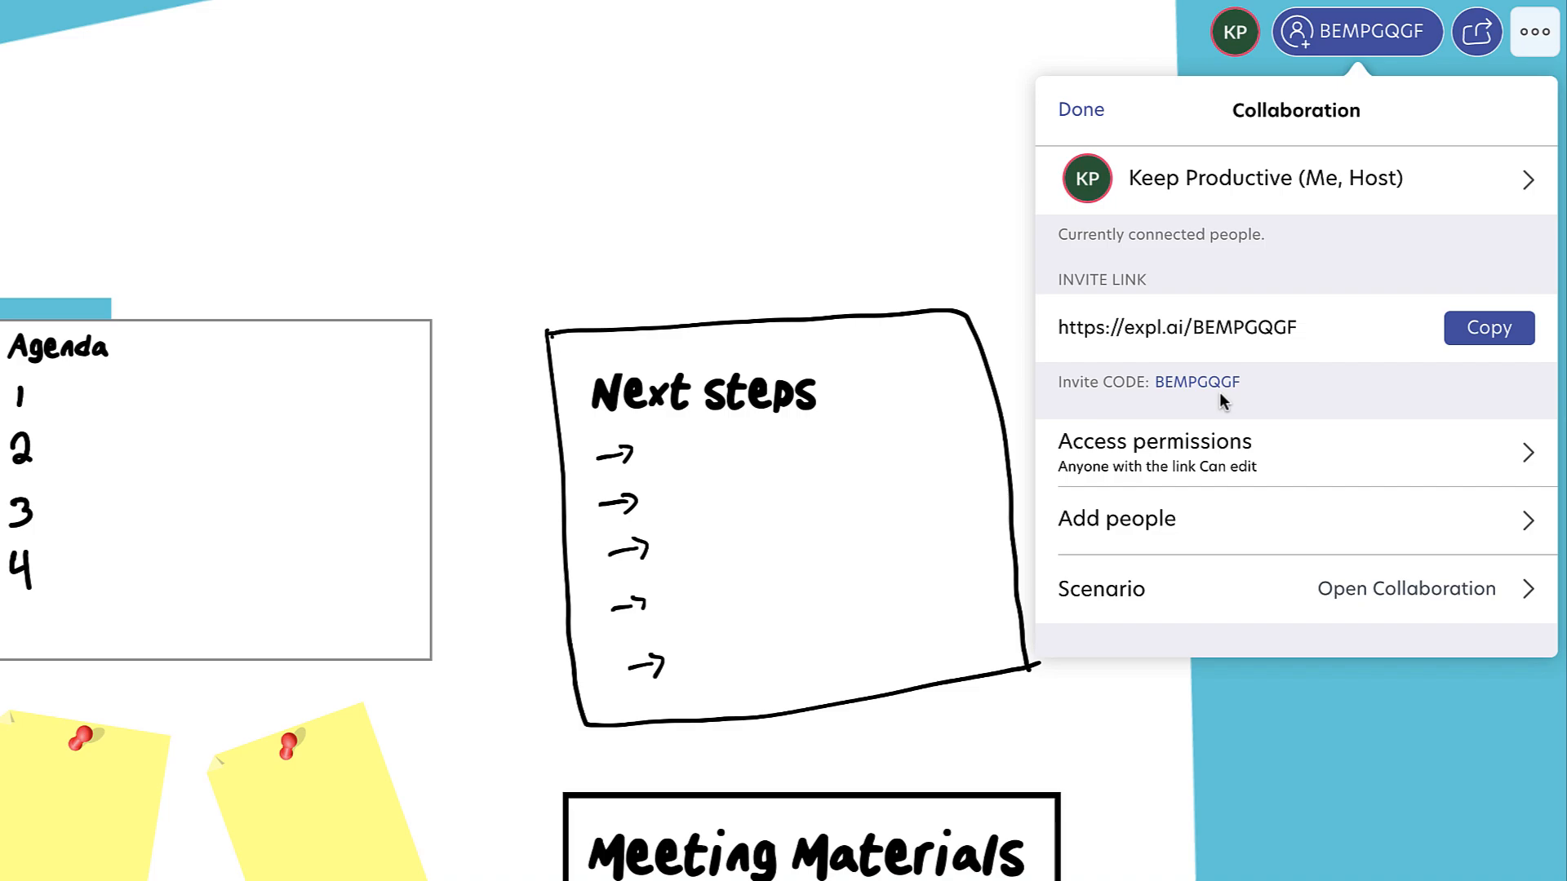
{"action": "mouse_move", "coordinate": [1301, 552]}
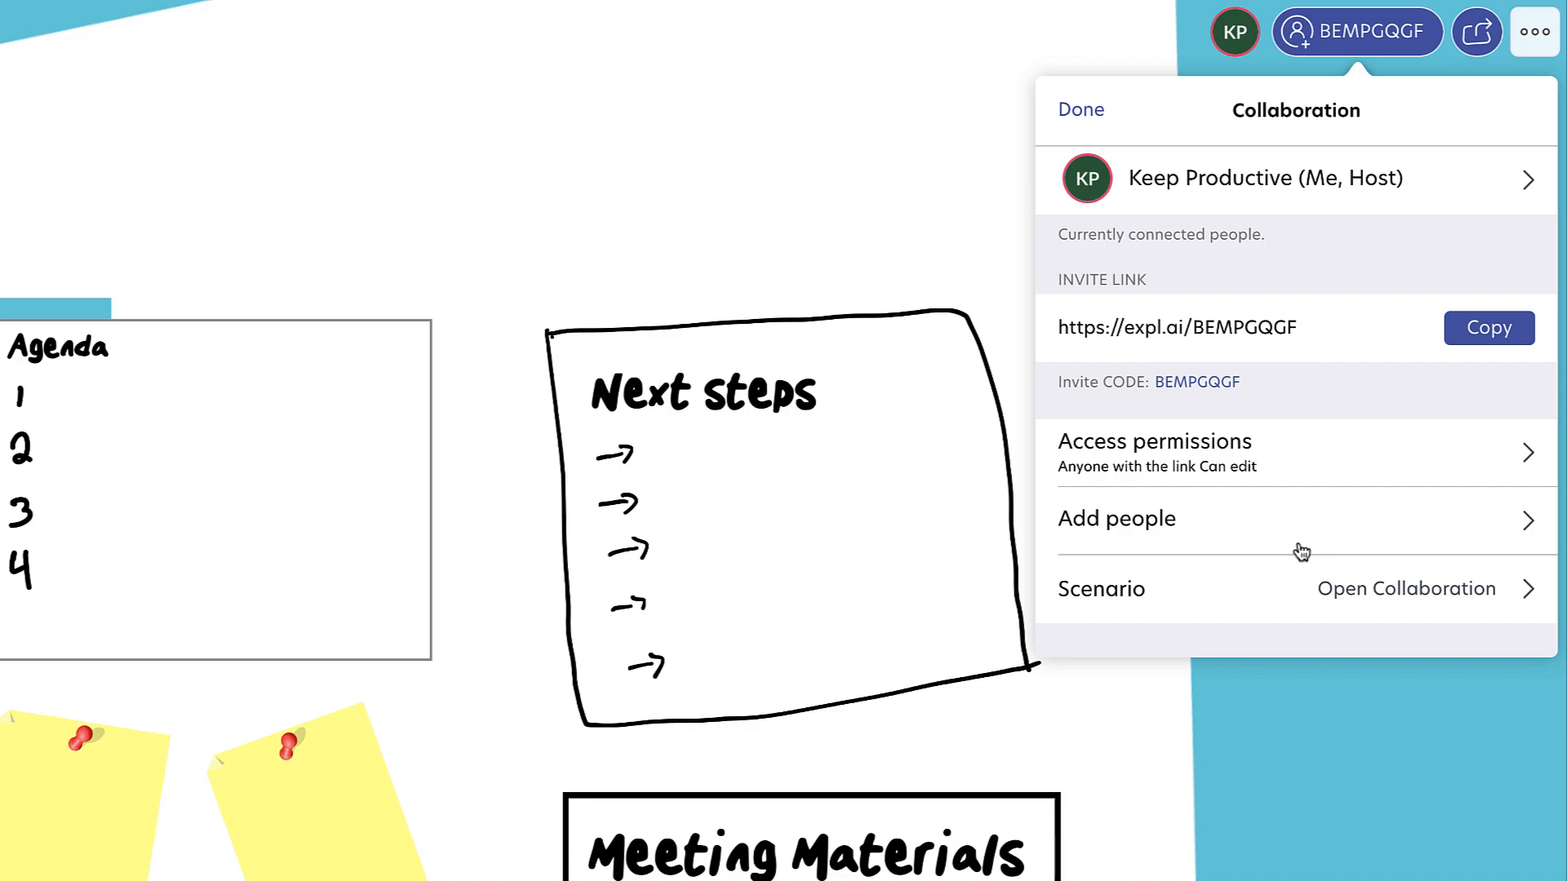
{"action": "mouse_move", "coordinate": [1336, 548]}
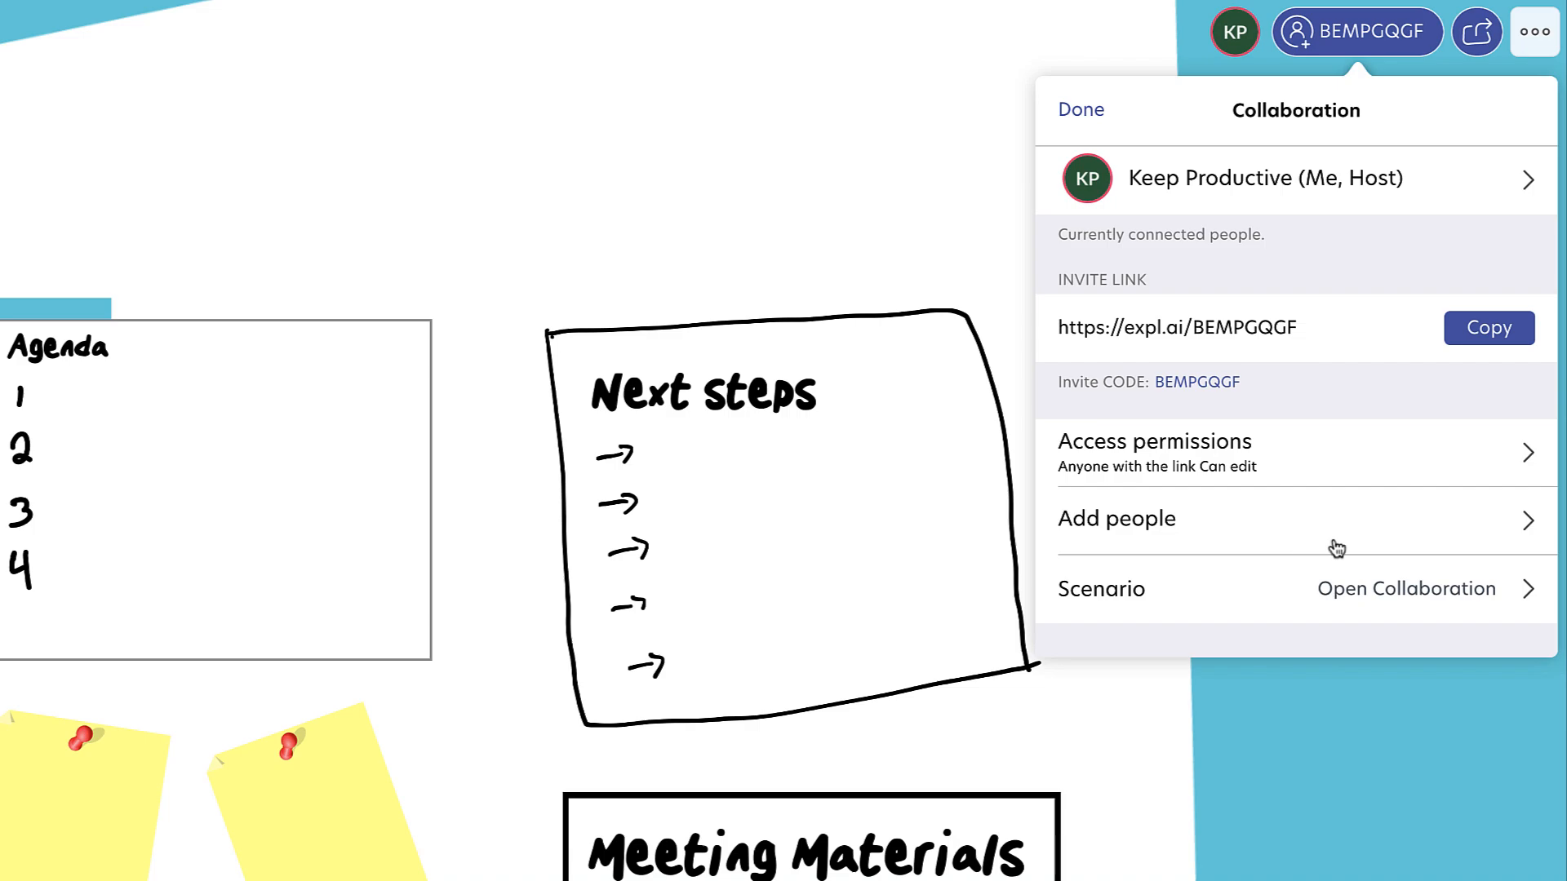
View the scenario presets: Open Collaboration, Presentation and Interactive Broadcast
{"action": "left_click", "coordinate": [1294, 589]}
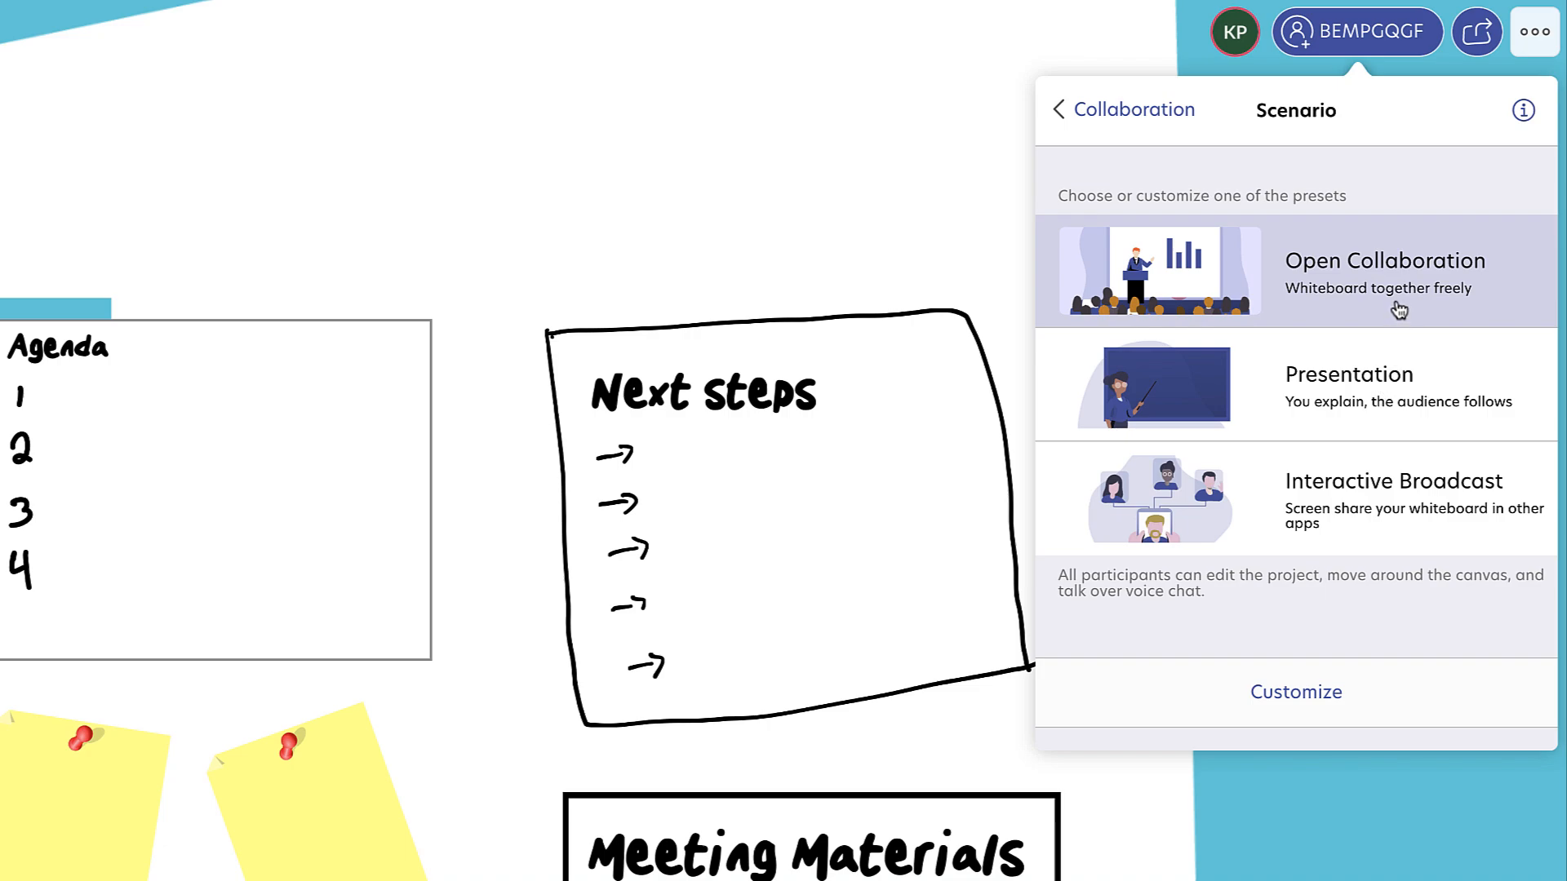
{"action": "mouse_move", "coordinate": [1378, 404]}
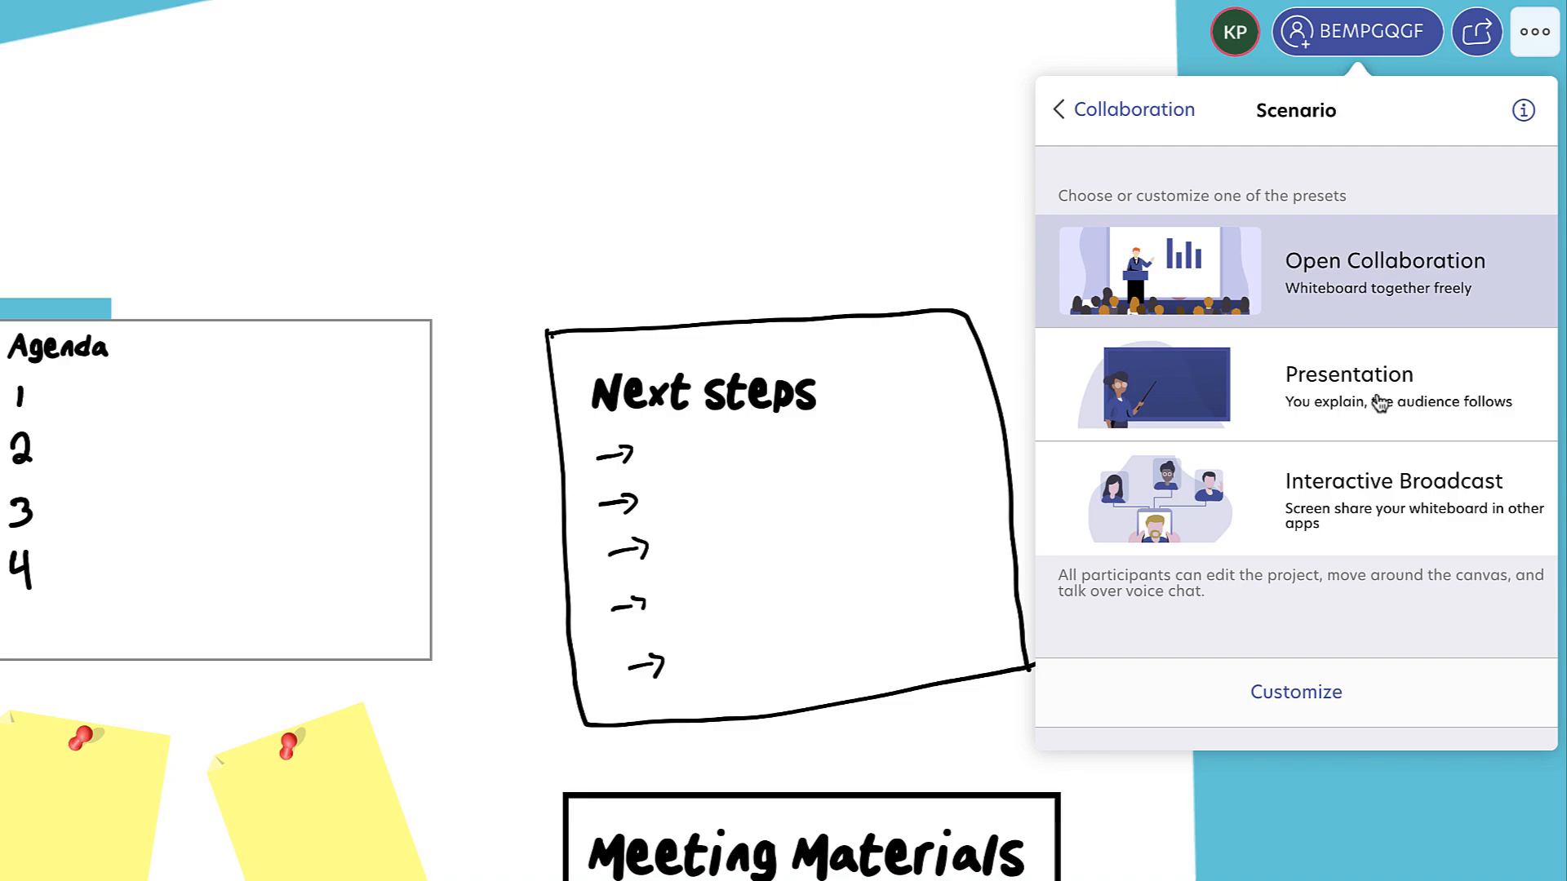
{"action": "mouse_move", "coordinate": [1378, 414]}
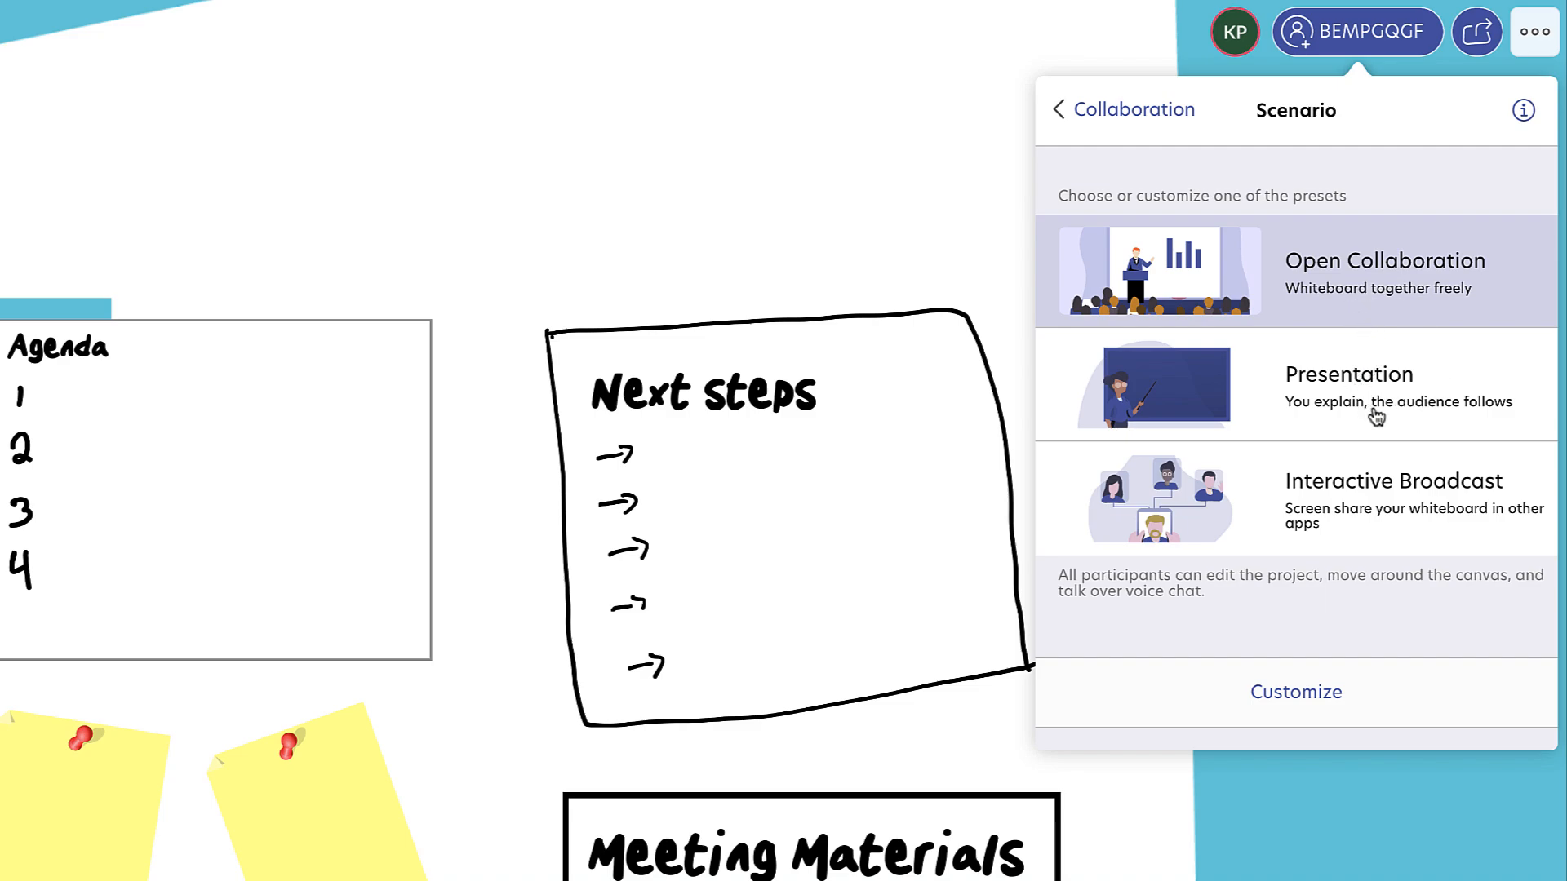
{"action": "mouse_move", "coordinate": [1378, 537]}
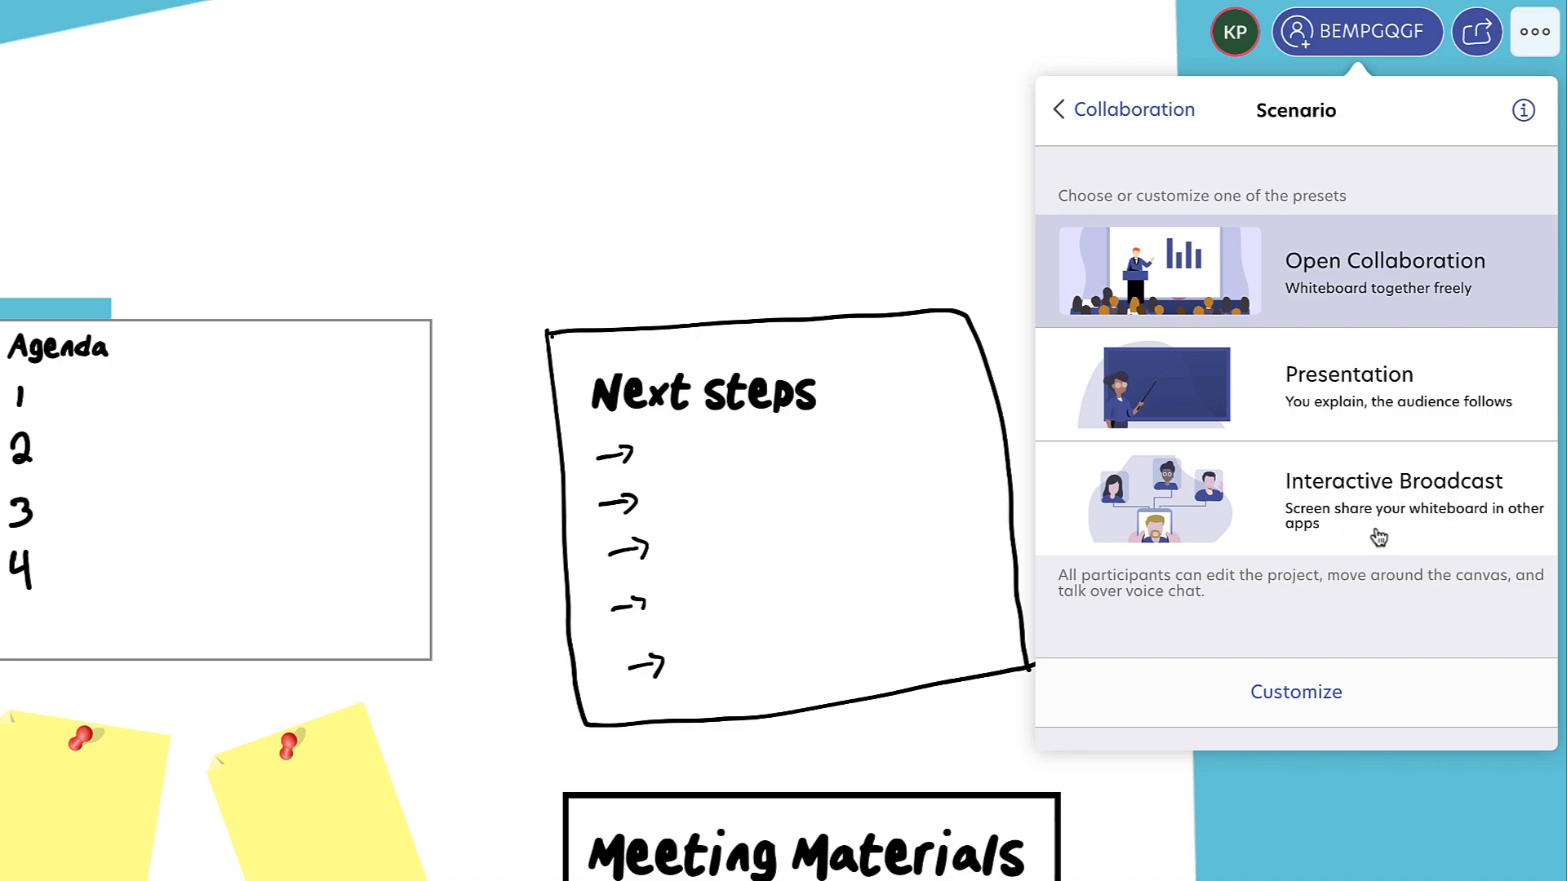
{"action": "mouse_move", "coordinate": [1332, 512]}
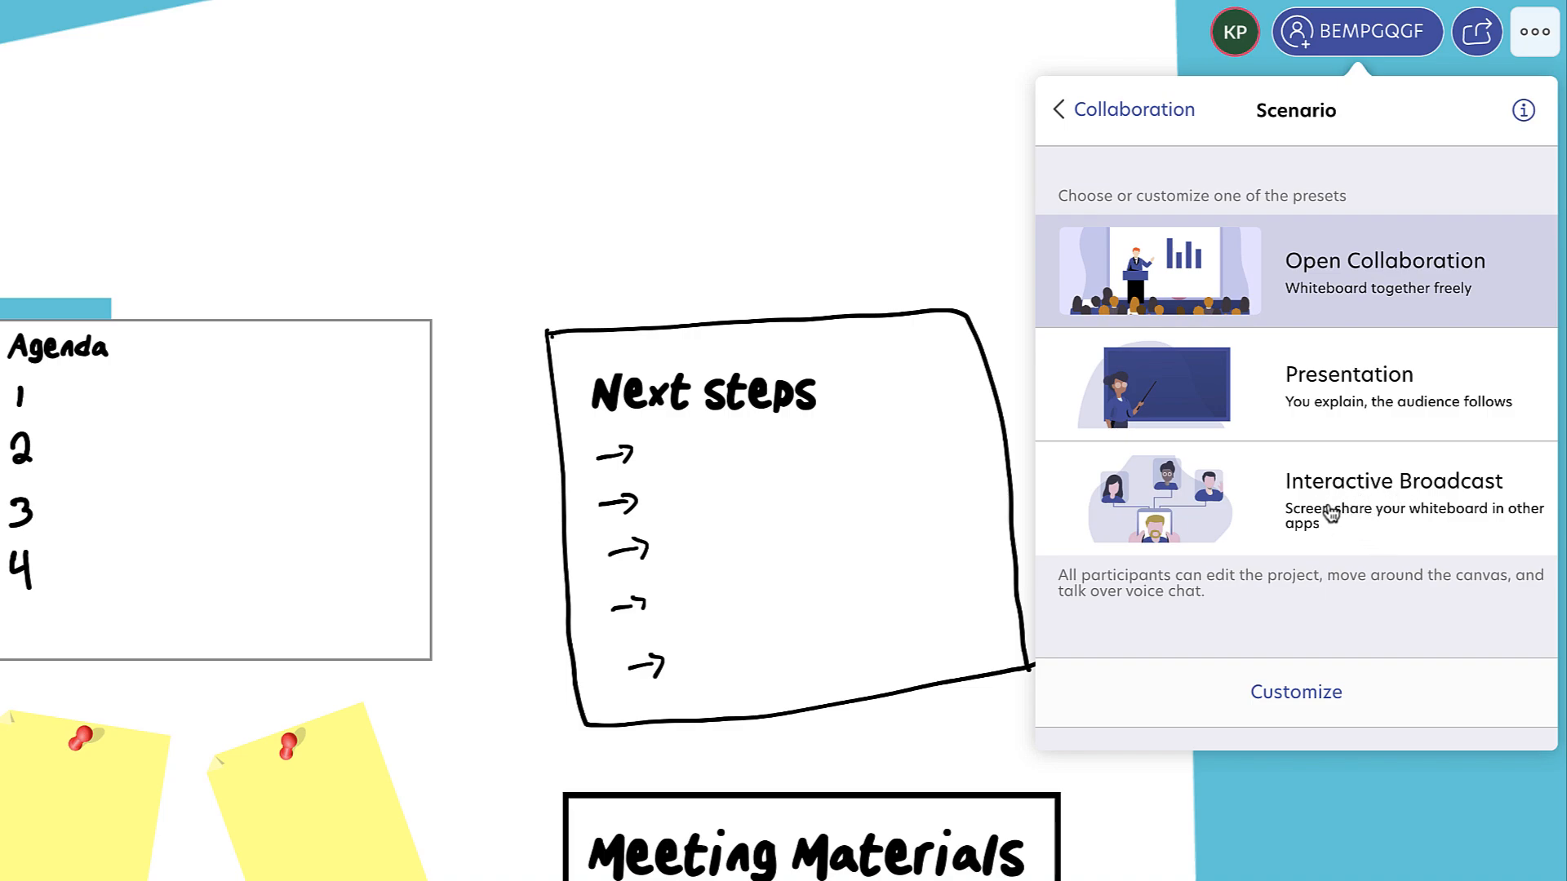
{"action": "mouse_move", "coordinate": [1129, 118]}
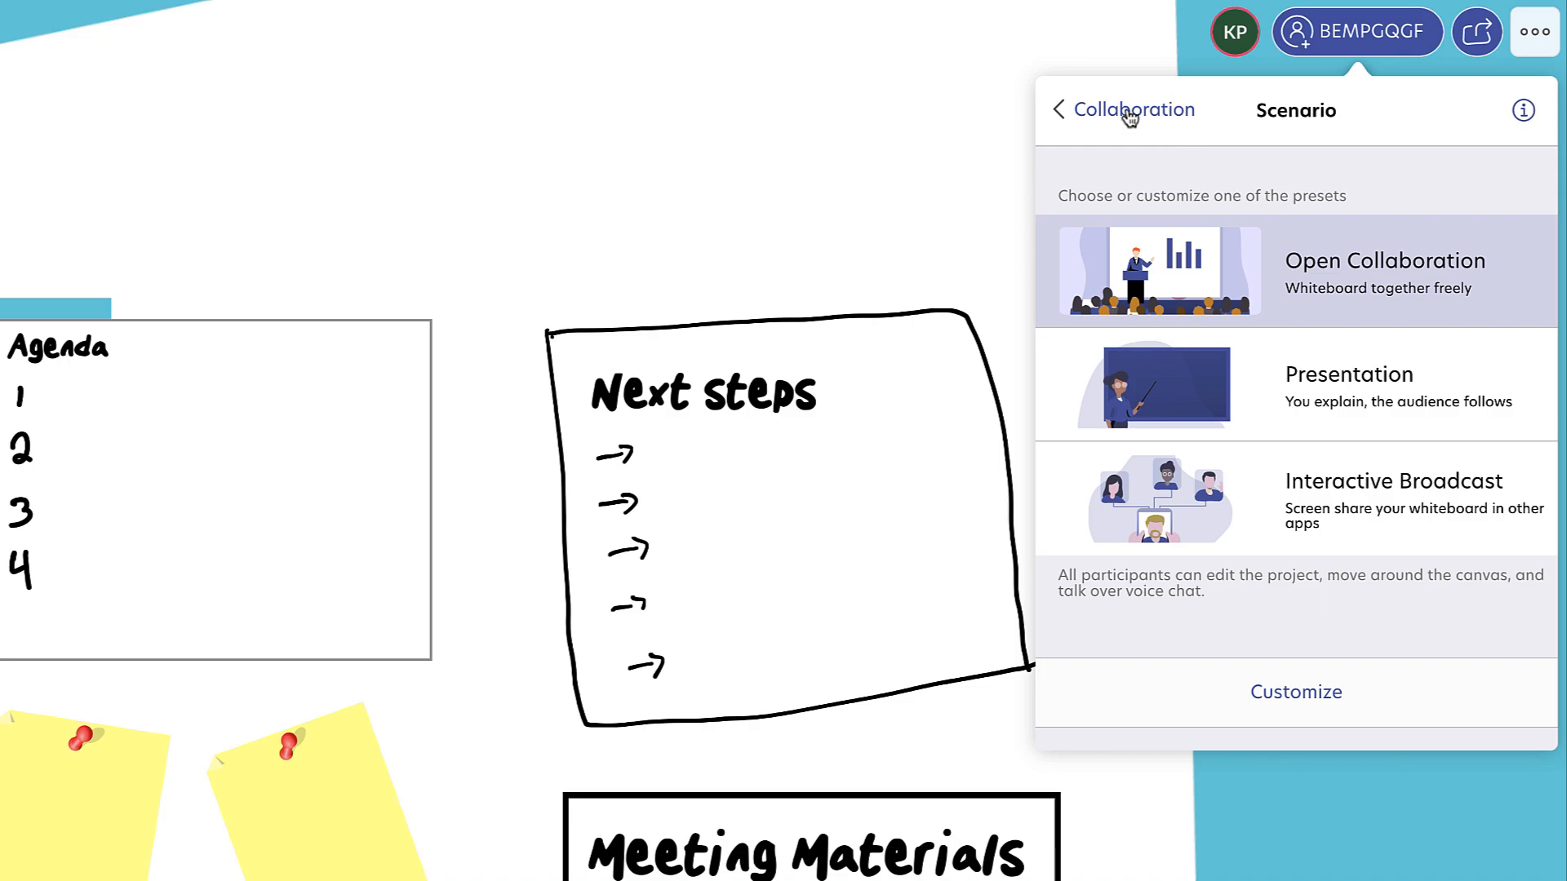
Close the collaboration settings keeping Open Collaboration, then show the slides list
{"action": "left_click", "coordinate": [1130, 109]}
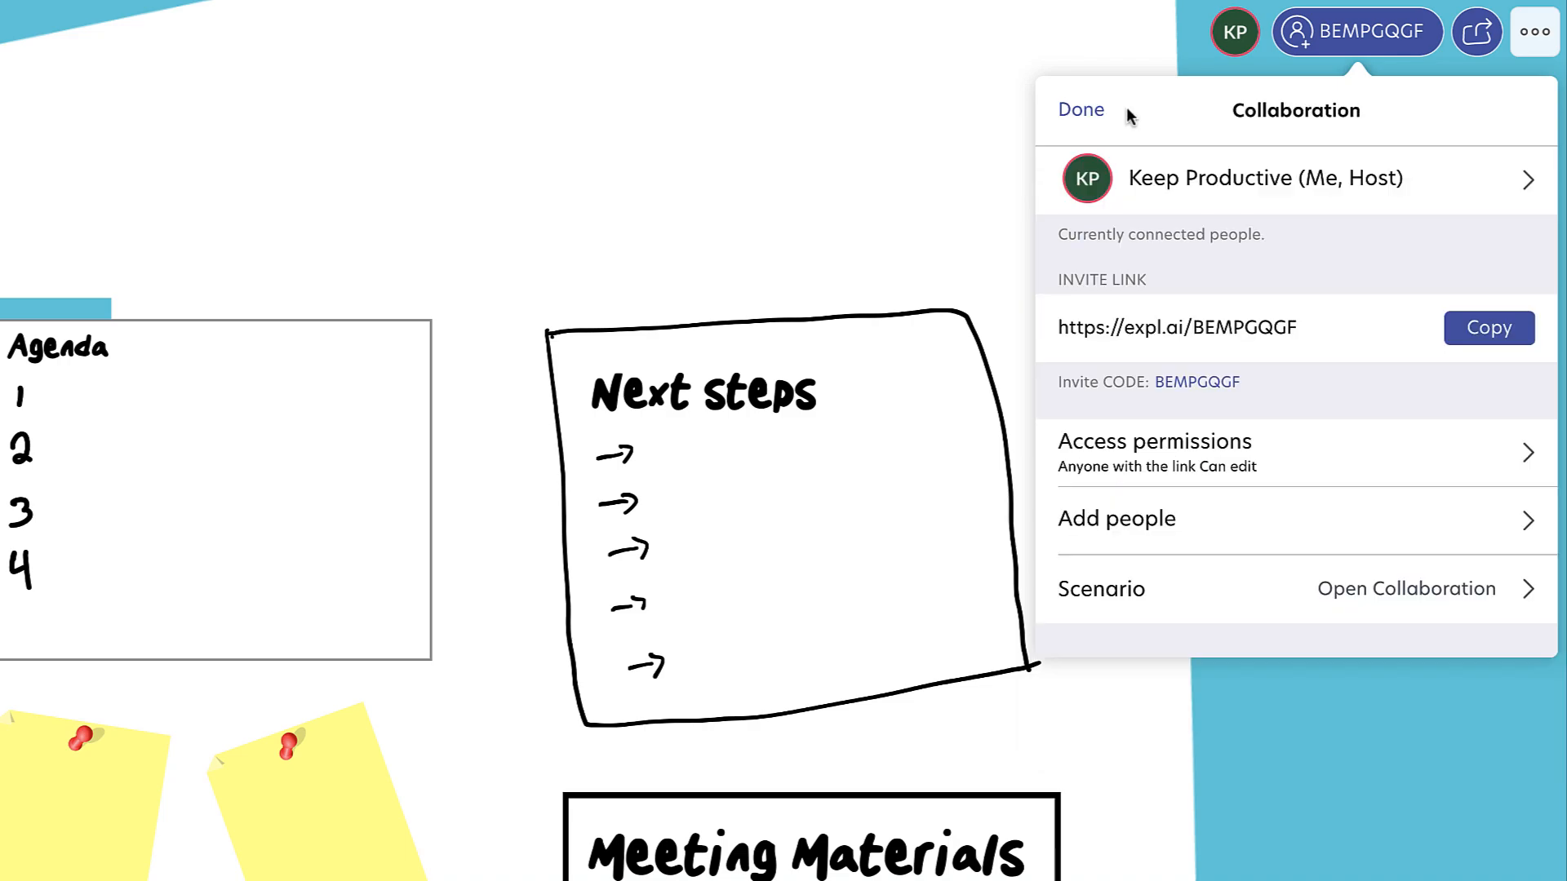
{"action": "left_click", "coordinate": [1081, 109]}
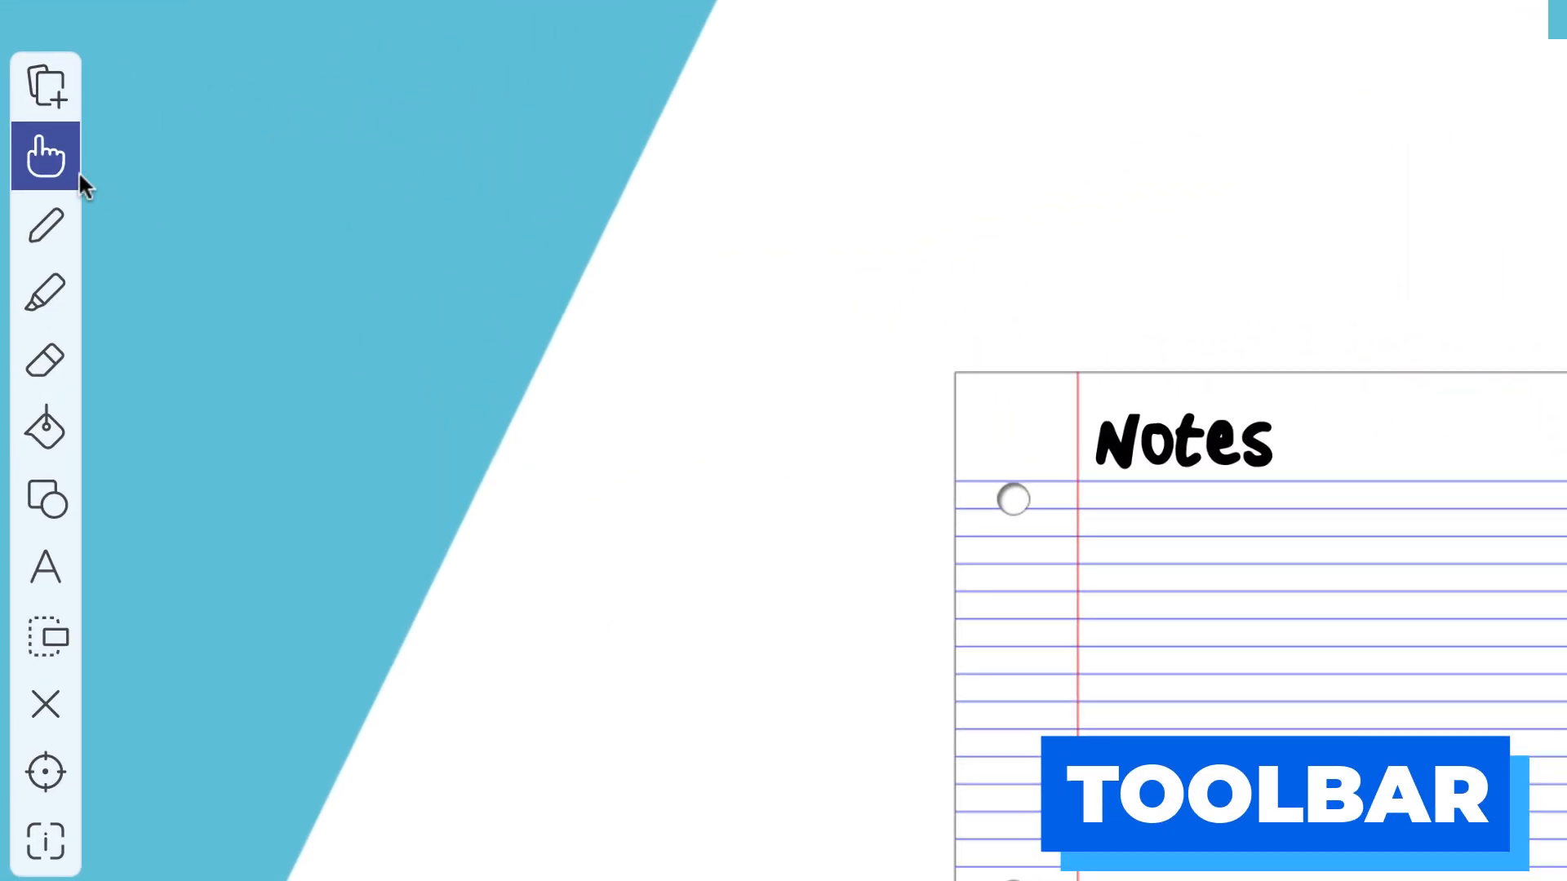
{"action": "mouse_move", "coordinate": [44, 83]}
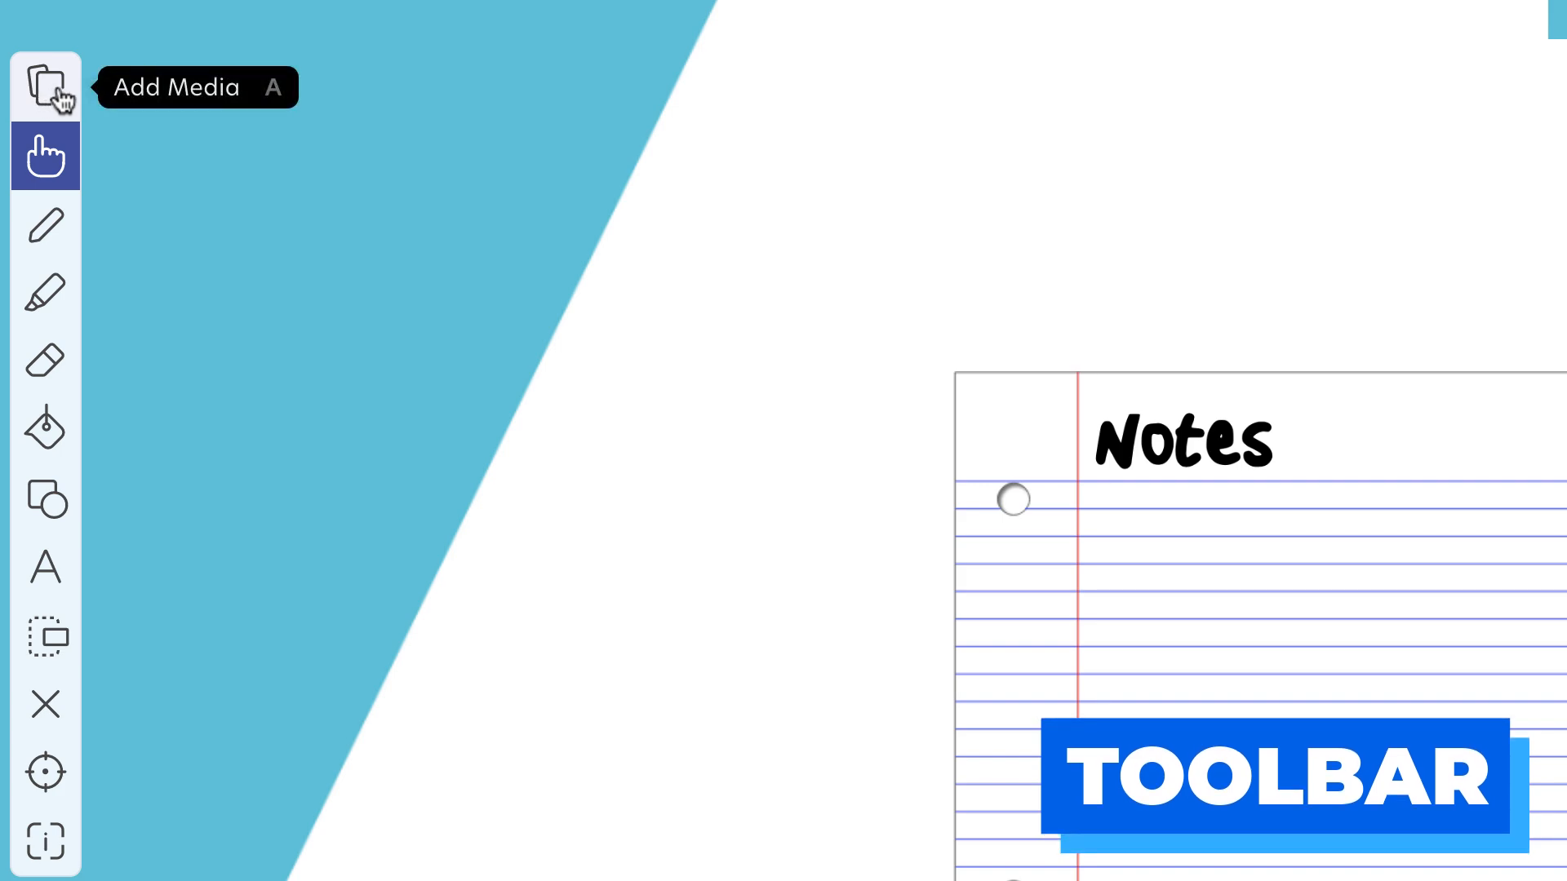
{"action": "mouse_move", "coordinate": [1024, 103]}
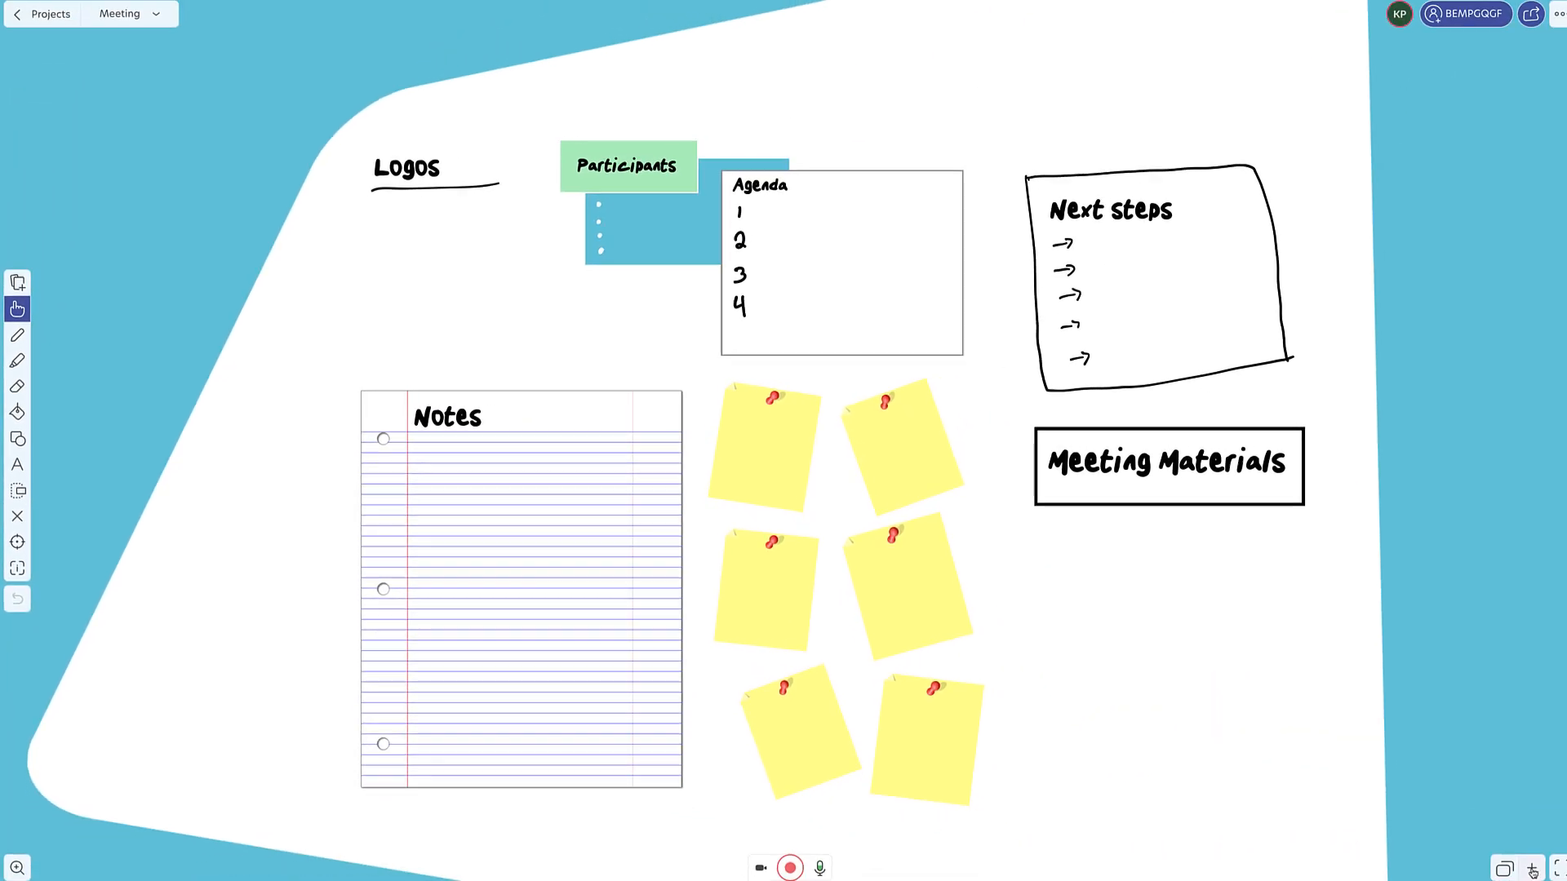
{"action": "left_click", "coordinate": [1492, 866]}
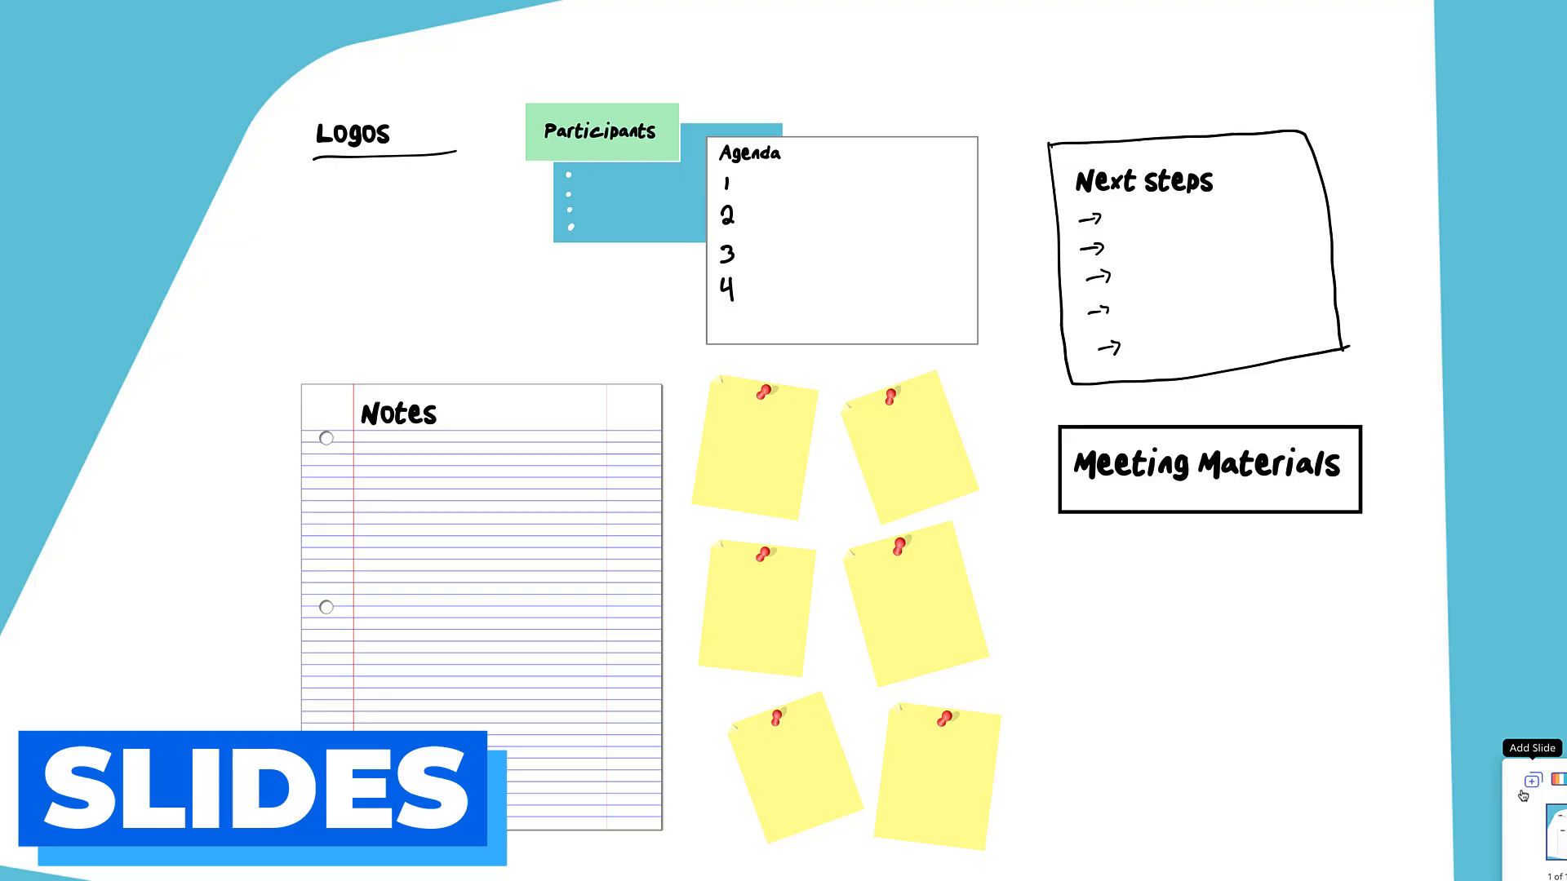
{"action": "left_click", "coordinate": [1533, 782]}
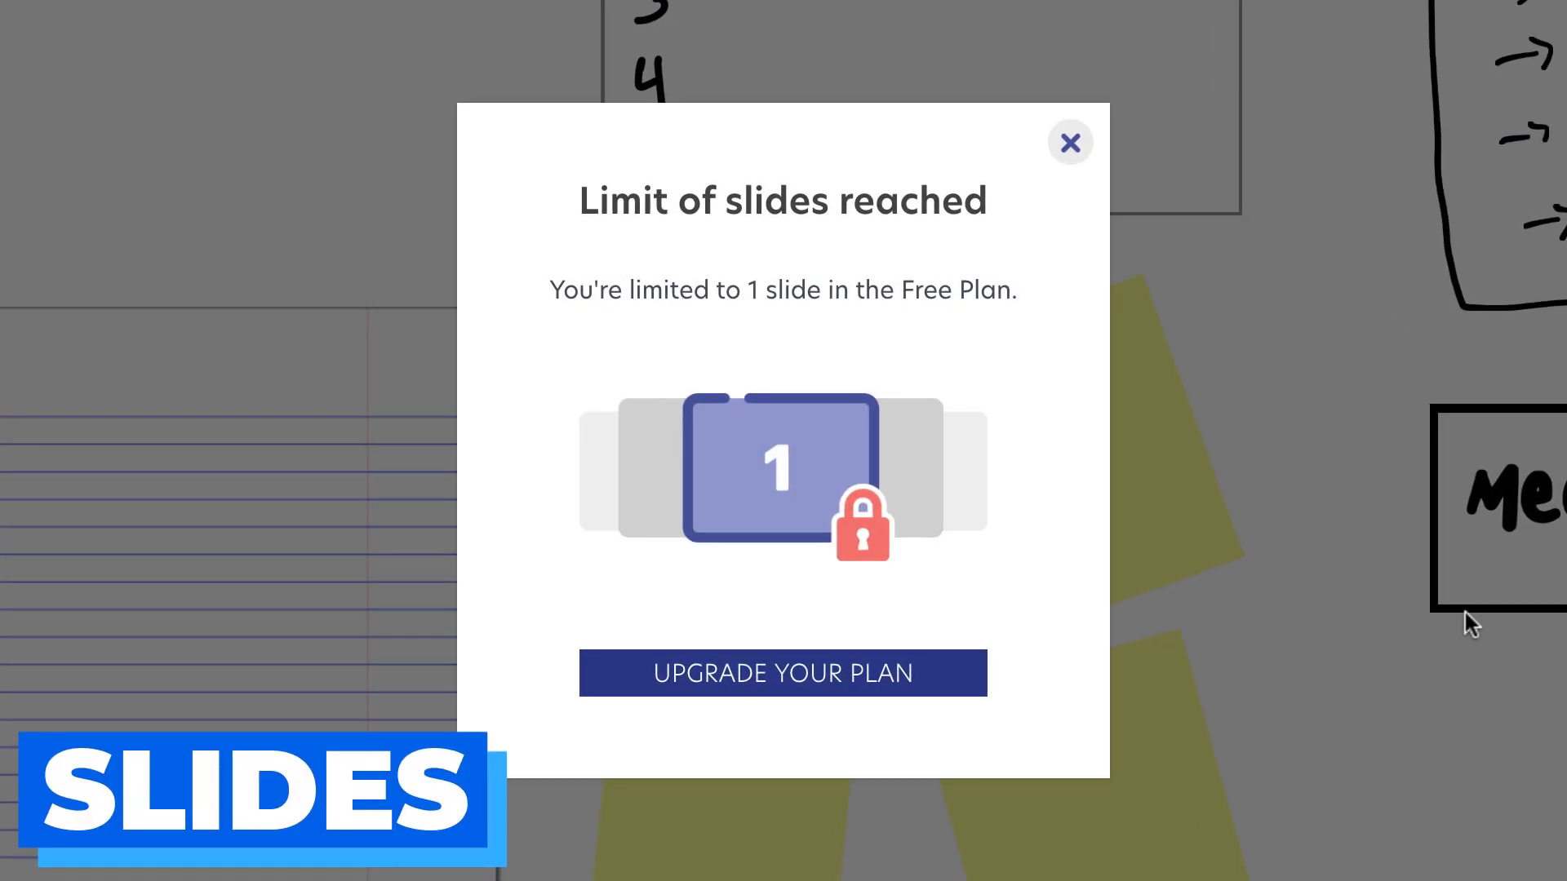
{"action": "mouse_move", "coordinate": [918, 165]}
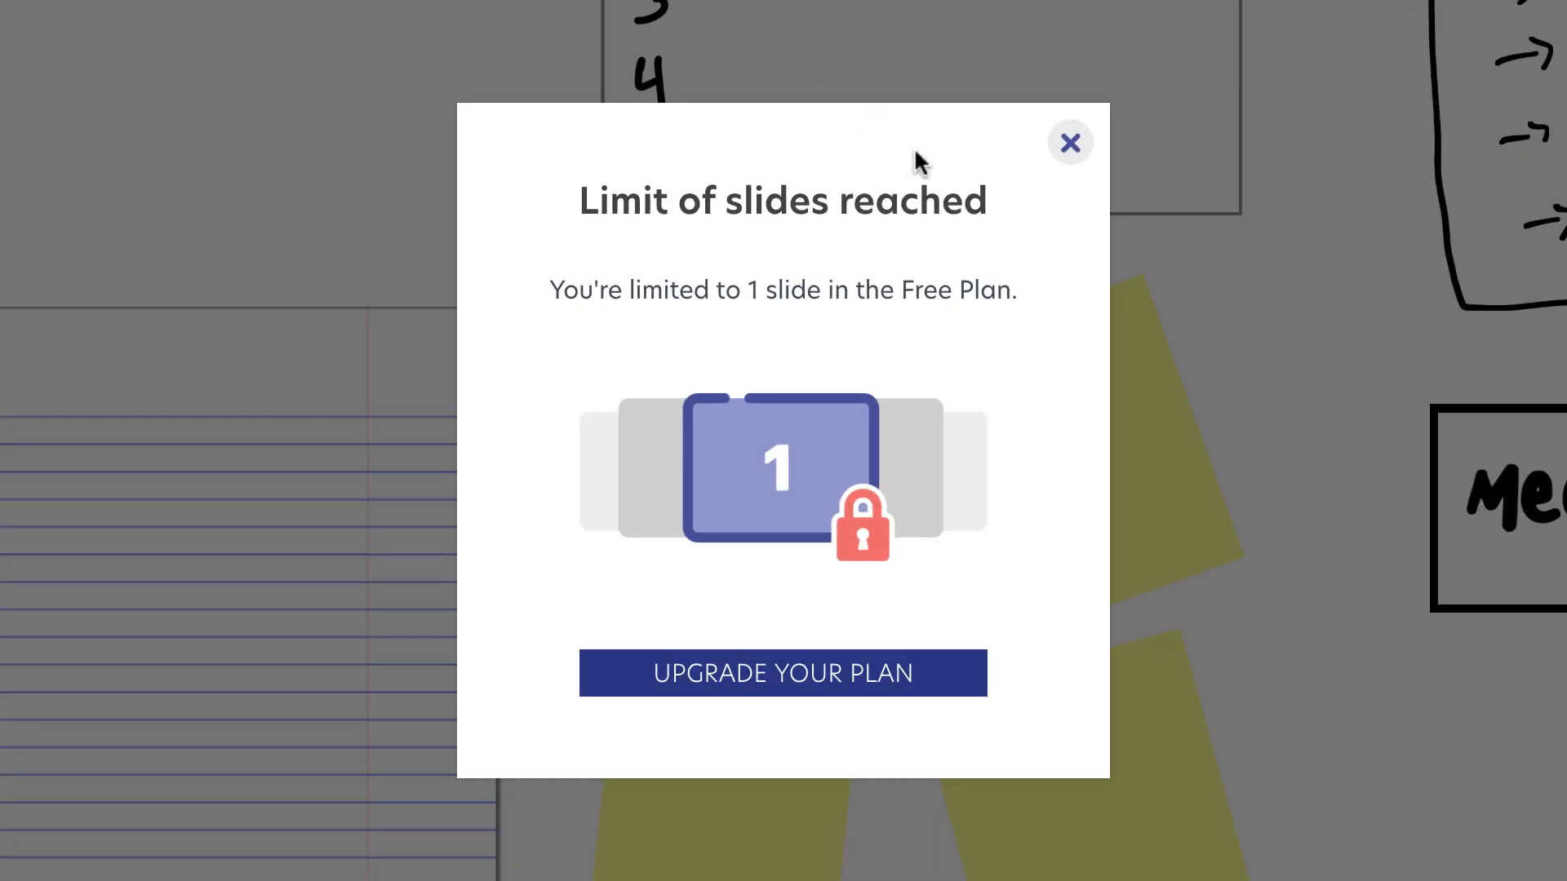
{"action": "left_click", "coordinate": [1069, 142]}
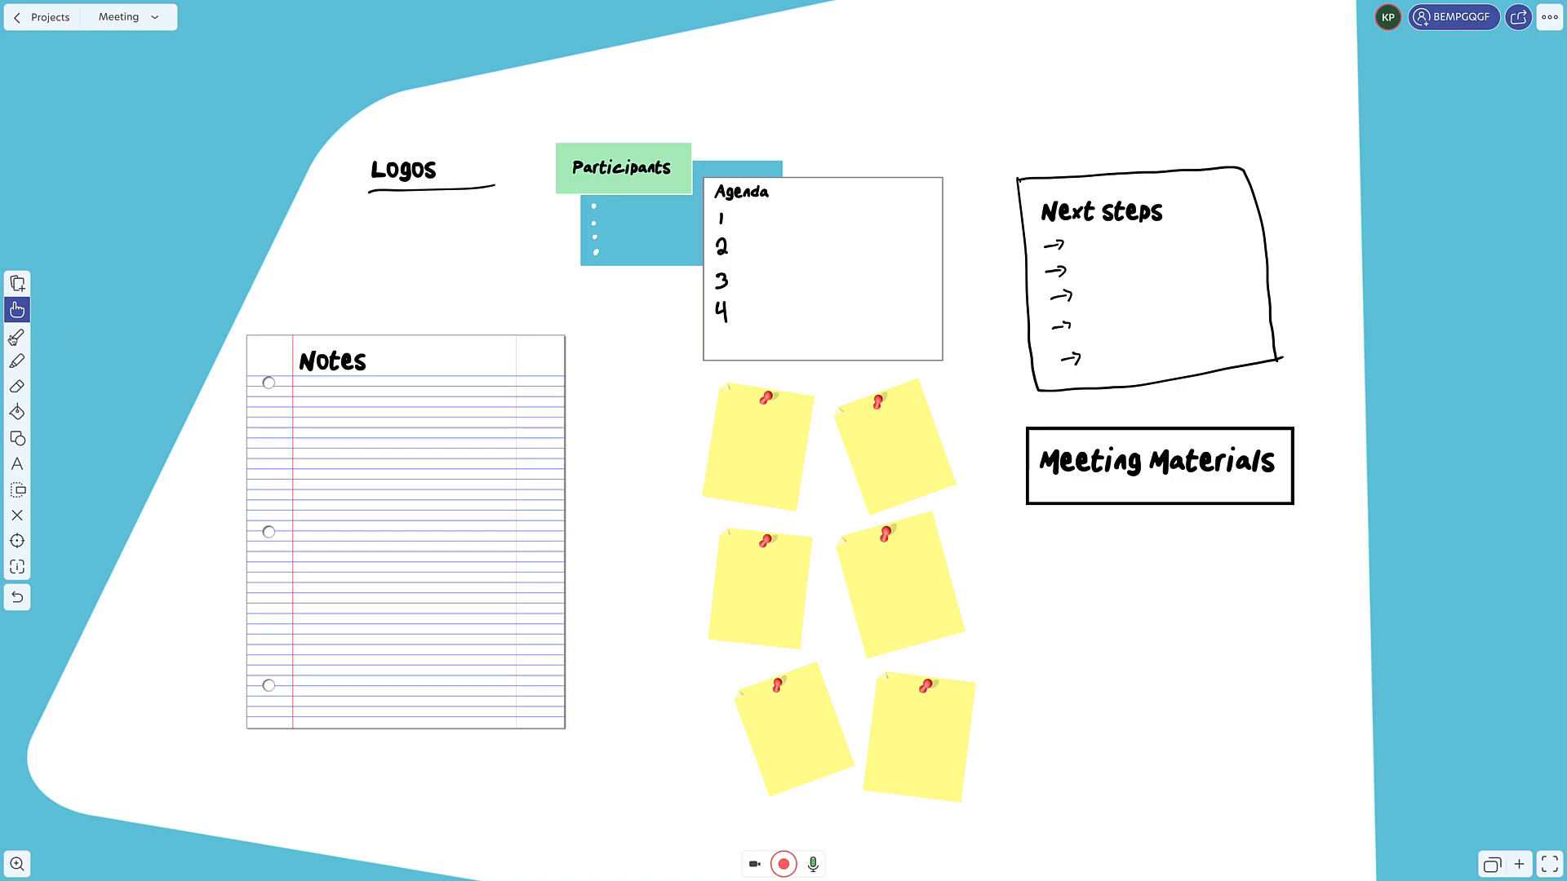
{"action": "mouse_move", "coordinate": [17, 310]}
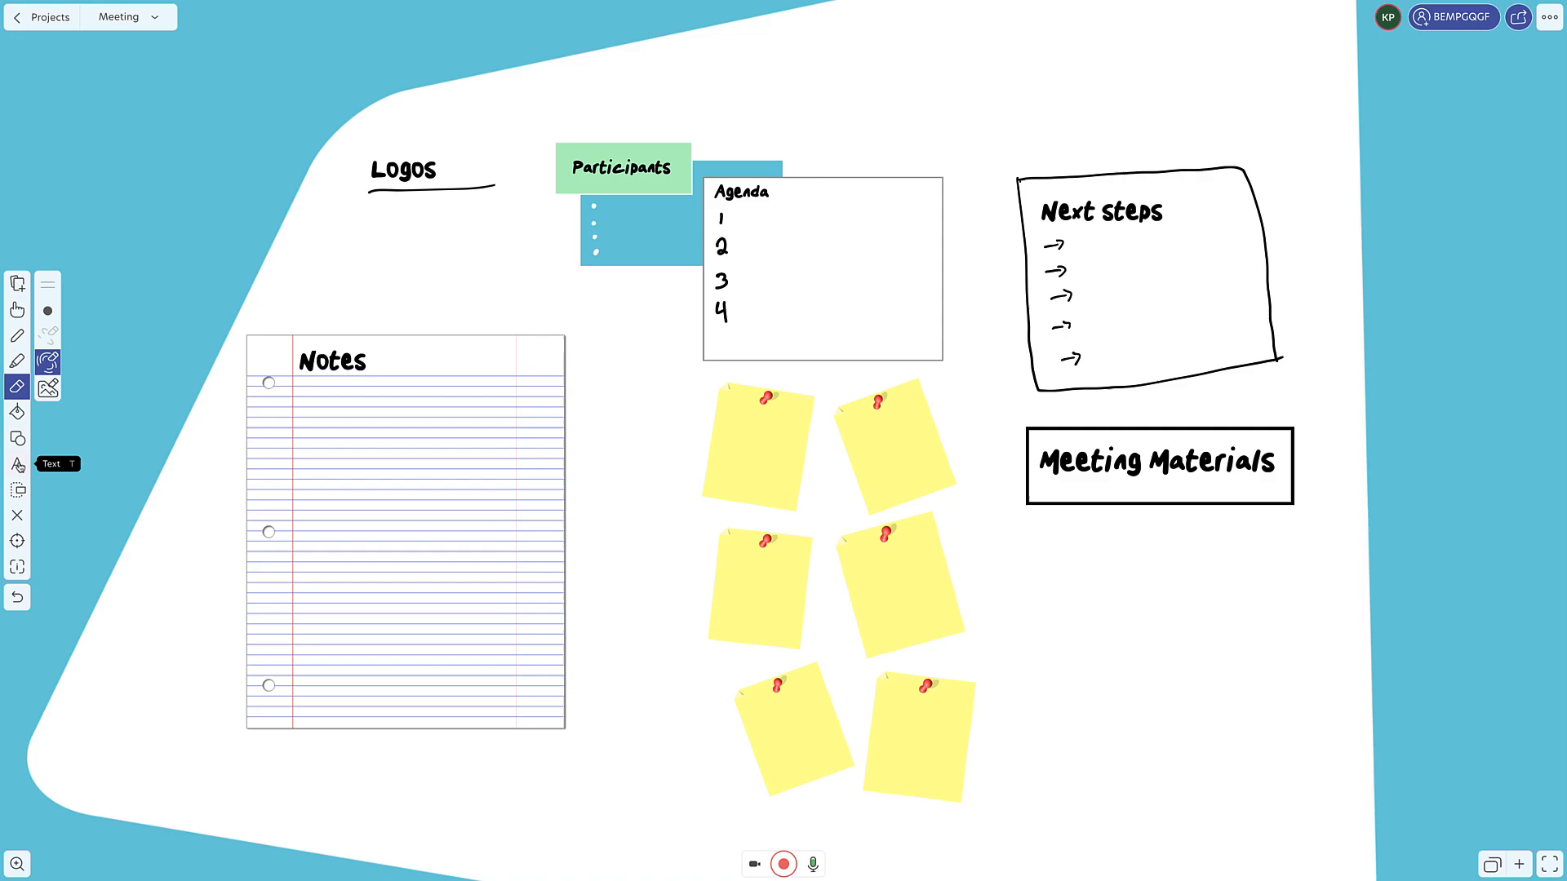
{"action": "left_click", "coordinate": [16, 463]}
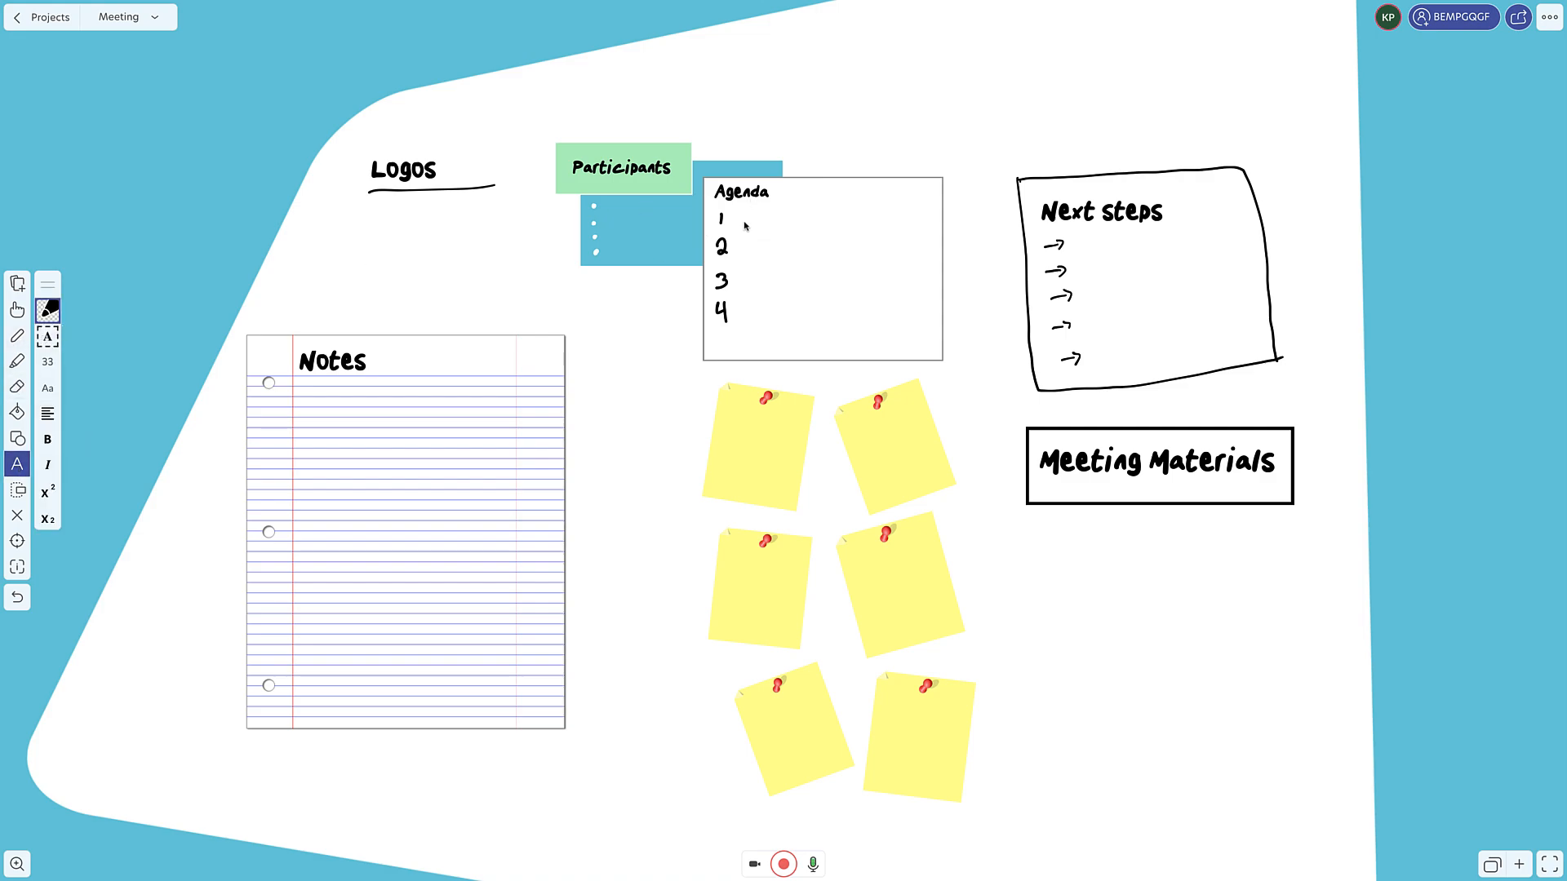
{"action": "left_click", "coordinate": [795, 246]}
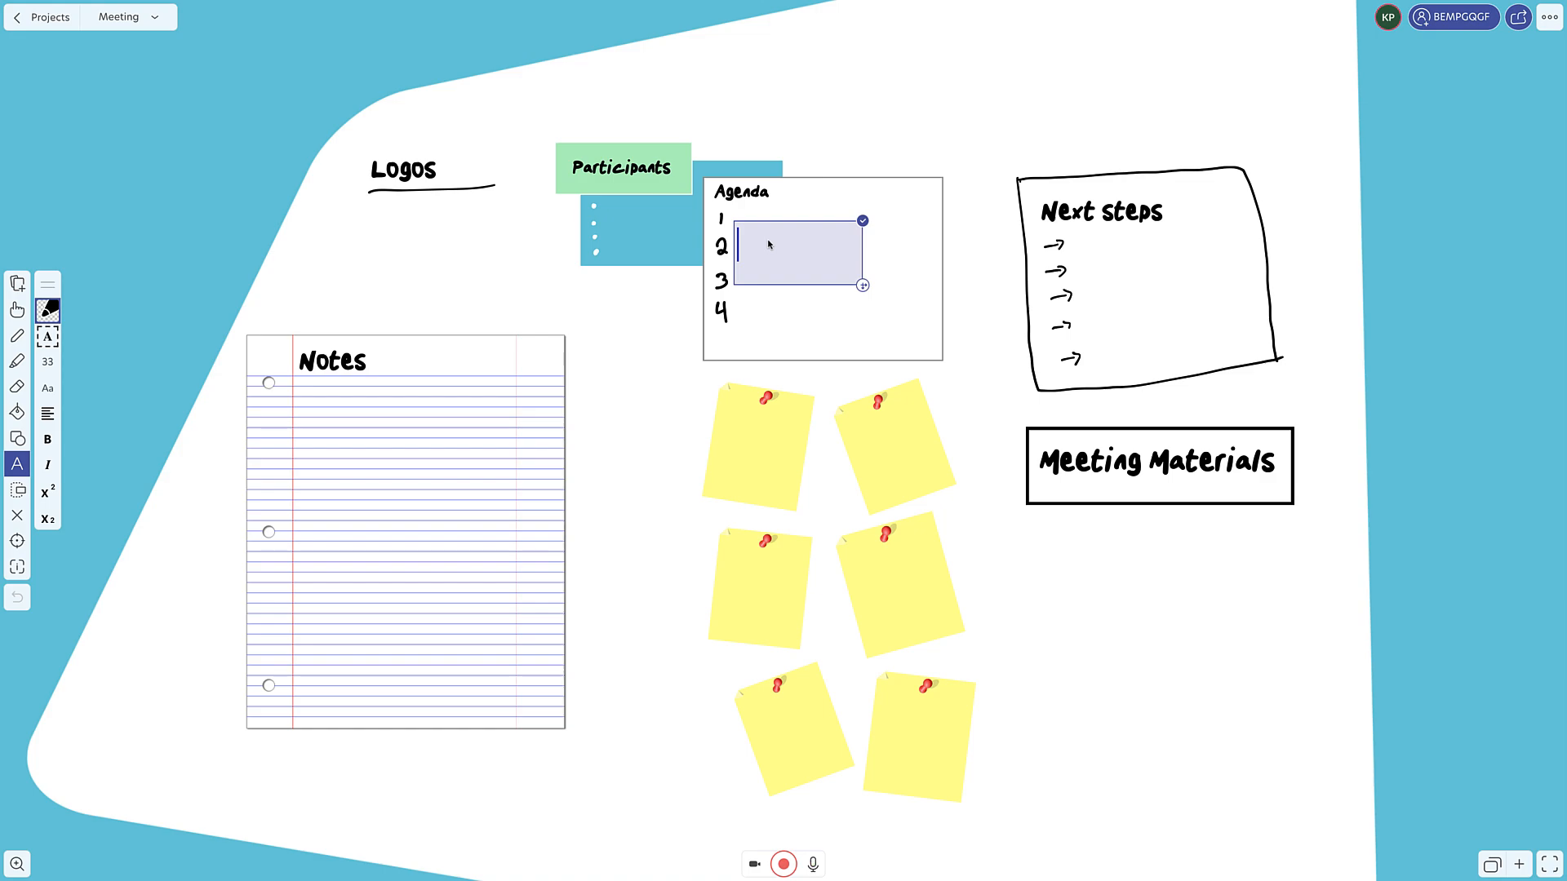
{"action": "type", "text": "AOB"}
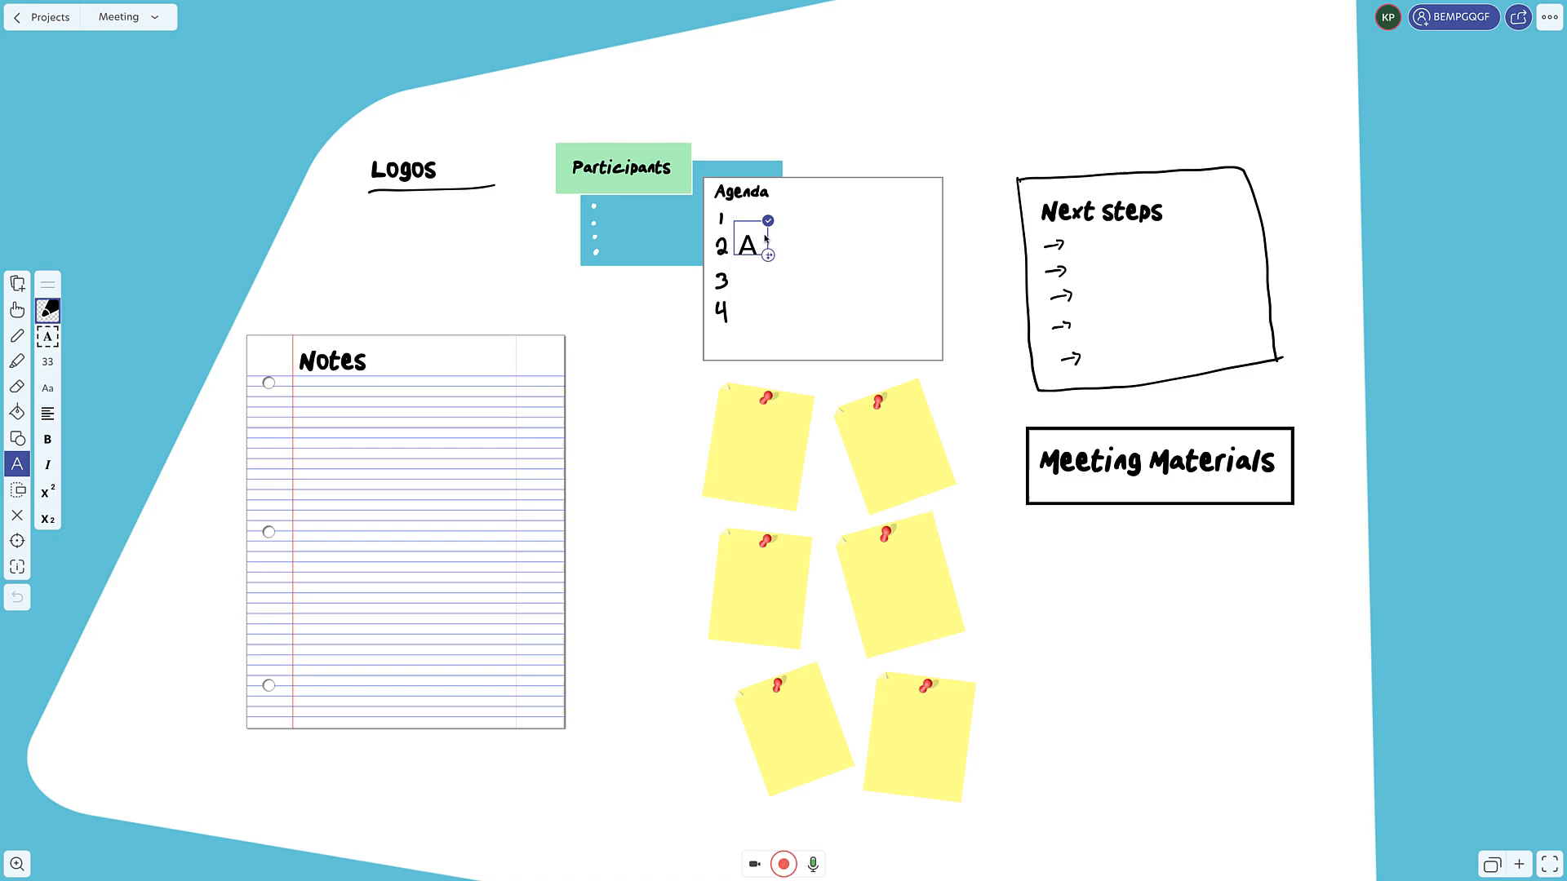
{"action": "type", "text": "OB"}
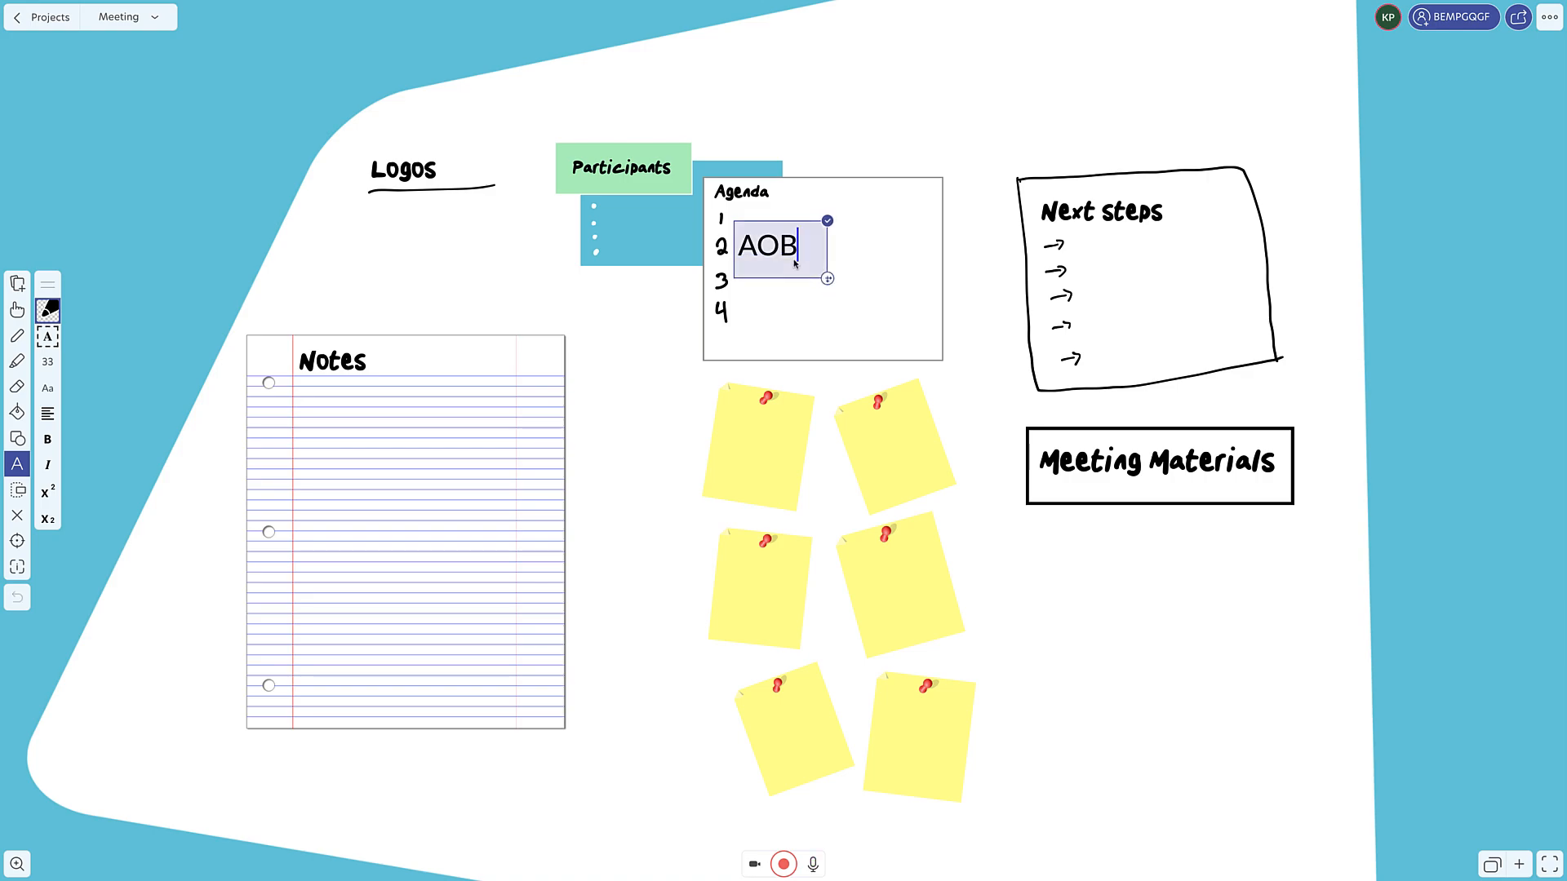
{"action": "scroll", "scroll_direction": "up", "scroll_amount": 3}
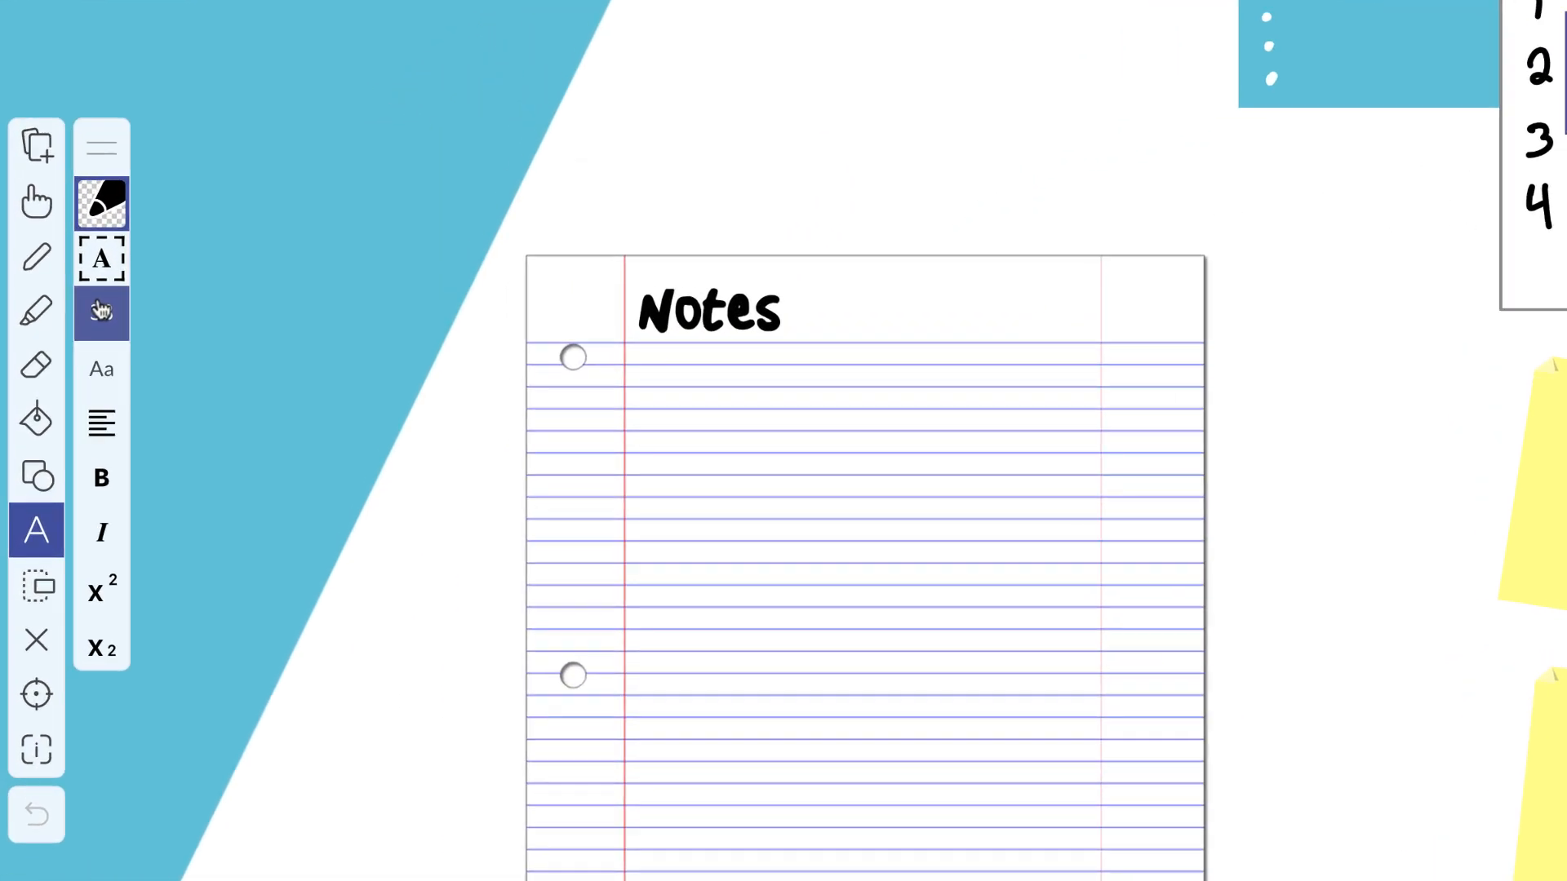
{"action": "left_click", "coordinate": [102, 311]}
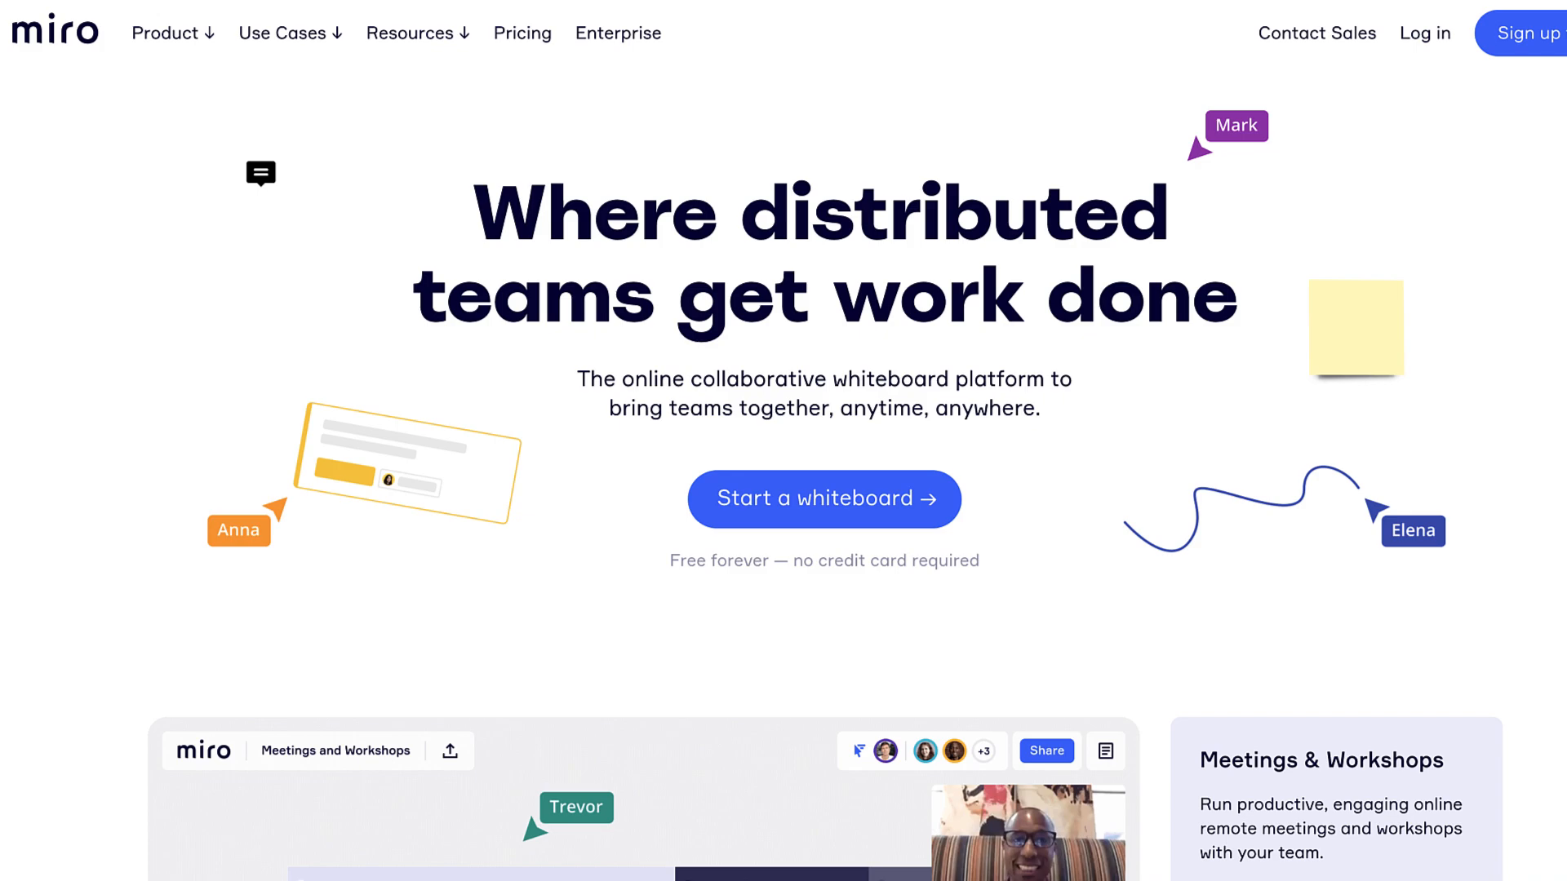
Return to the Meeting board canvas with AOB in the Agenda
{"action": "left_click", "coordinate": [823, 499]}
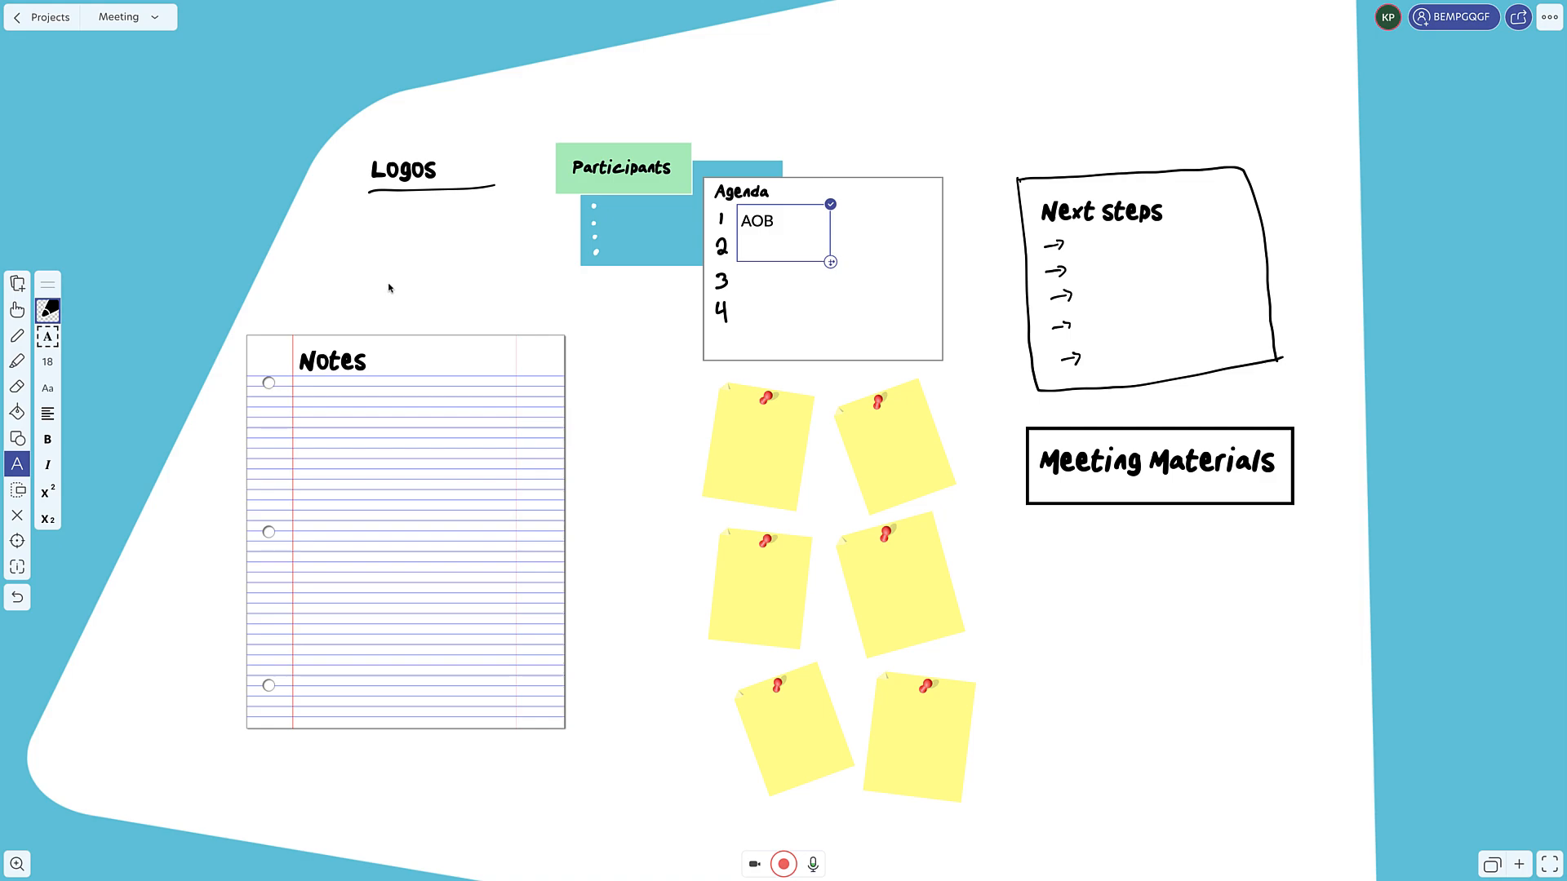
{"action": "mouse_move", "coordinate": [62, 259]}
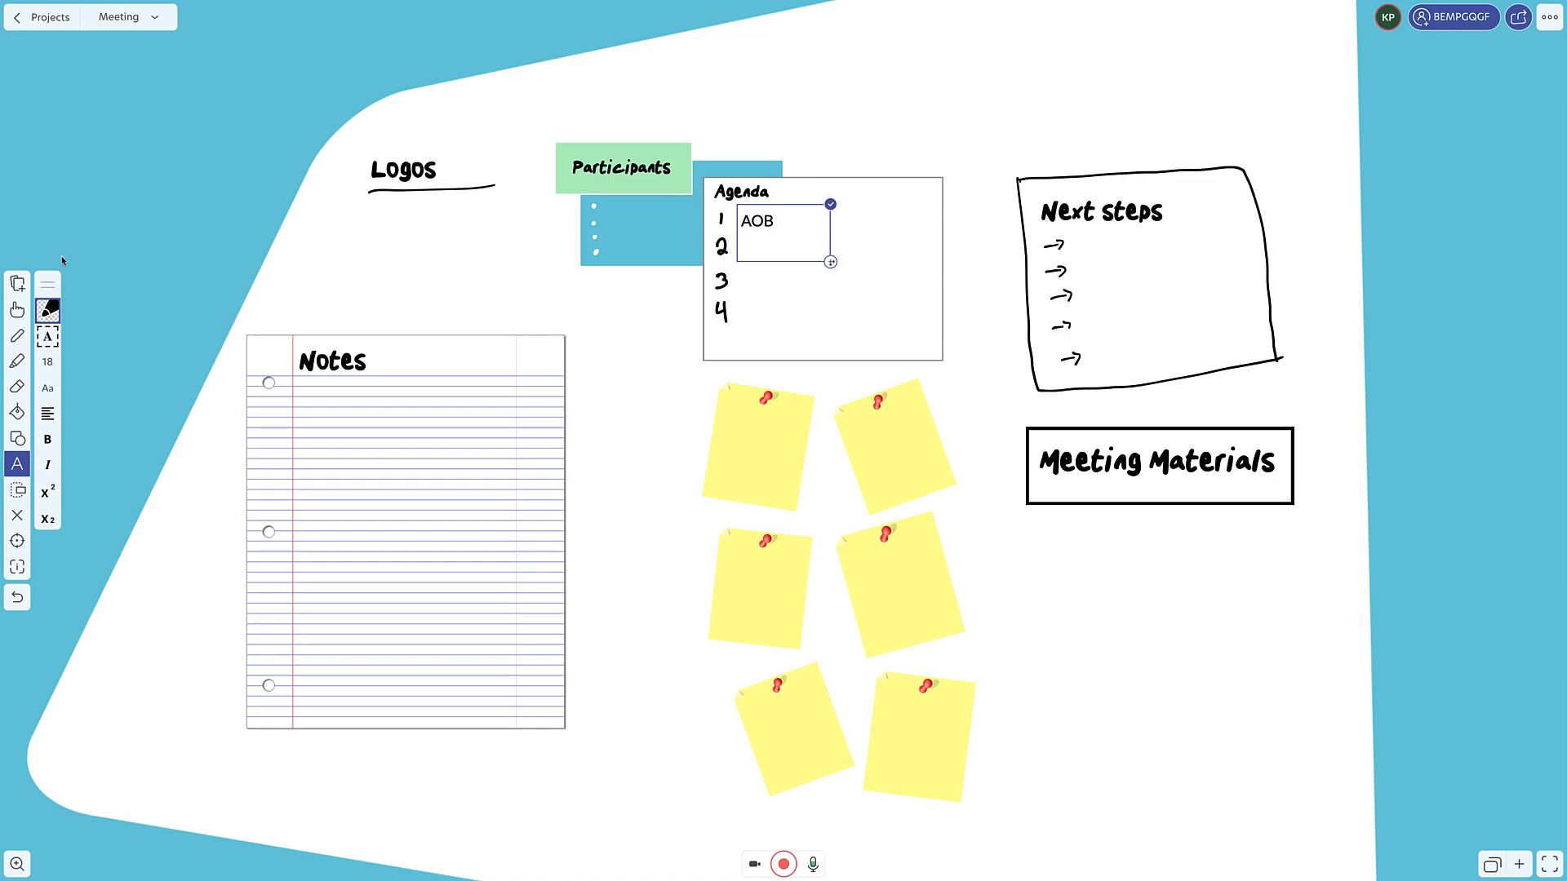
{"action": "left_click", "coordinate": [16, 284]}
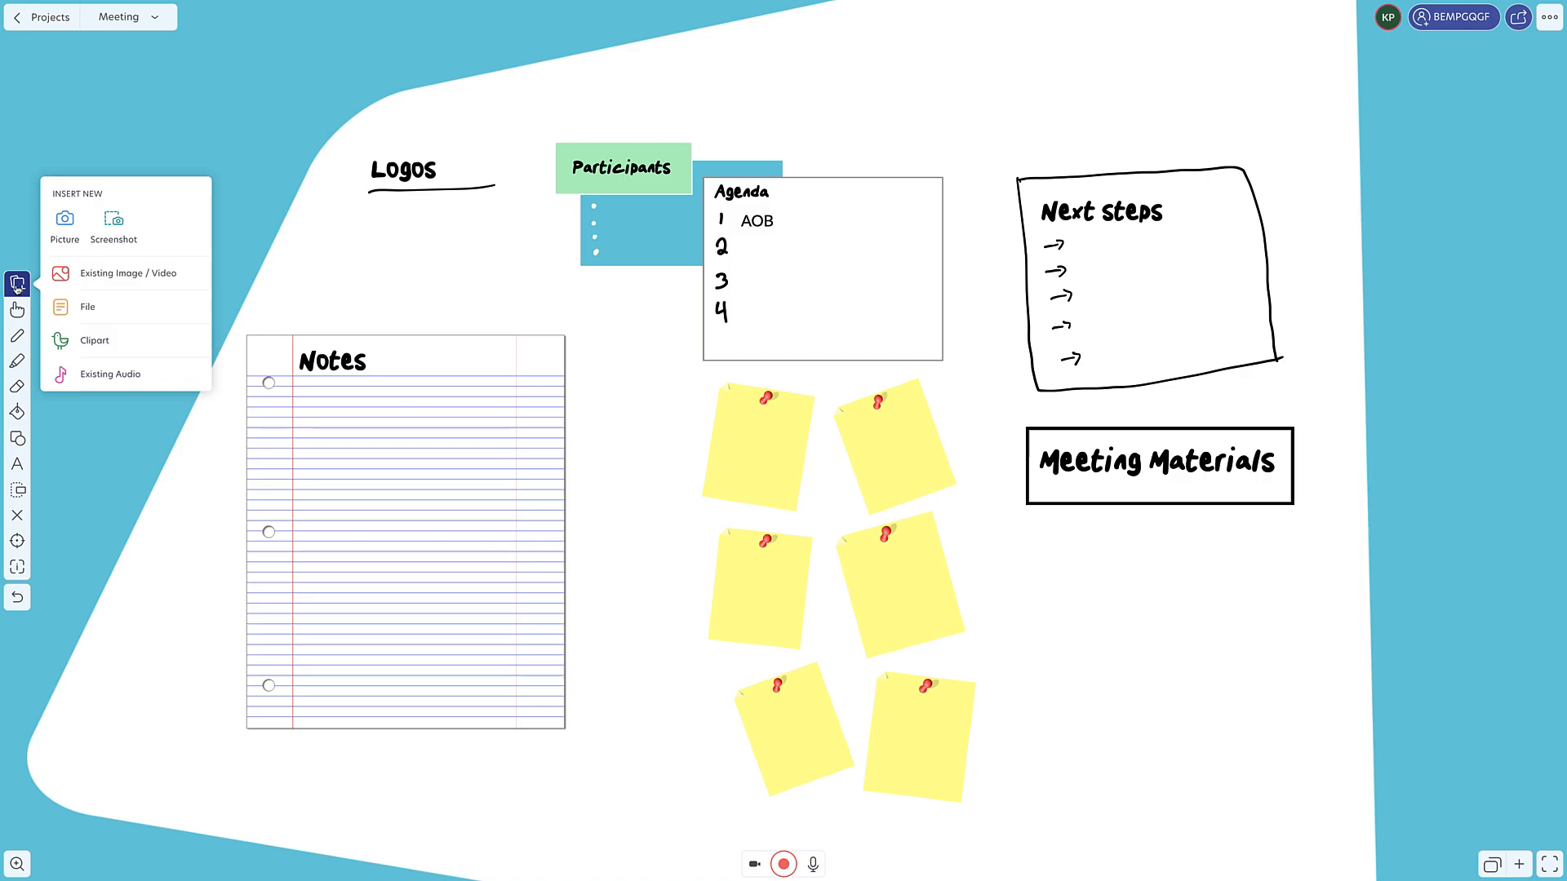
{"action": "mouse_move", "coordinate": [113, 217]}
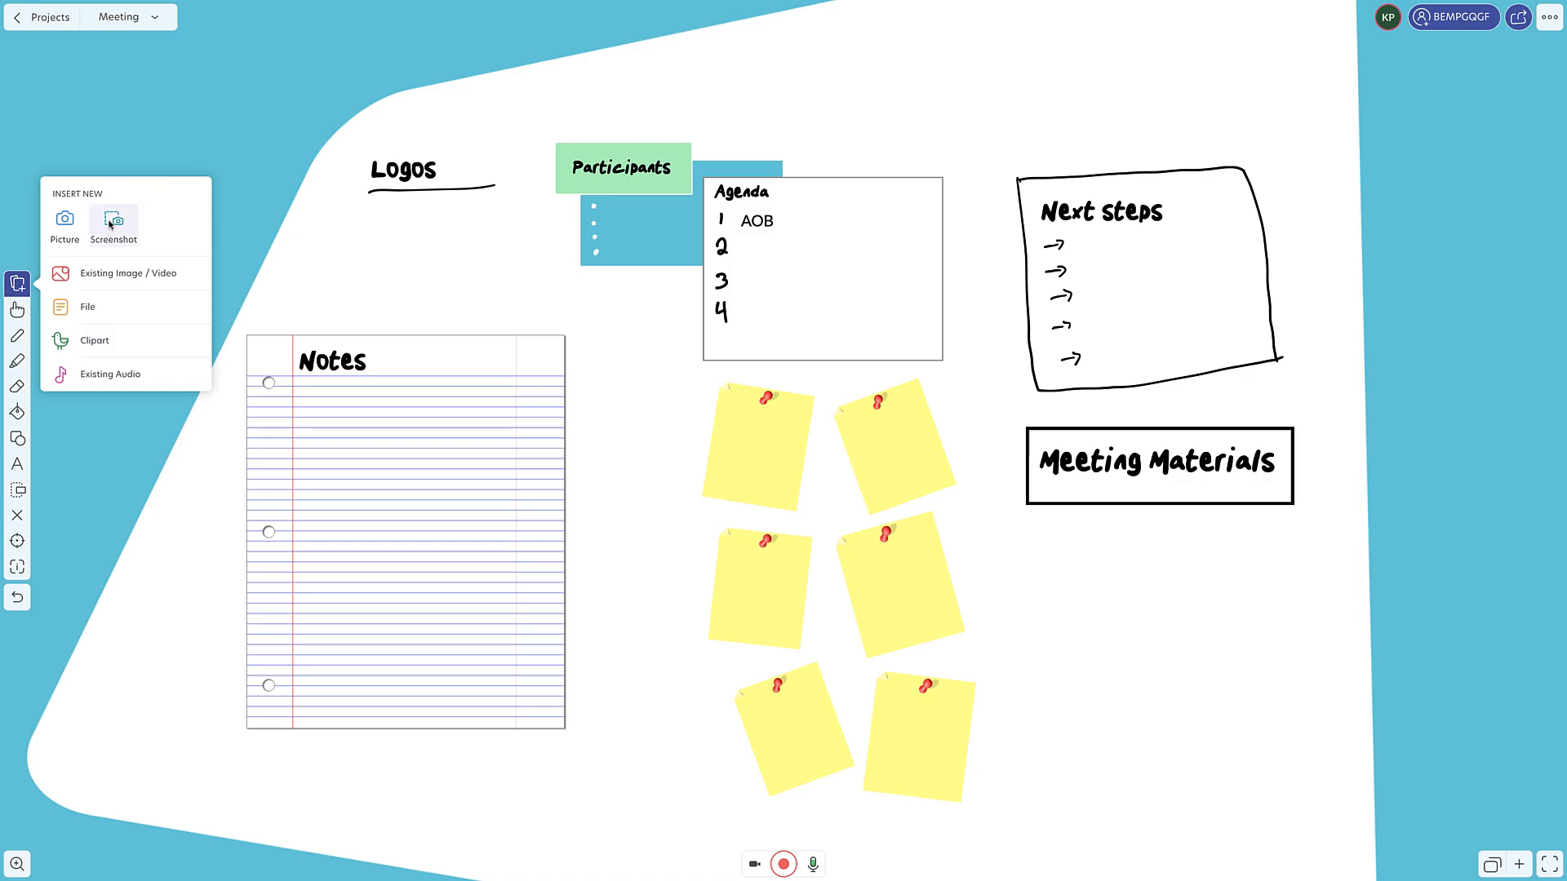
{"action": "mouse_move", "coordinate": [119, 279]}
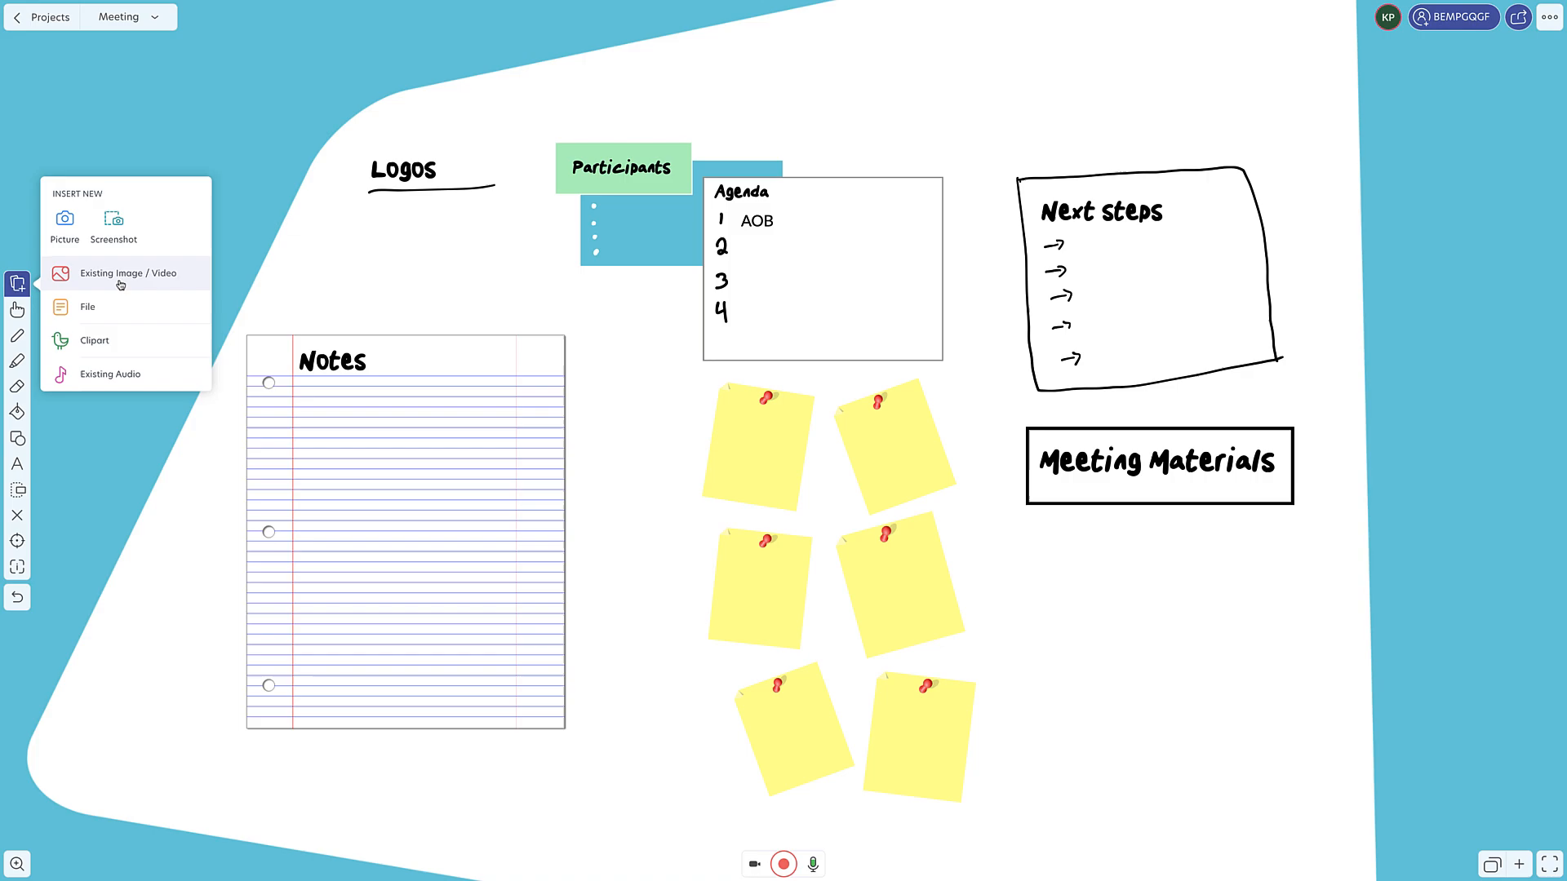
{"action": "mouse_move", "coordinate": [128, 307]}
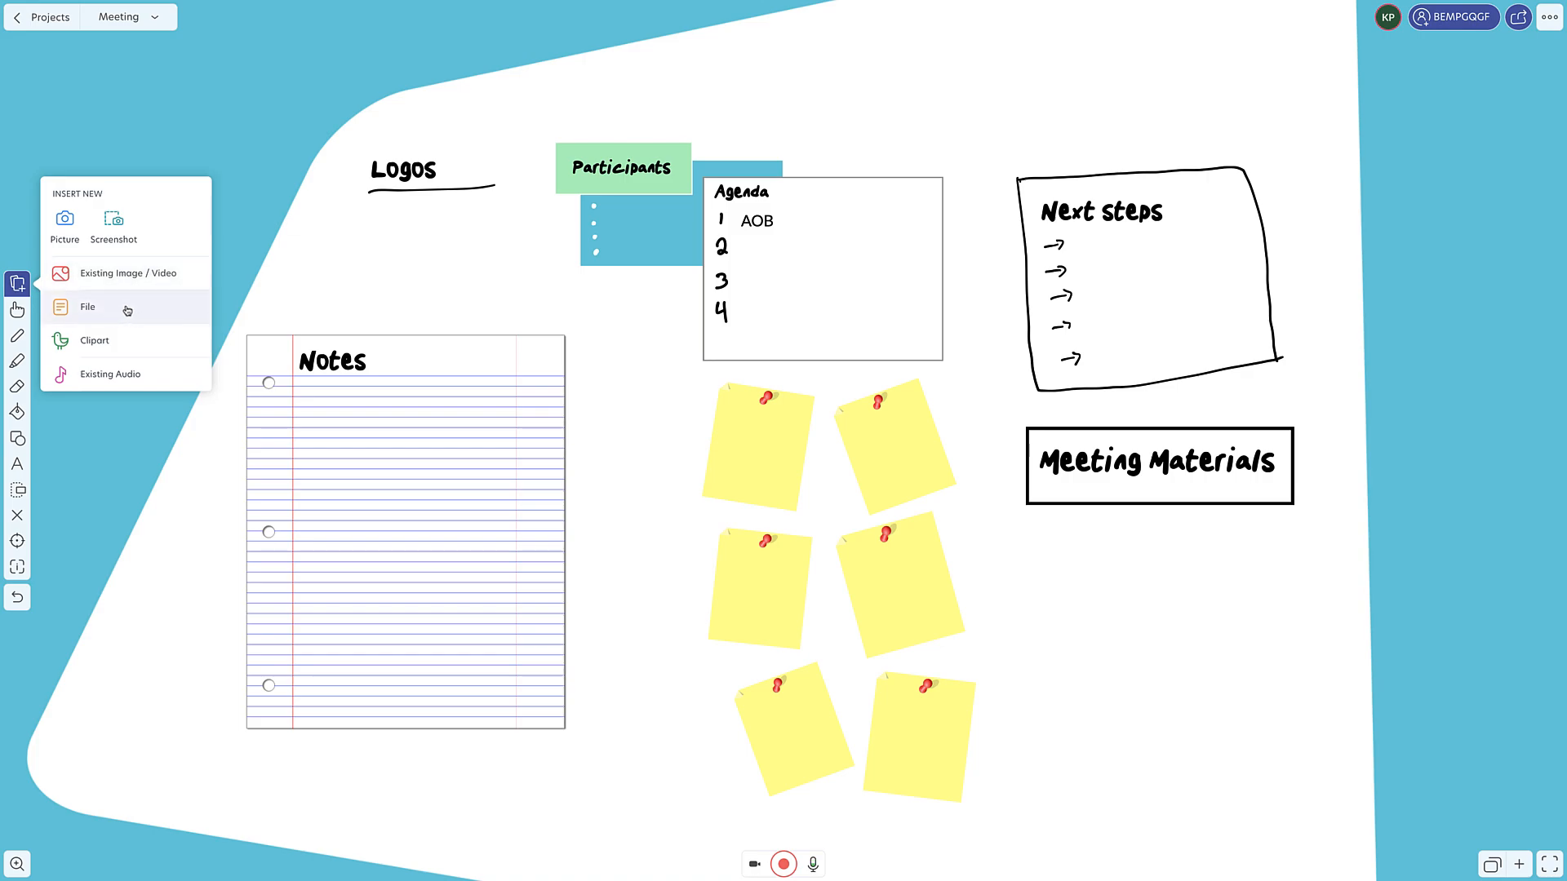
{"action": "mouse_move", "coordinate": [128, 340]}
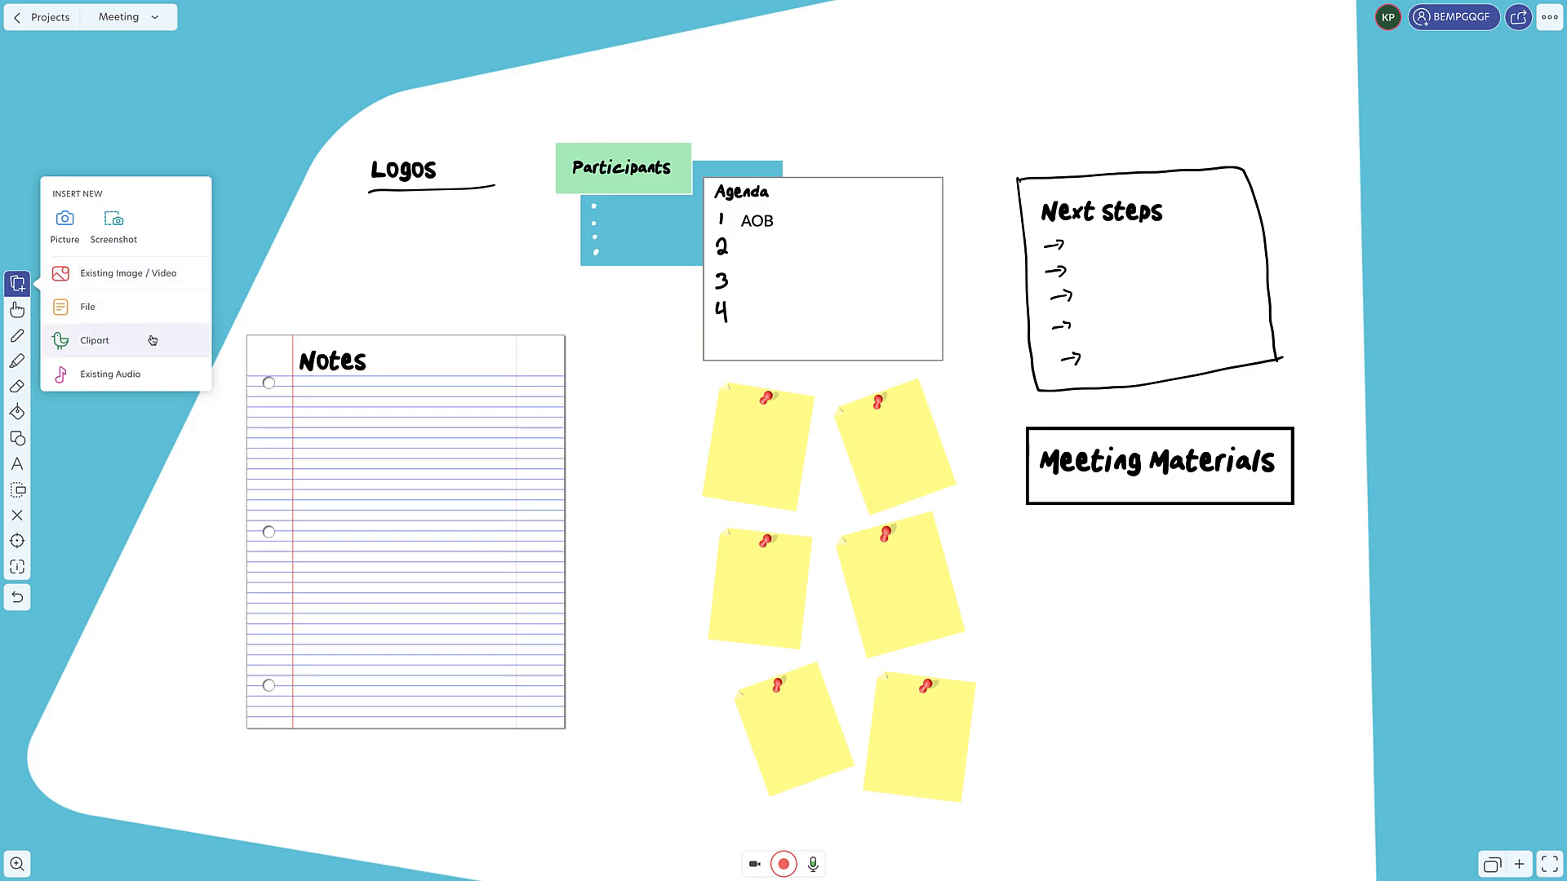
{"action": "mouse_move", "coordinate": [64, 217]}
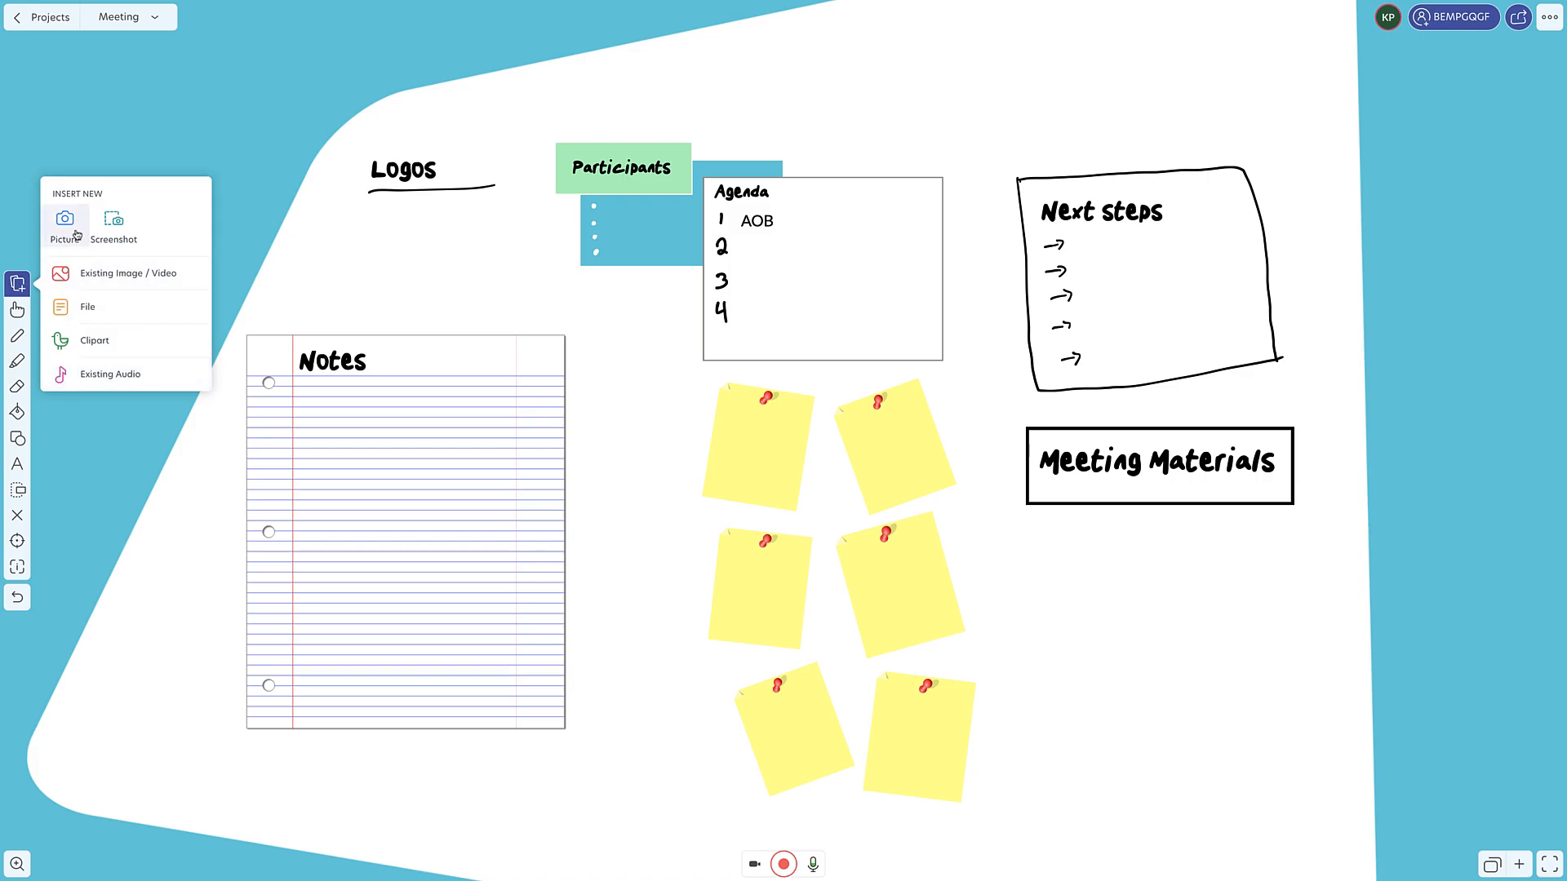
{"action": "mouse_move", "coordinate": [128, 272]}
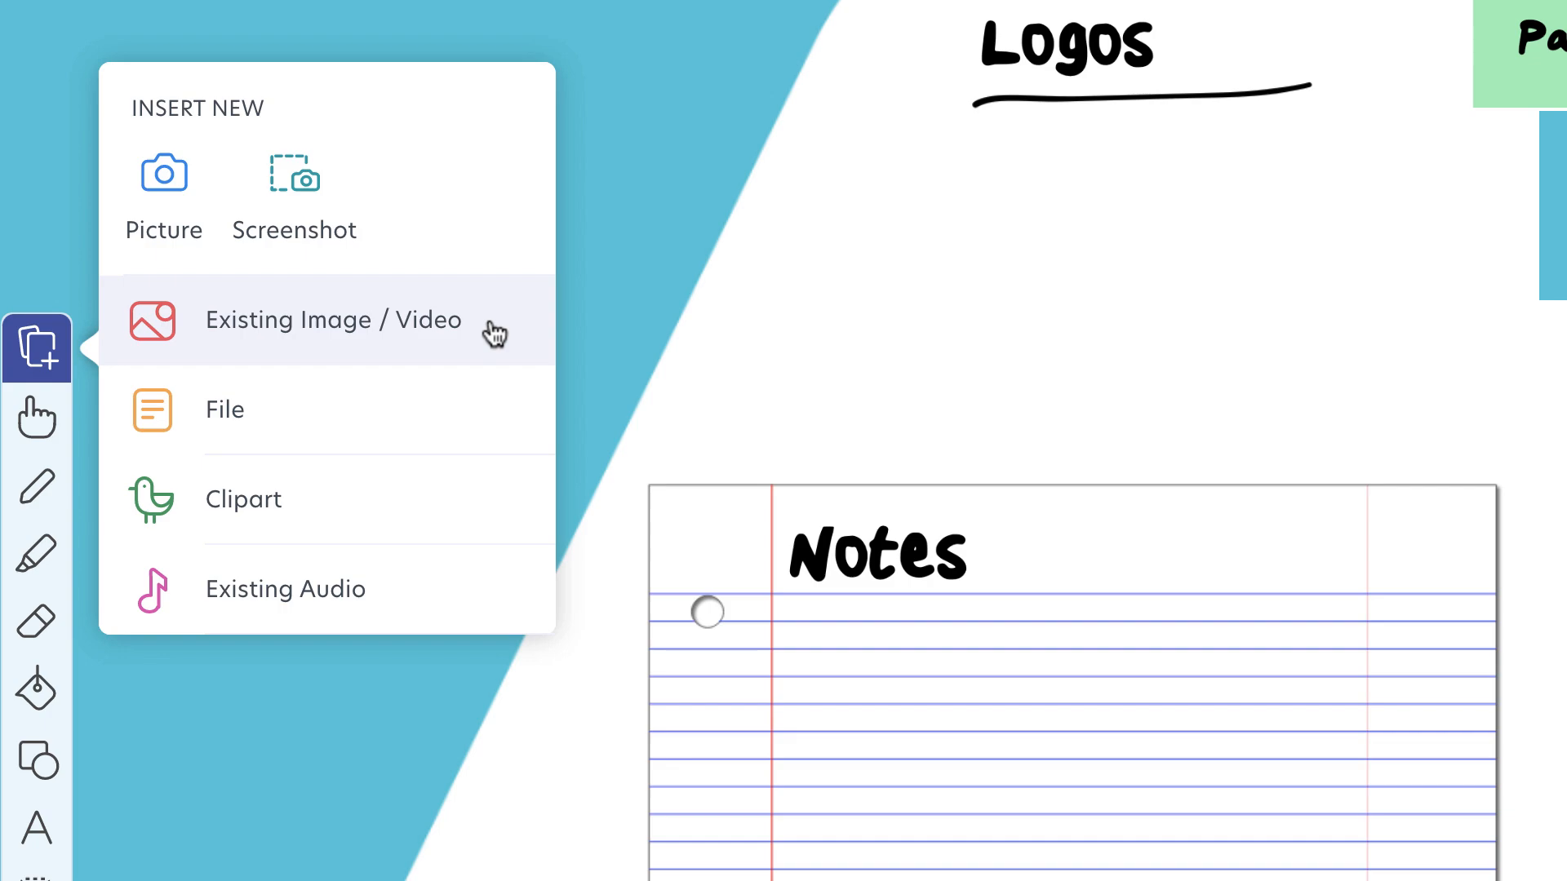
{"action": "mouse_move", "coordinate": [439, 335]}
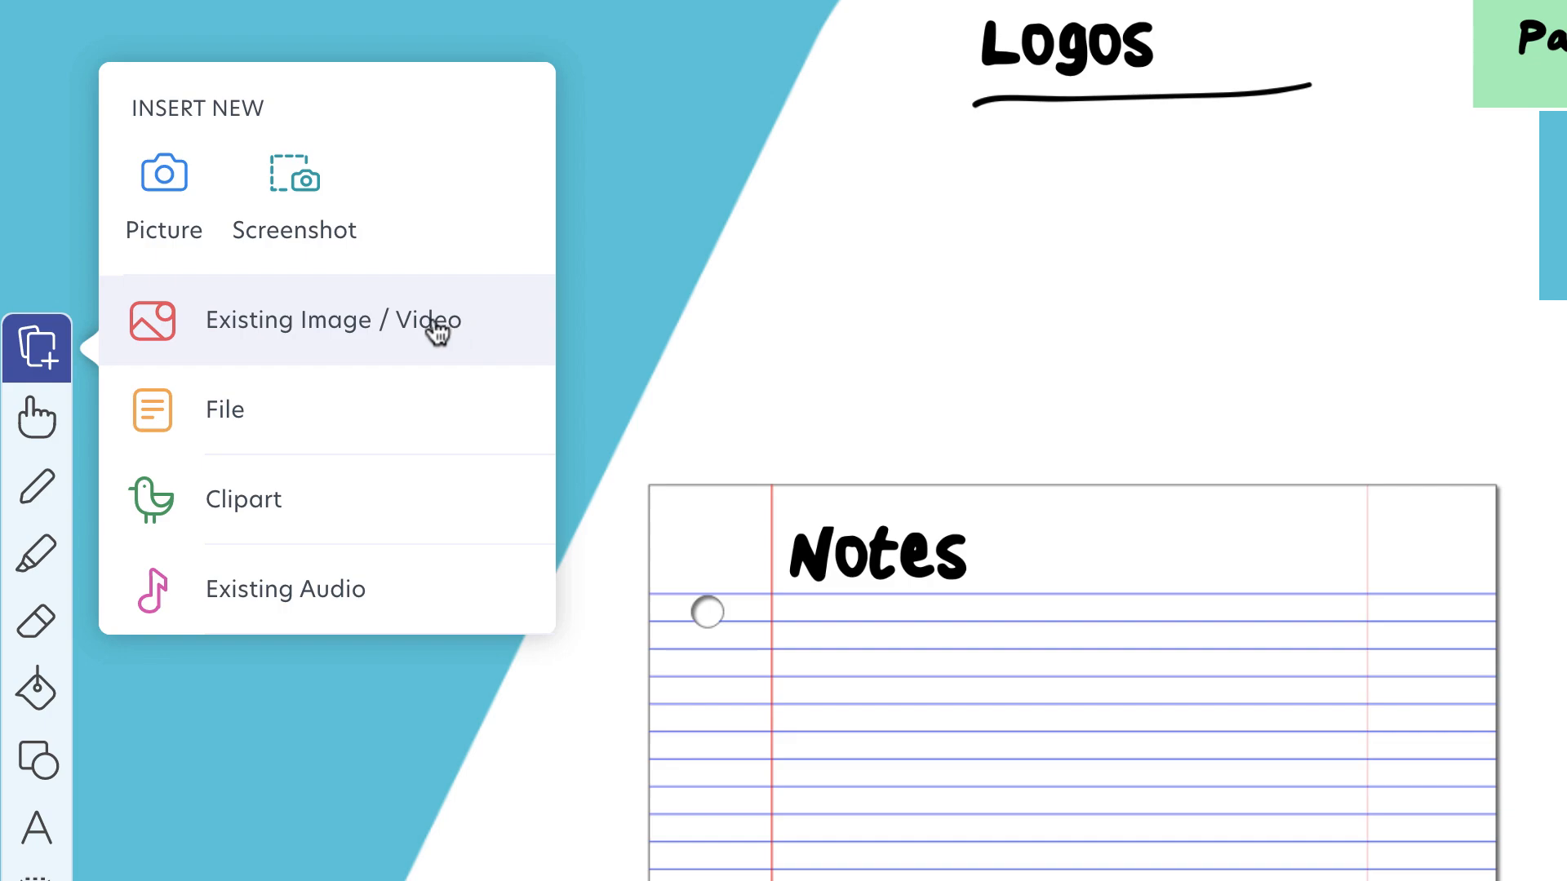
{"action": "mouse_move", "coordinate": [527, 212]}
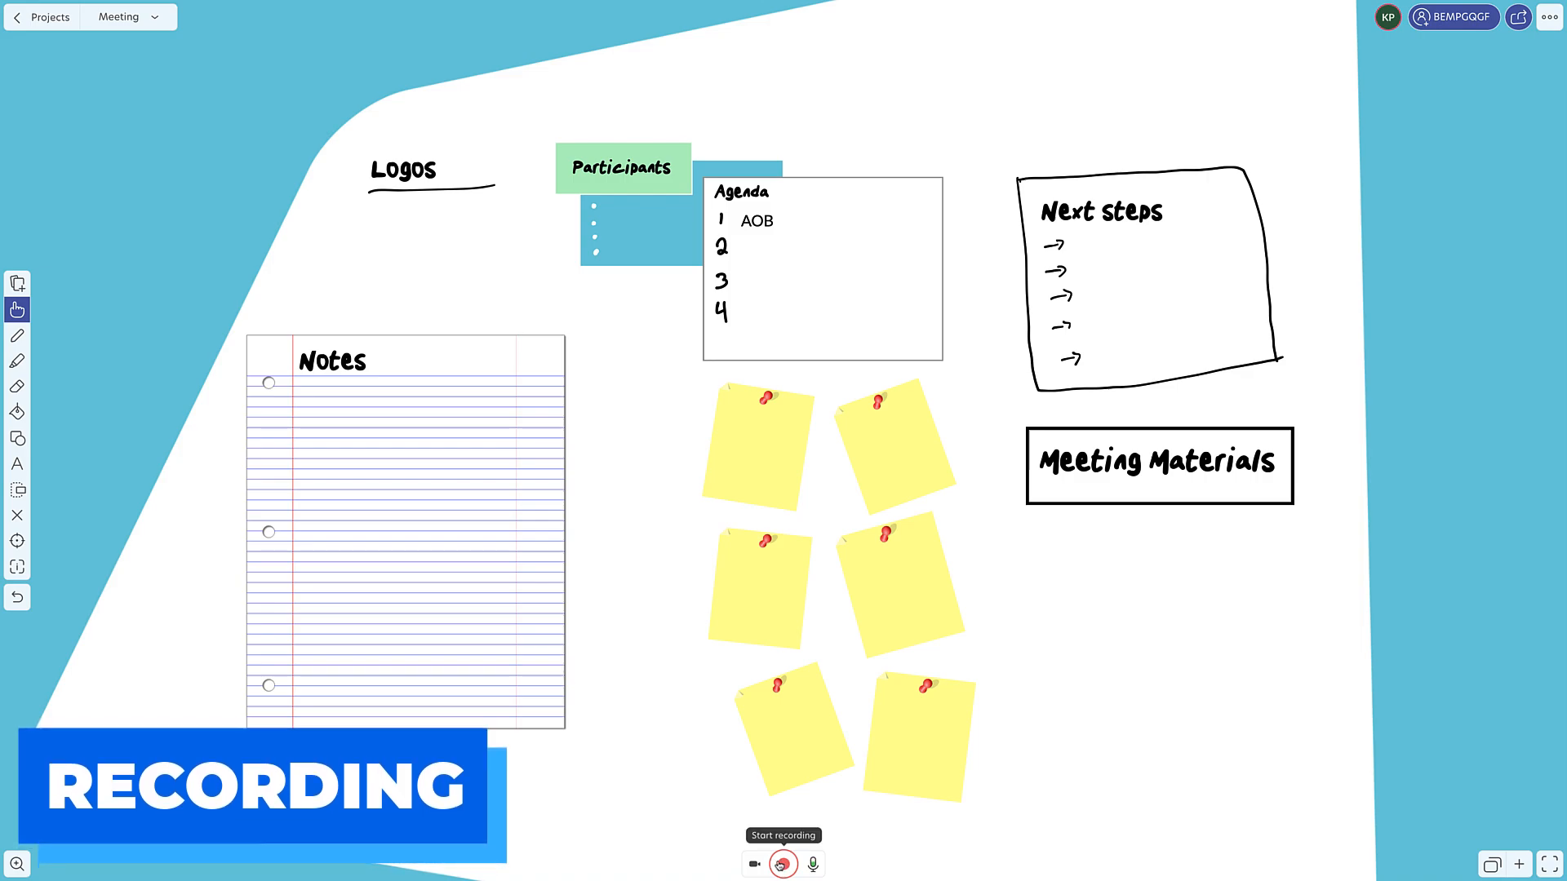
Record a session while handwriting 'hello' with the pen on the first sticky note, then stop recording
{"action": "left_click", "coordinate": [783, 865]}
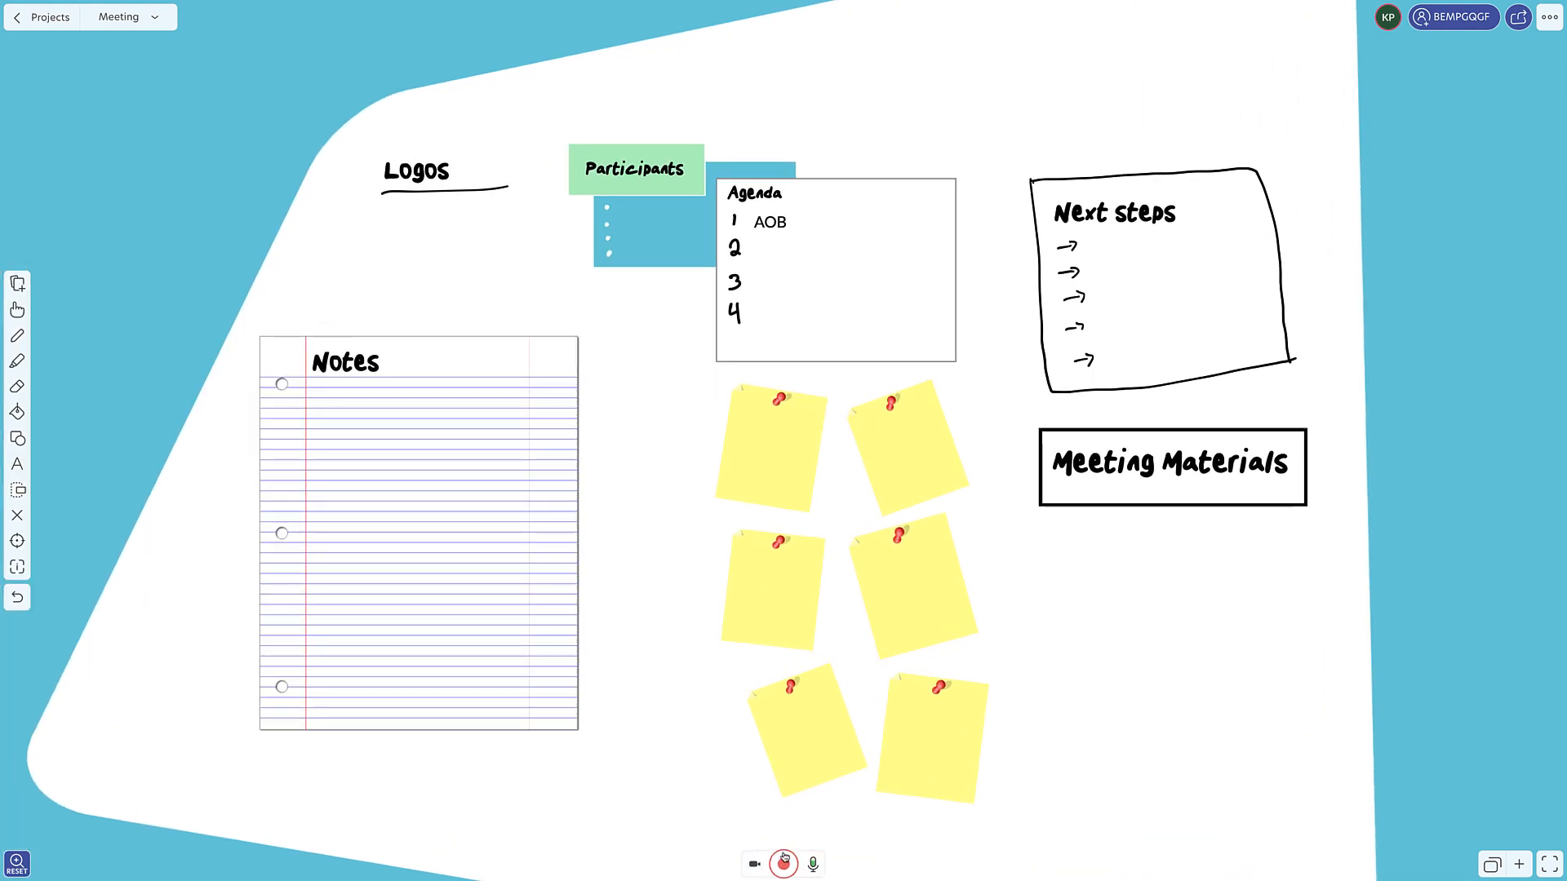
{"action": "mouse_move", "coordinate": [750, 864]}
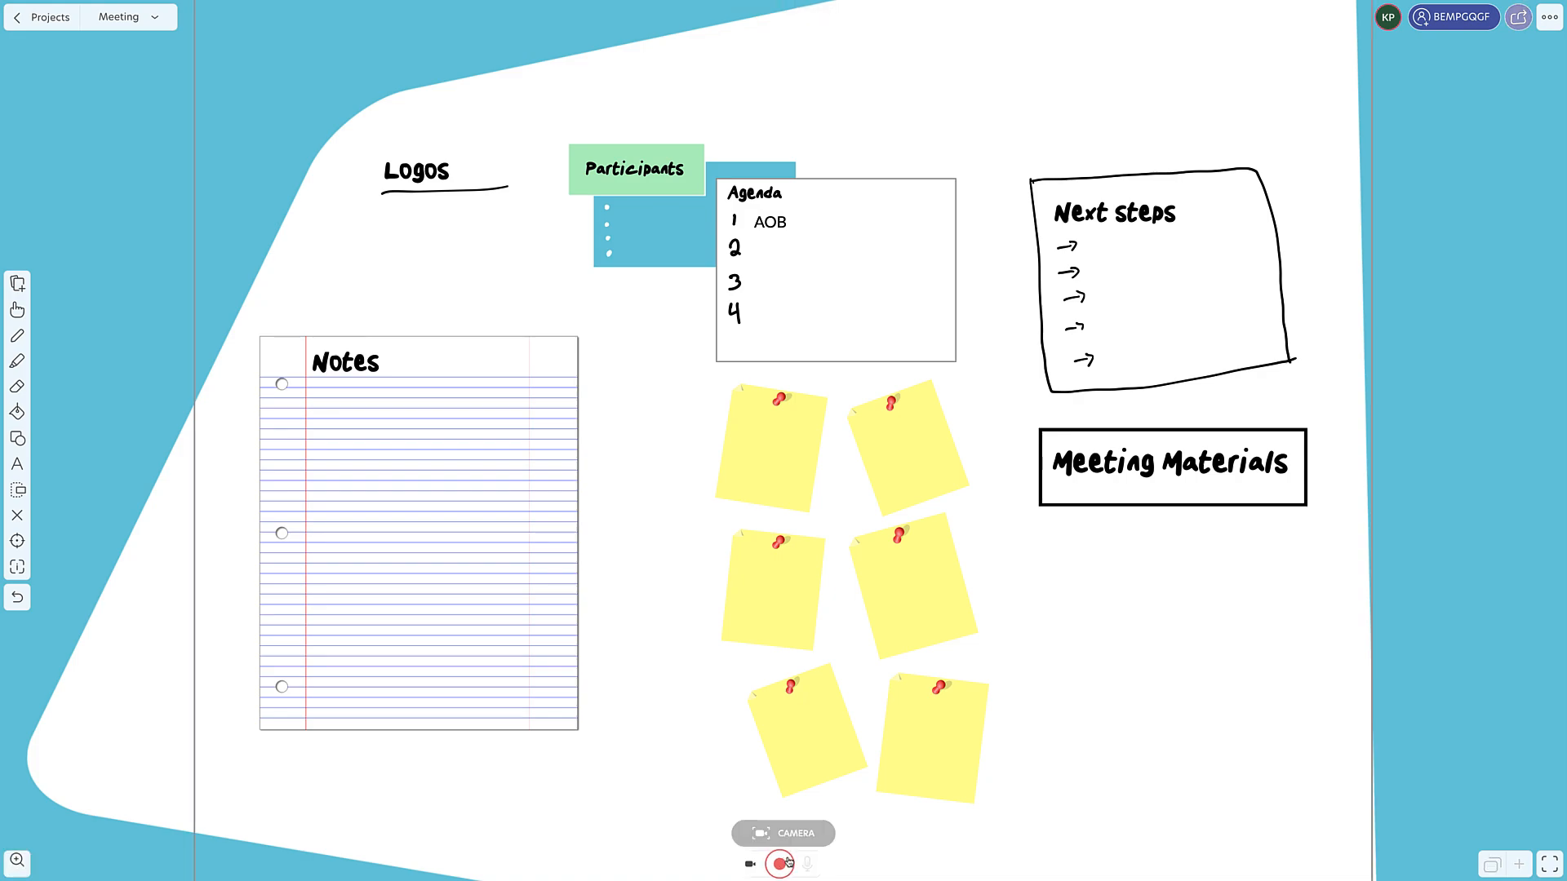
{"action": "left_click", "coordinate": [780, 864]}
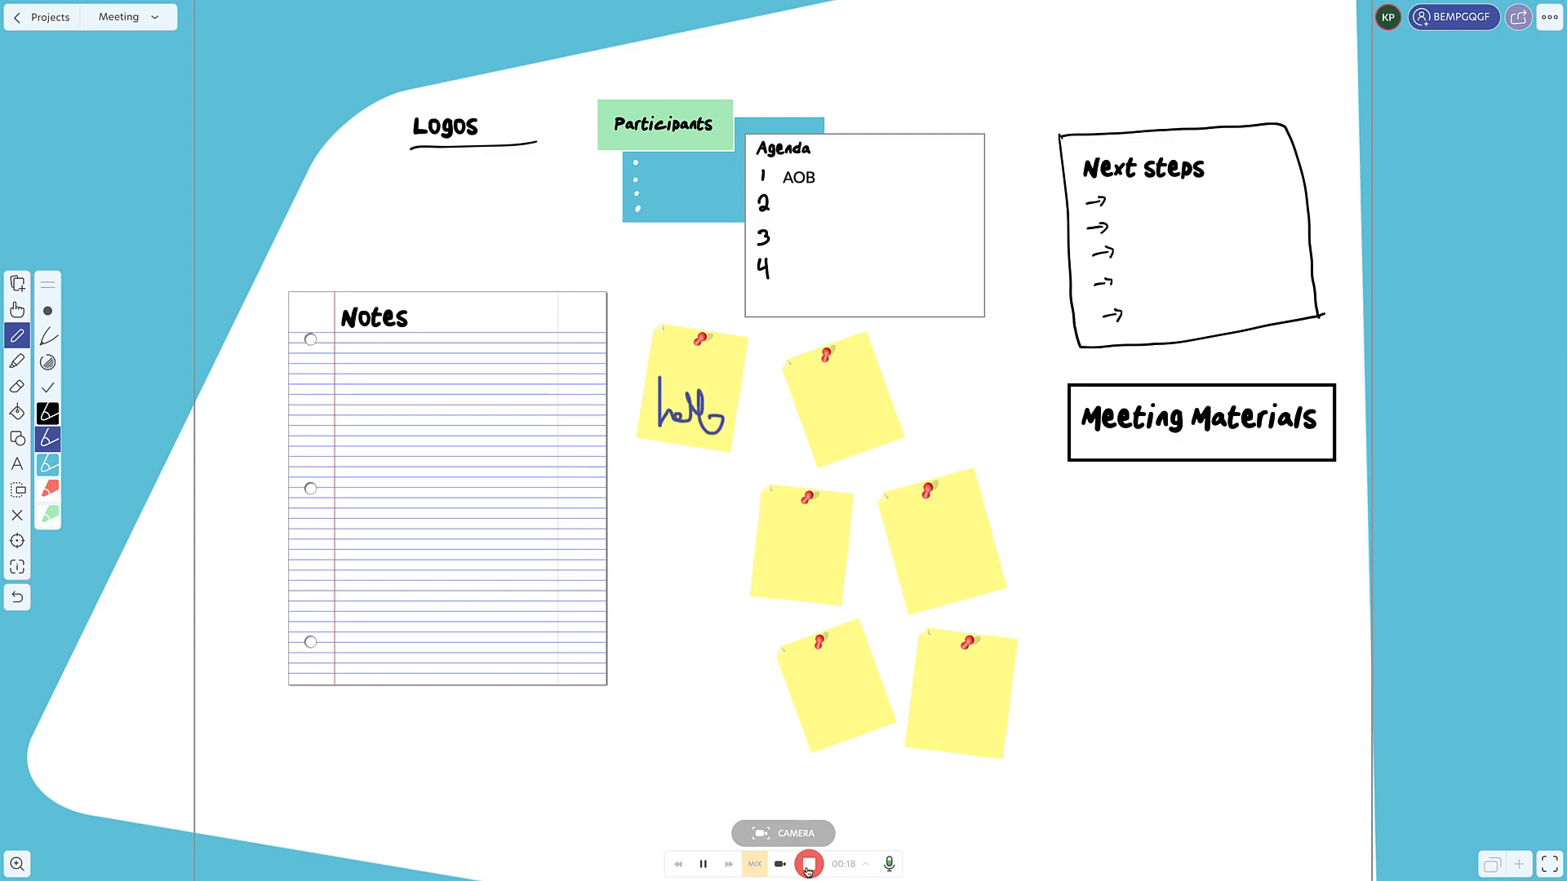
{"action": "left_click", "coordinate": [808, 864]}
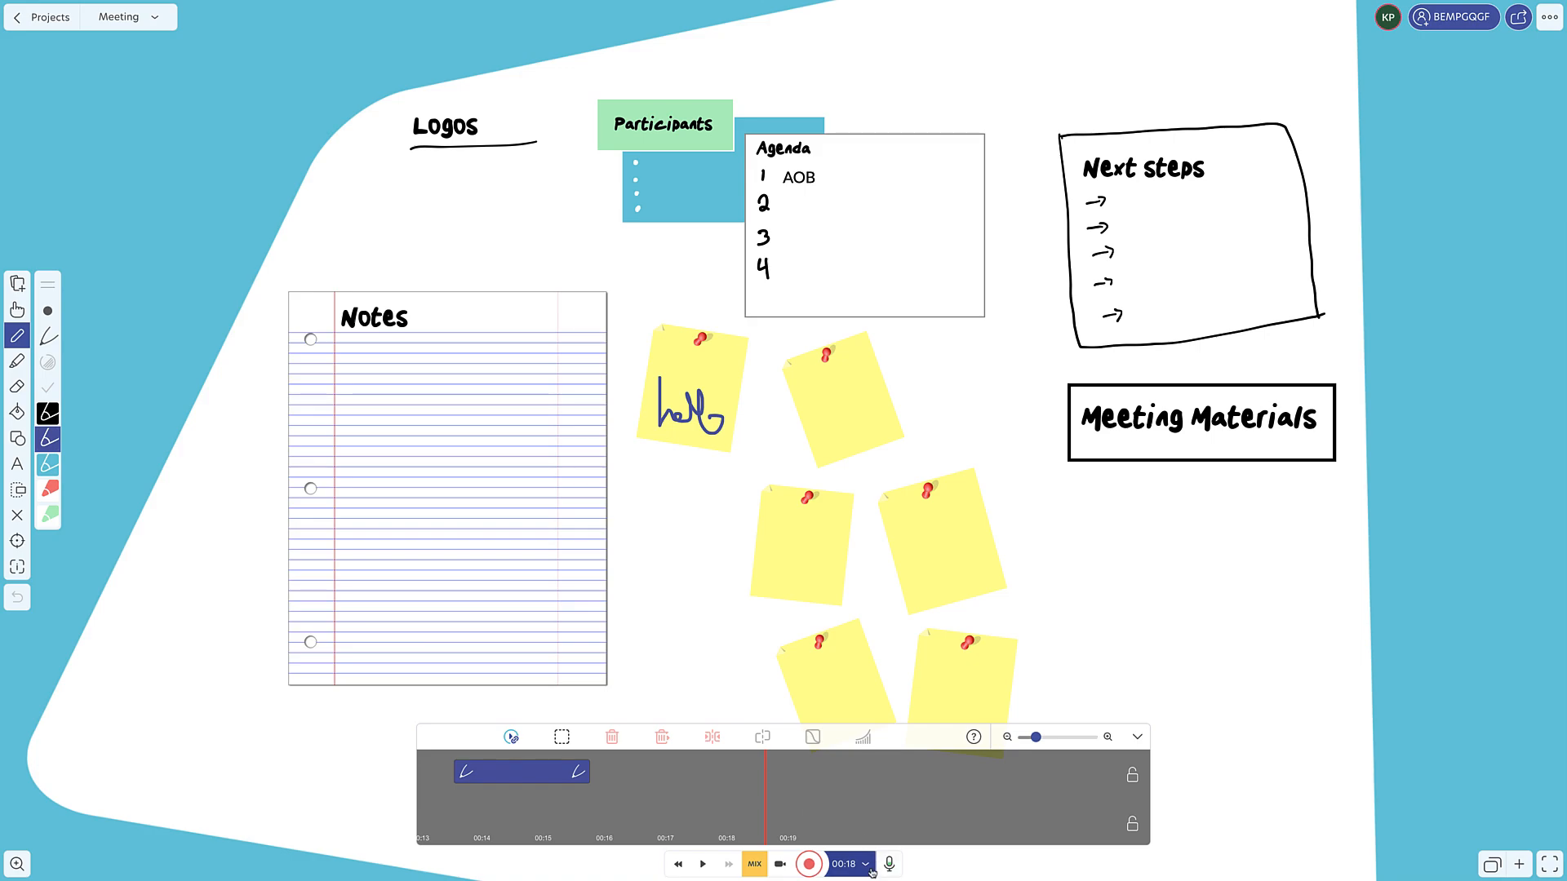
Stop the recording and reopen its timeline to cut the audio track into pieces
{"action": "left_click", "coordinate": [1137, 737]}
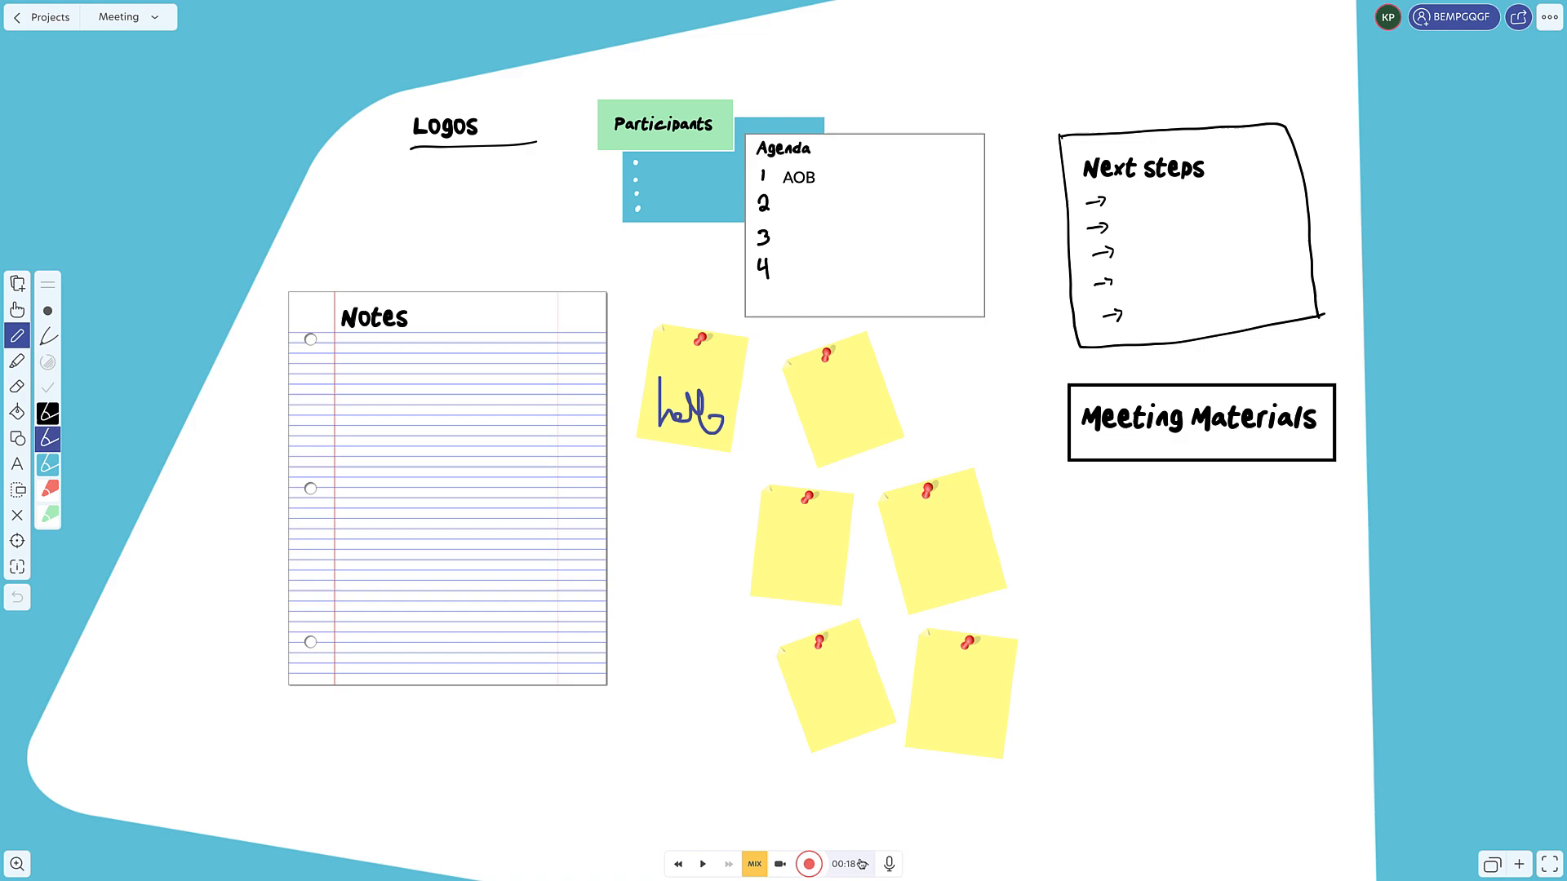
{"action": "left_click", "coordinate": [800, 863]}
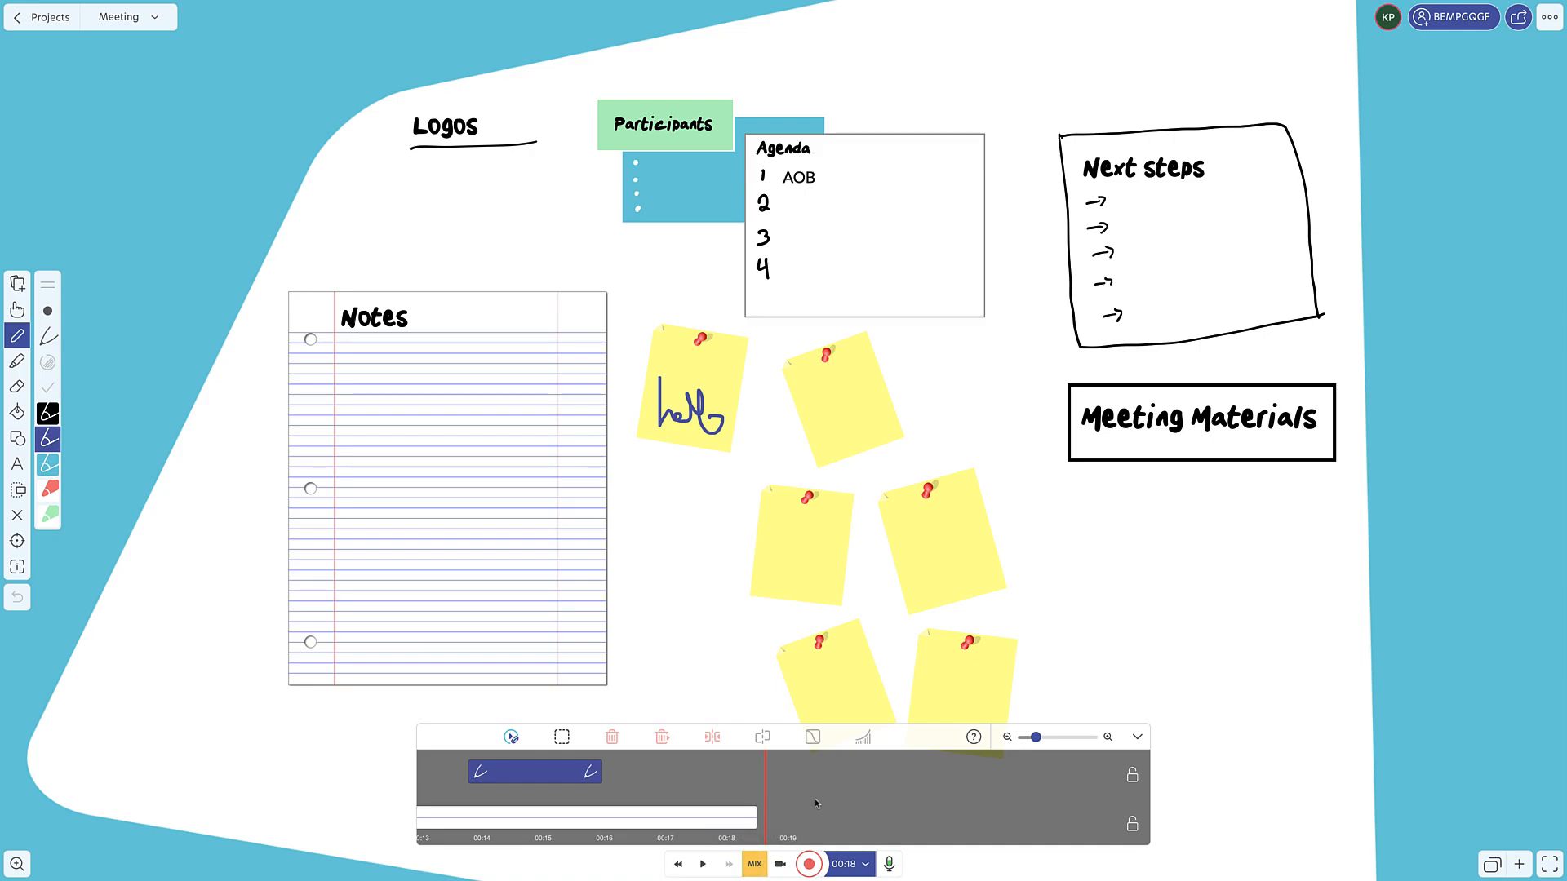
{"action": "mouse_move", "coordinate": [668, 790]}
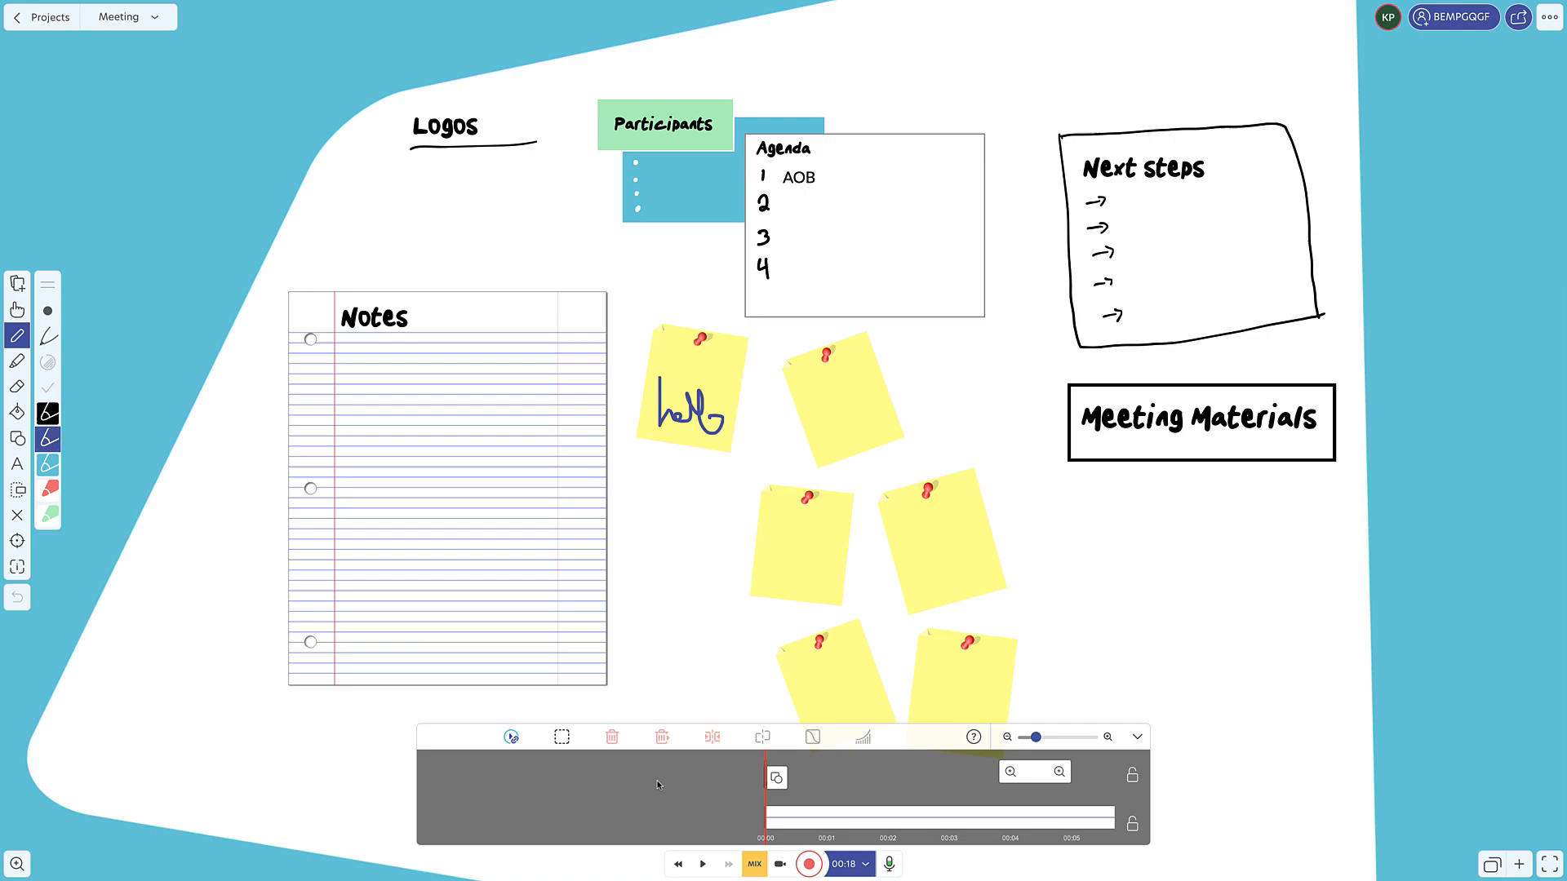
{"action": "left_click", "coordinate": [702, 864]}
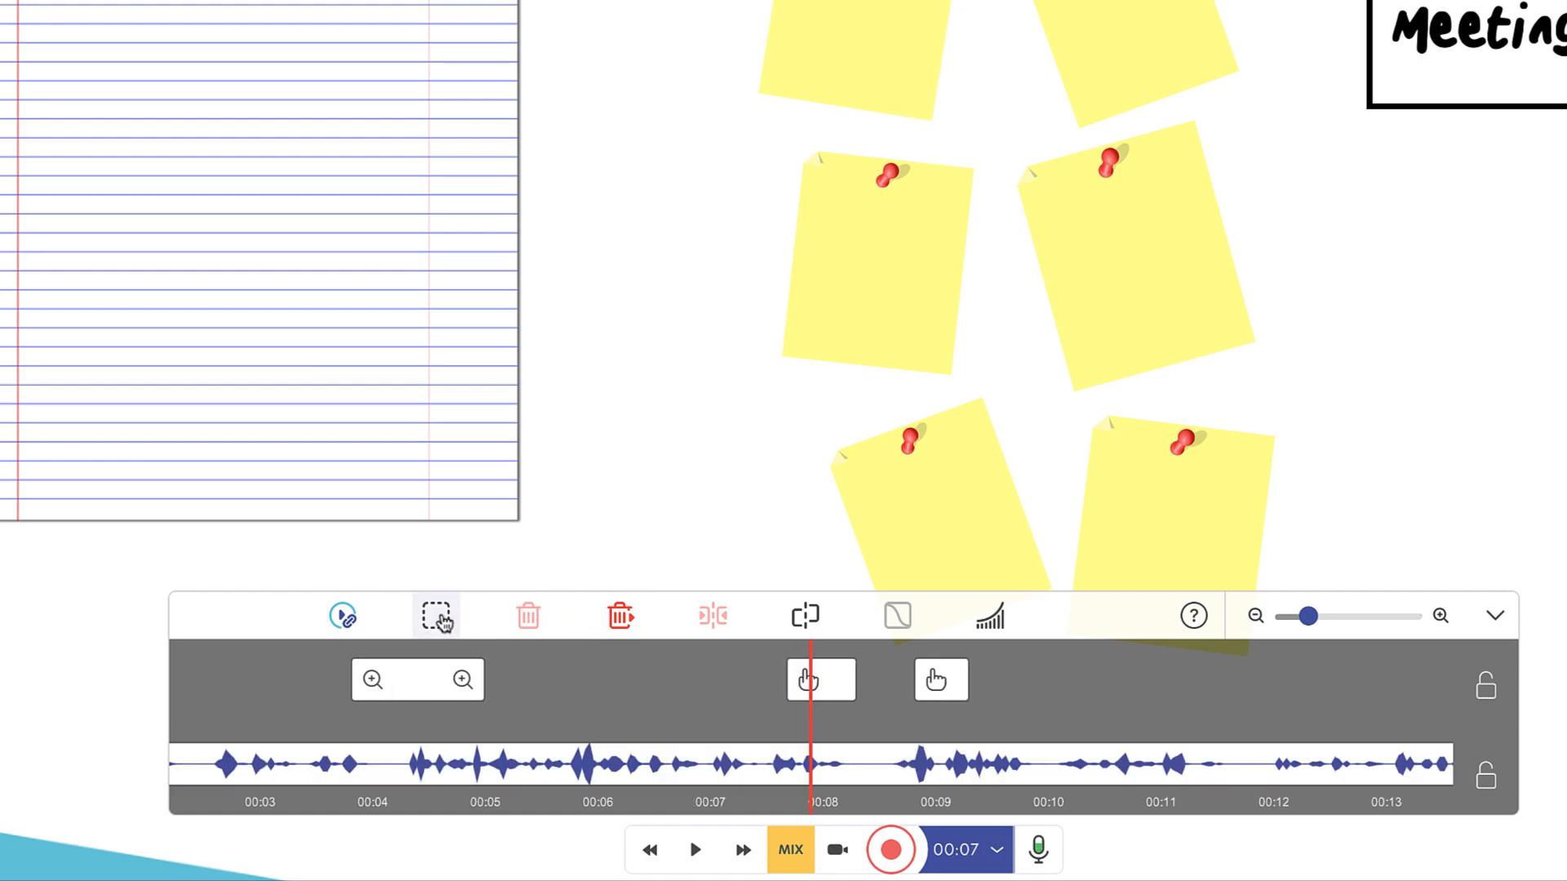
{"action": "mouse_move", "coordinate": [805, 616]}
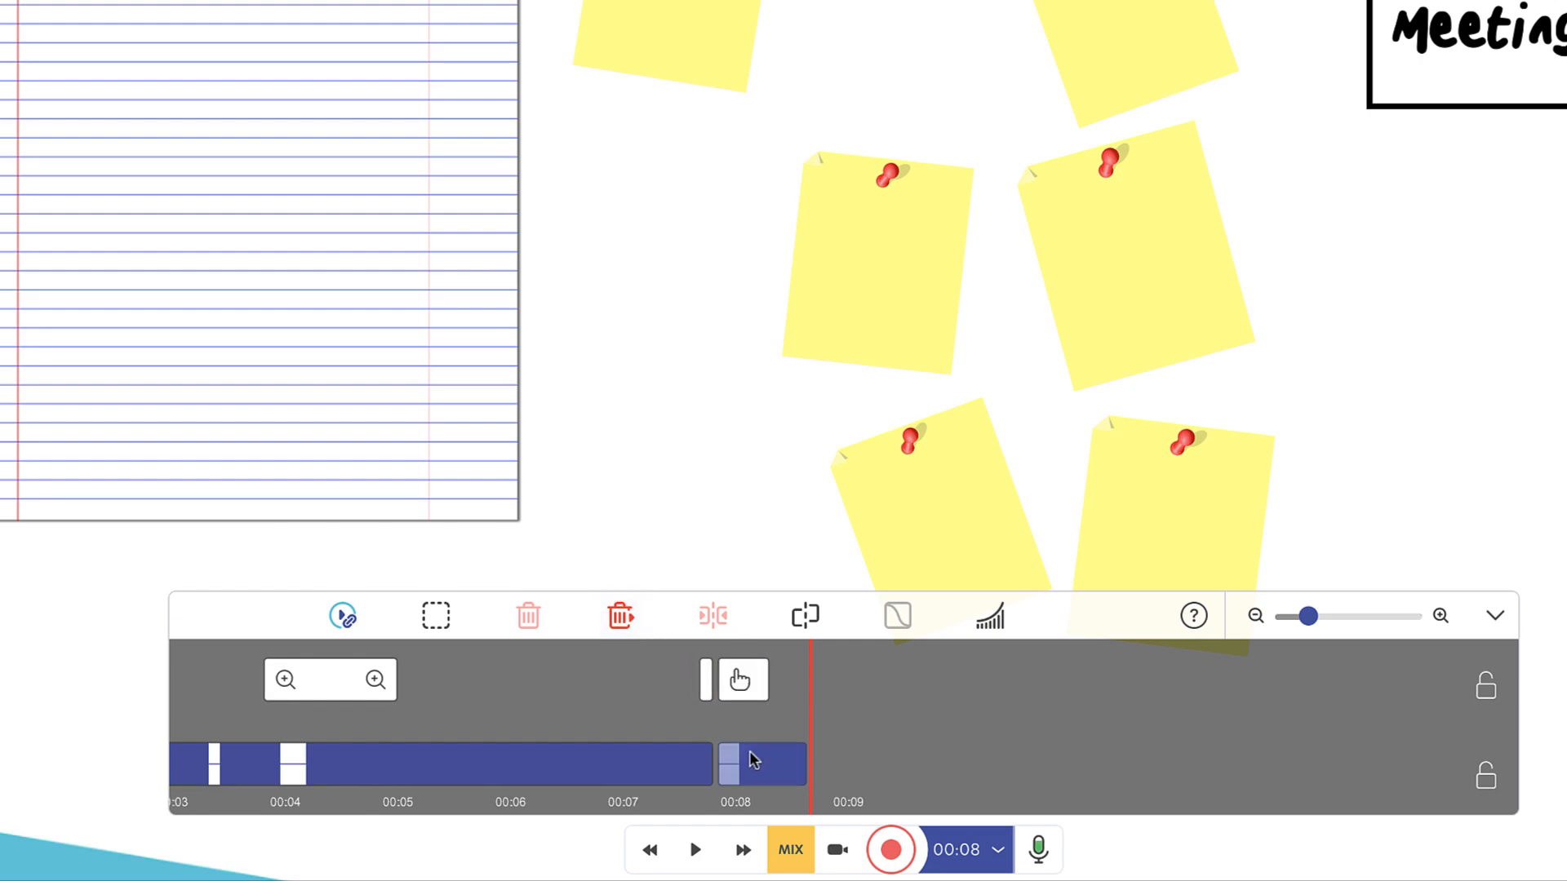
Rewind the timeline to 00:00 with the edited audio clip selected
{"action": "left_click", "coordinate": [620, 615]}
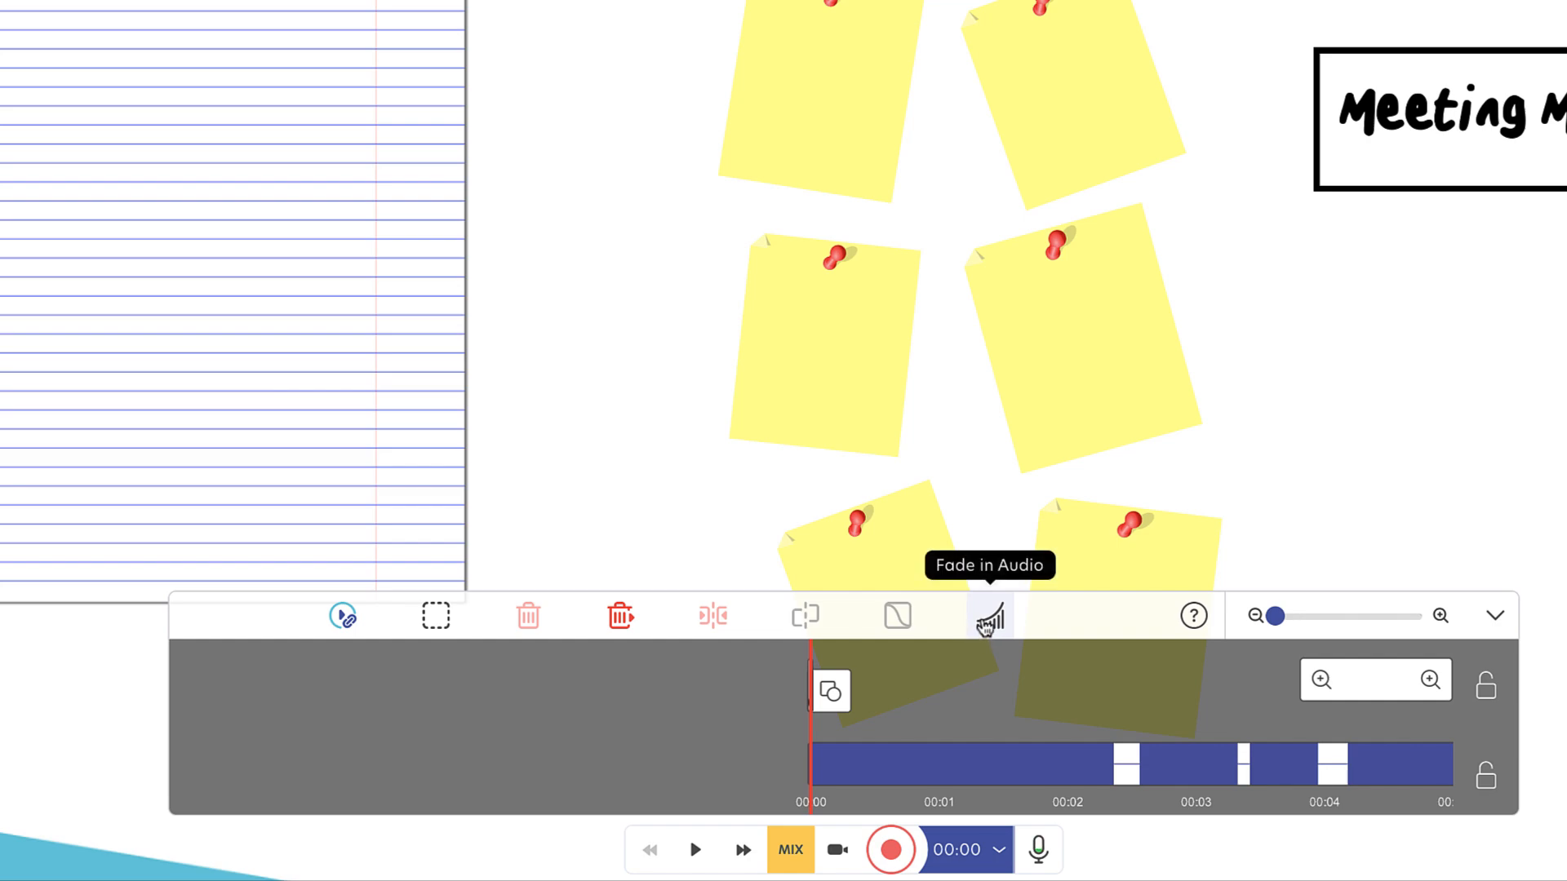
{"action": "mouse_move", "coordinate": [342, 615]}
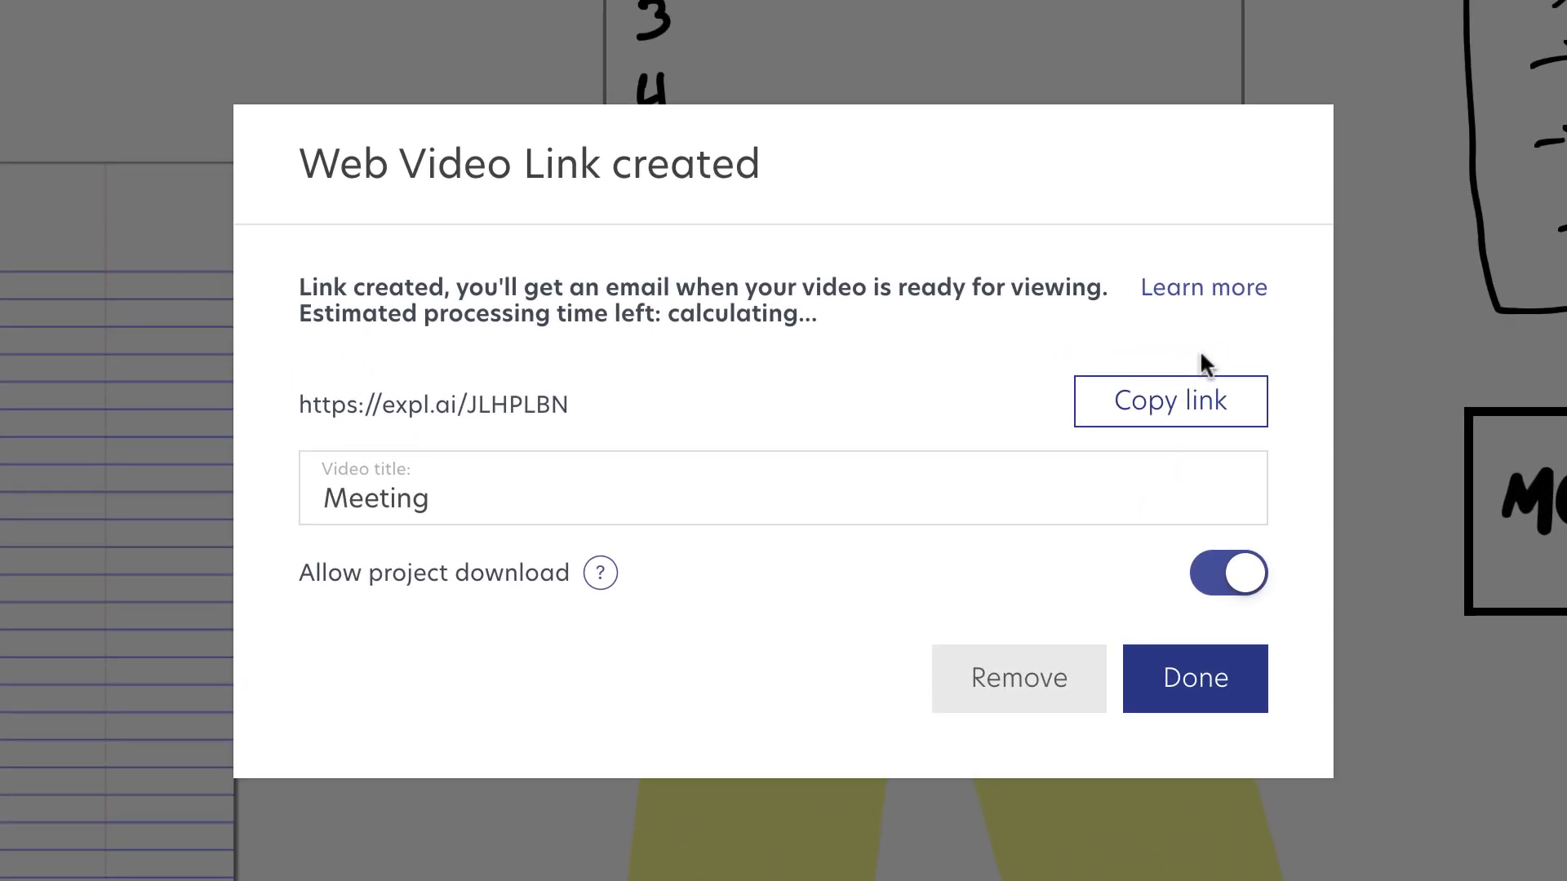
{"action": "mouse_move", "coordinate": [857, 329]}
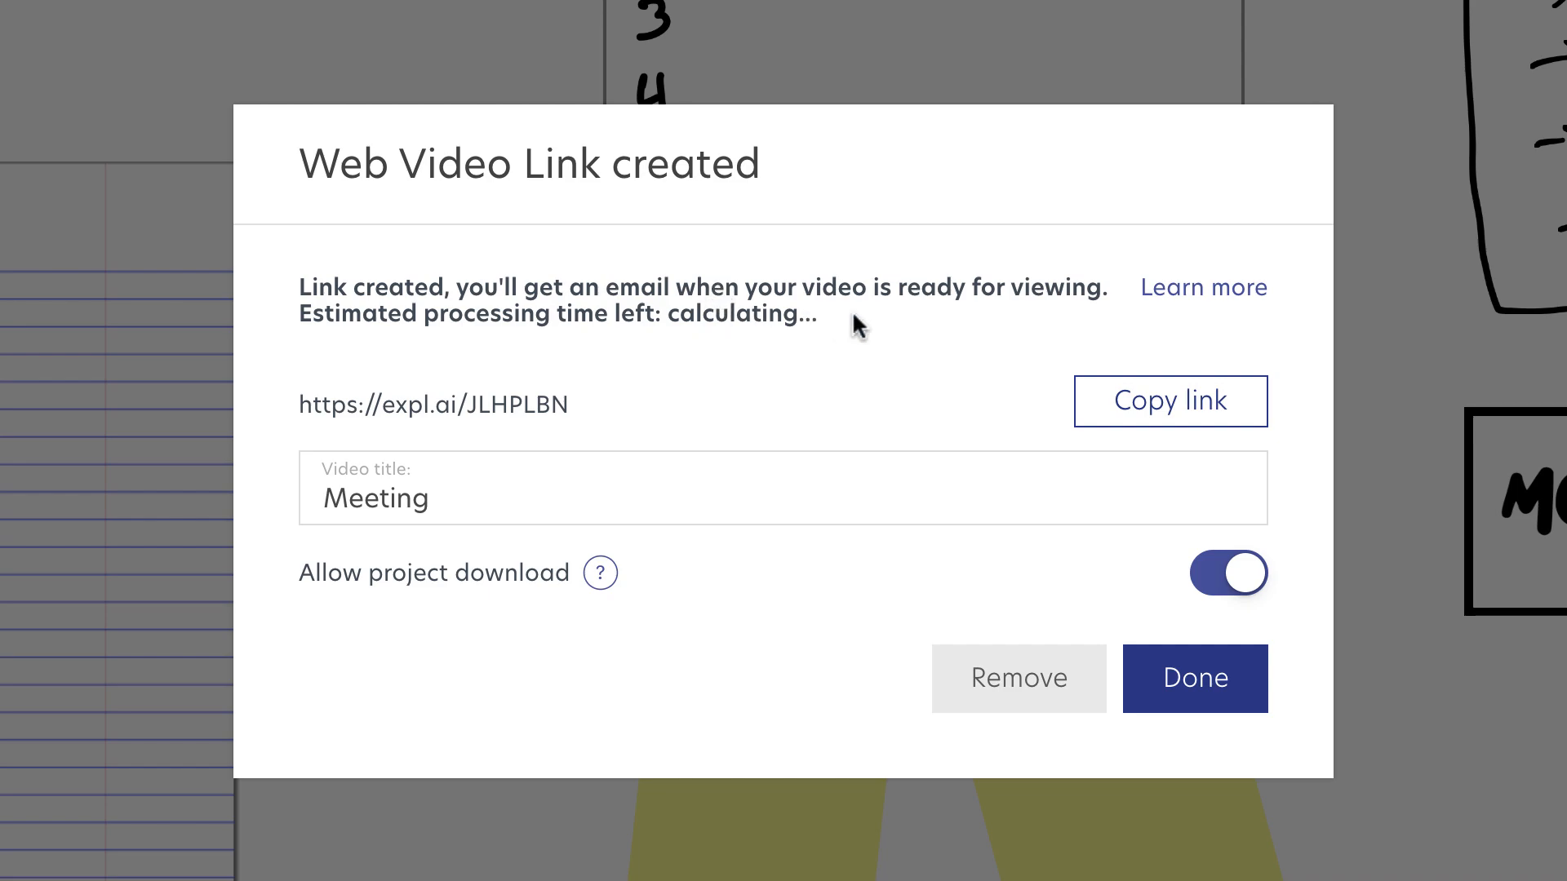
Confirm the web video link for 'Meeting' with Done, returning to the board
{"action": "left_click", "coordinate": [1195, 679]}
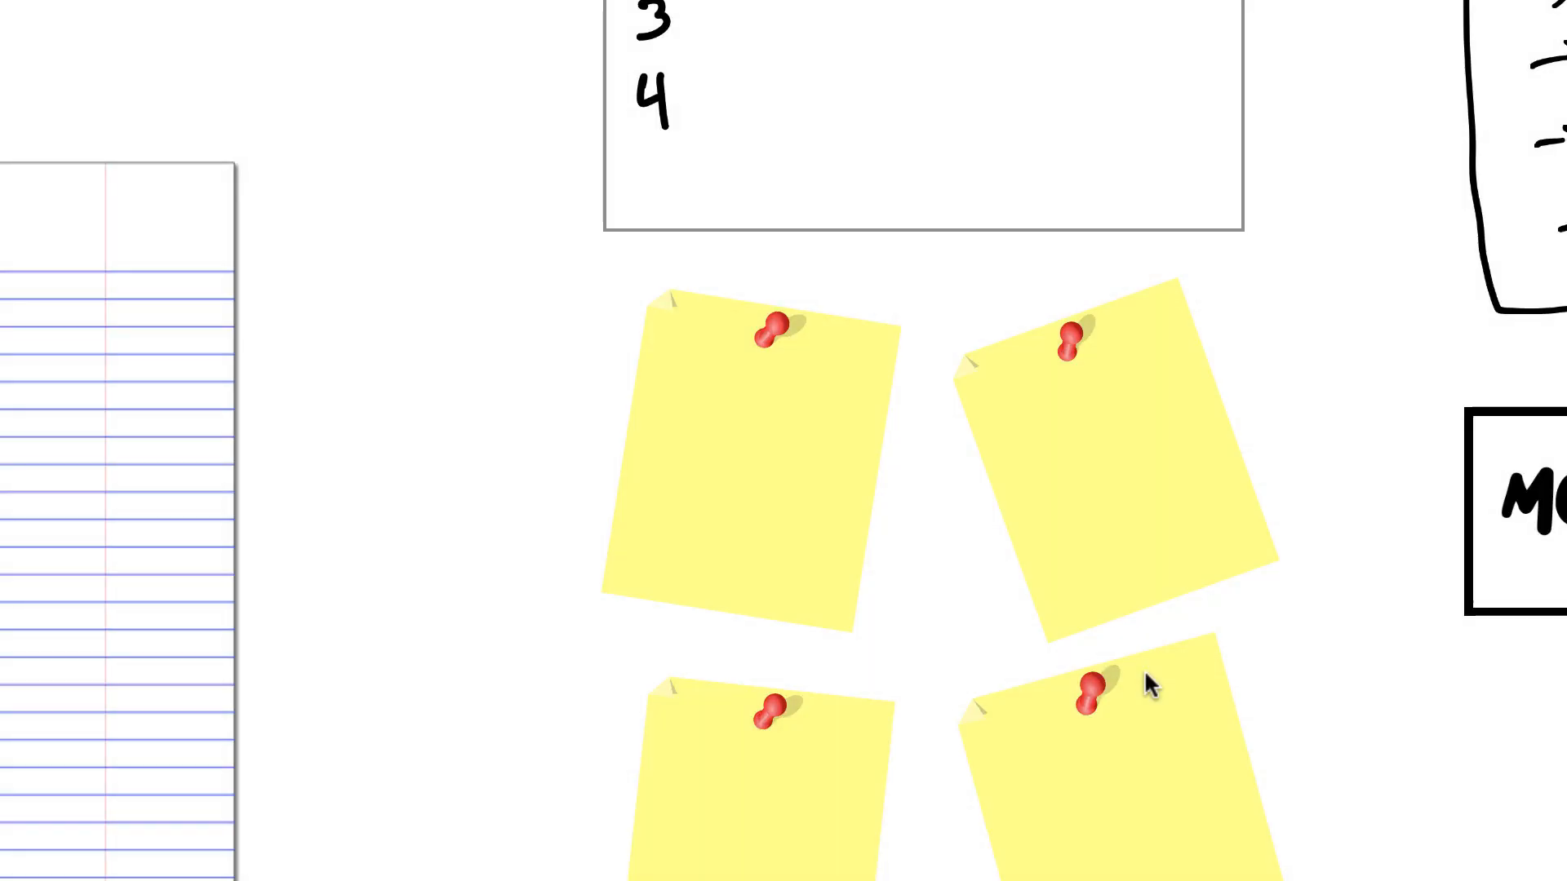